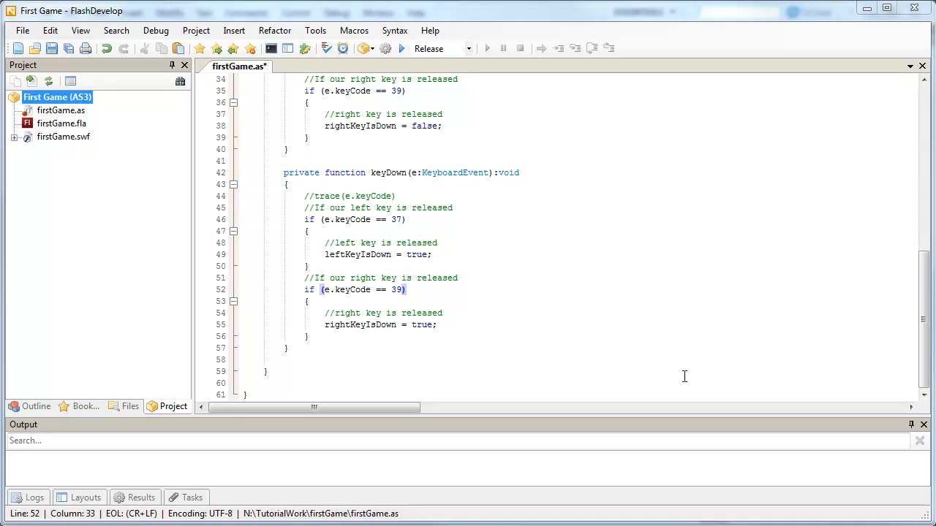
pyautogui.moveTo(514, 281)
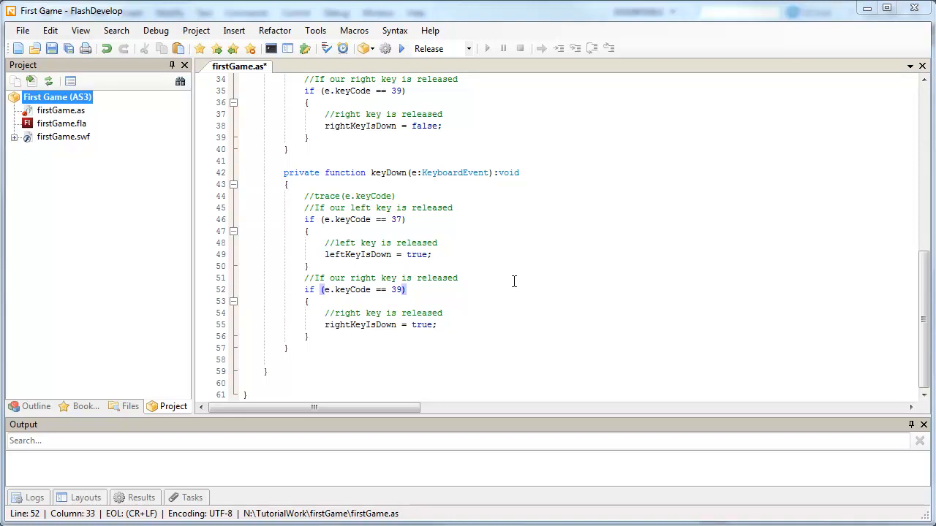
pyautogui.moveTo(463, 235)
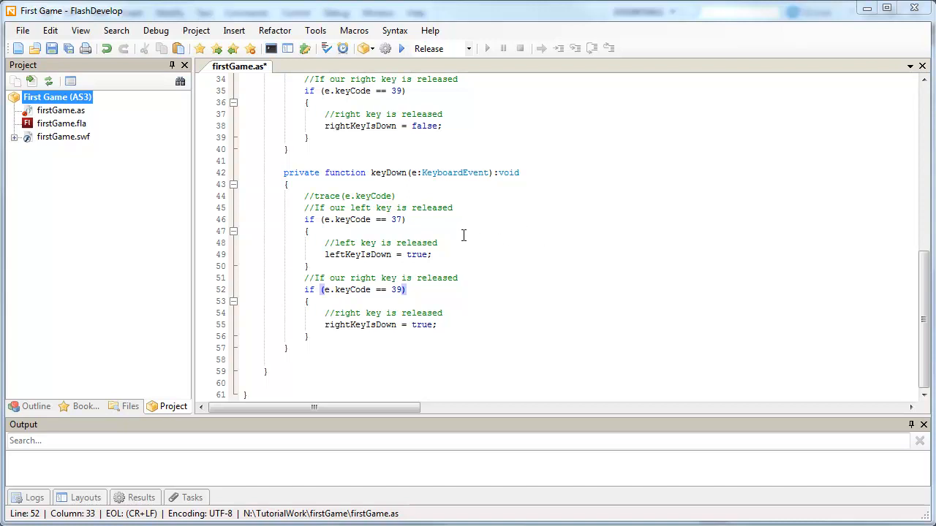
# Step: Replace 'released' with 'pressed' in the four keyDown handler comments
pyautogui.click(534, 242)
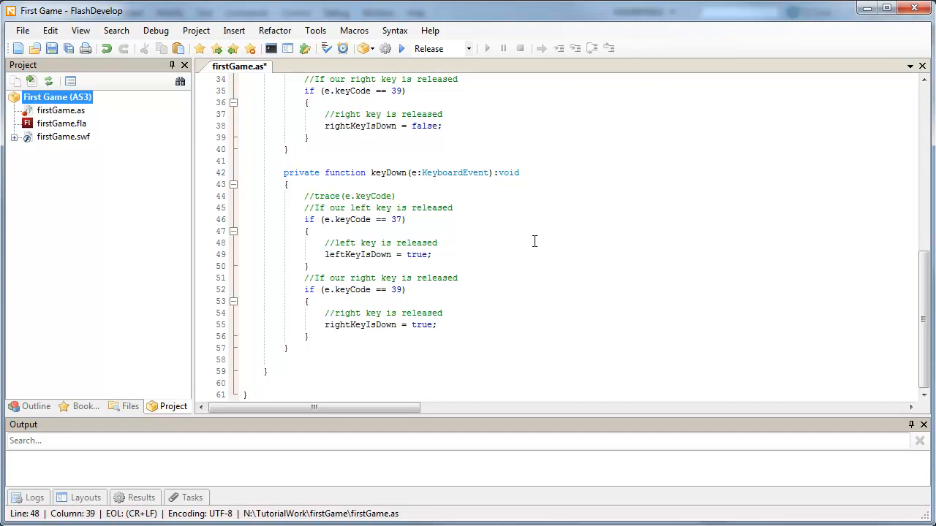
pyautogui.click(438, 242)
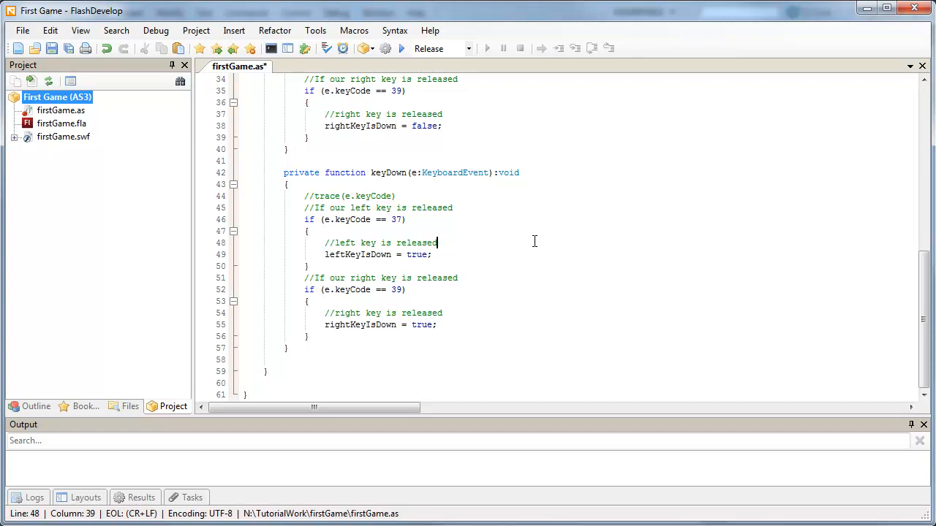
pyautogui.moveTo(527, 236)
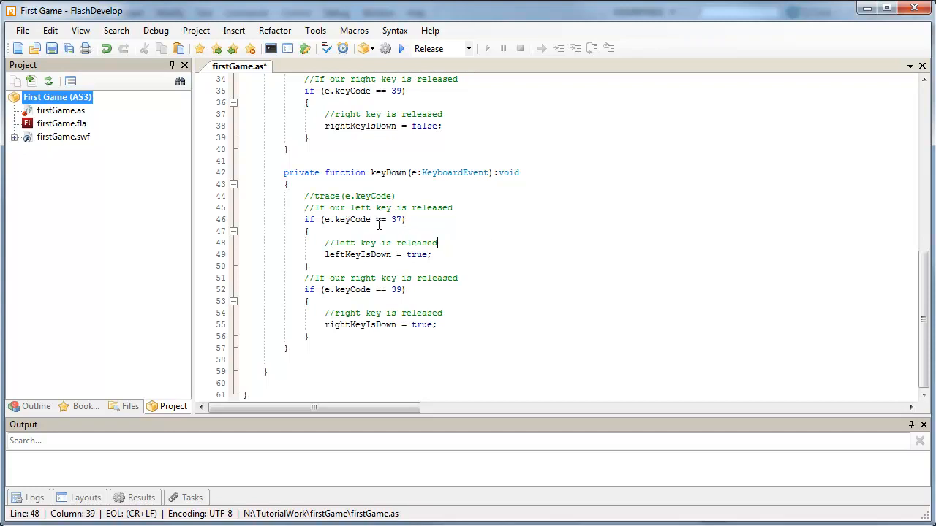
pyautogui.scroll(3)
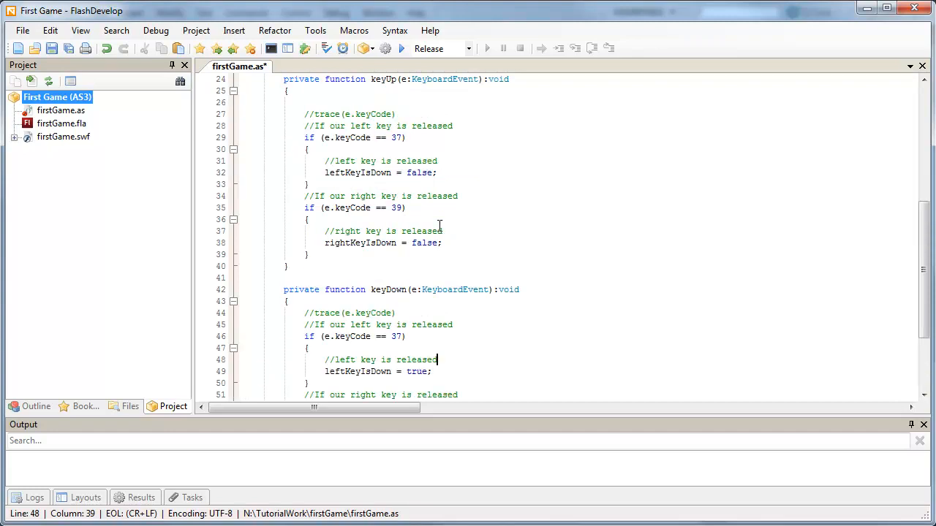
pyautogui.scroll(-3)
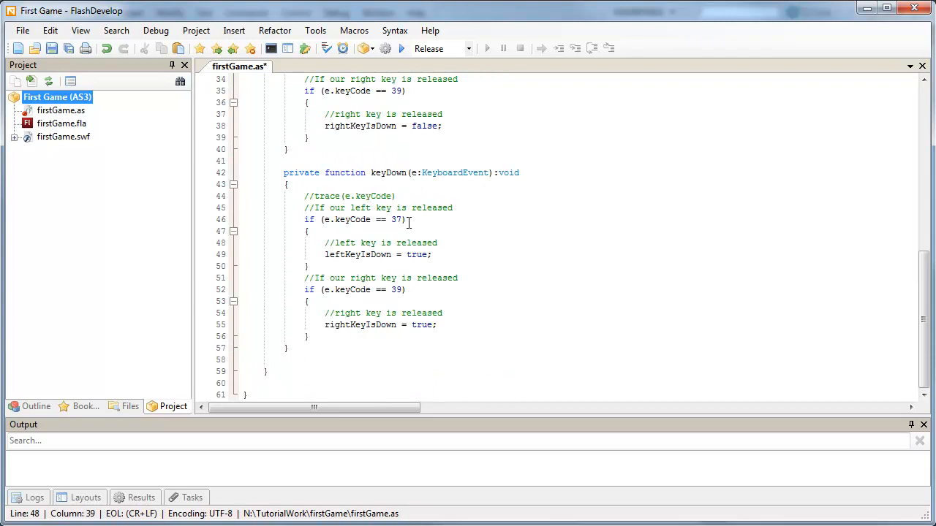
pyautogui.moveTo(371, 205)
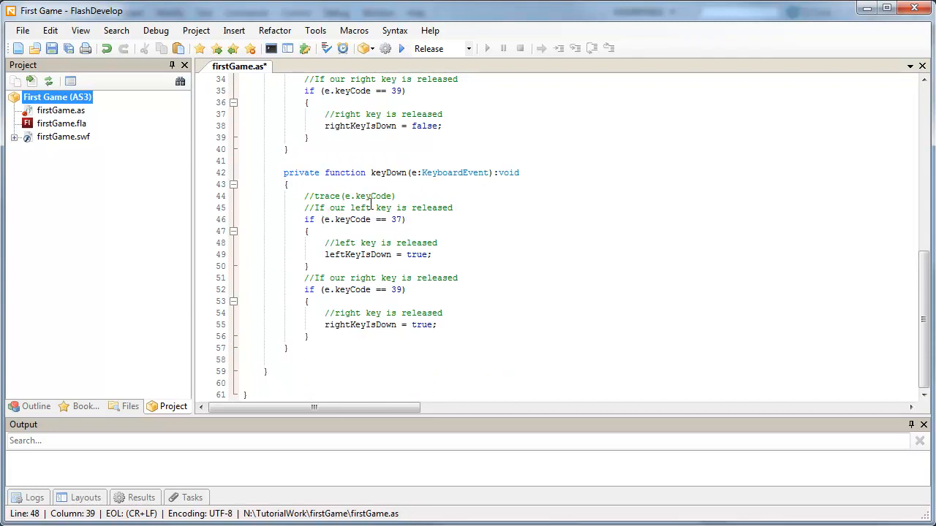
pyautogui.click(437, 243)
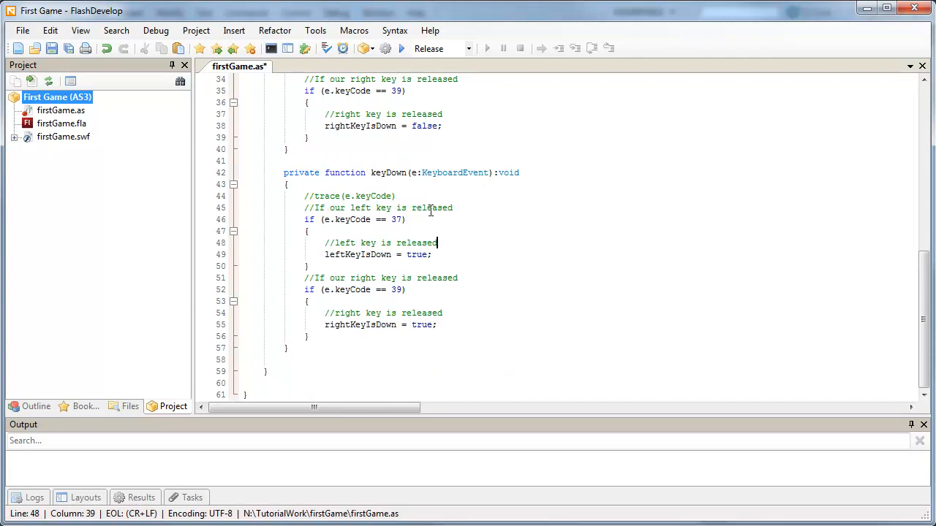
pyautogui.doubleClick(432, 208)
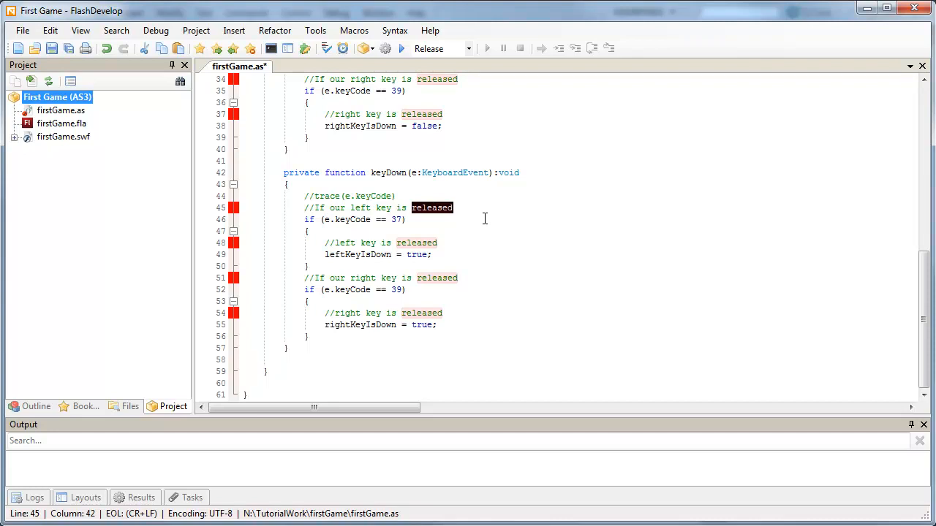
pyautogui.write('pressed')
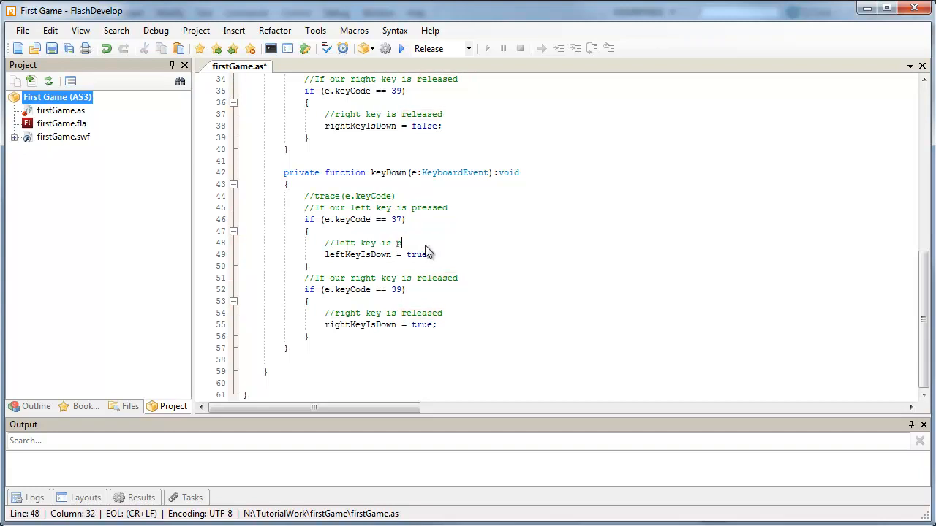
pyautogui.write('ressed')
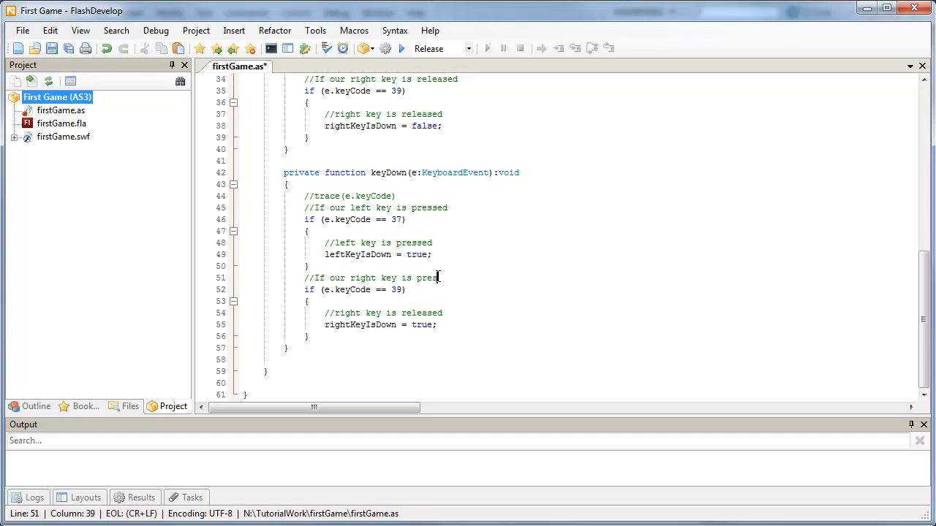
pyautogui.write('sed')
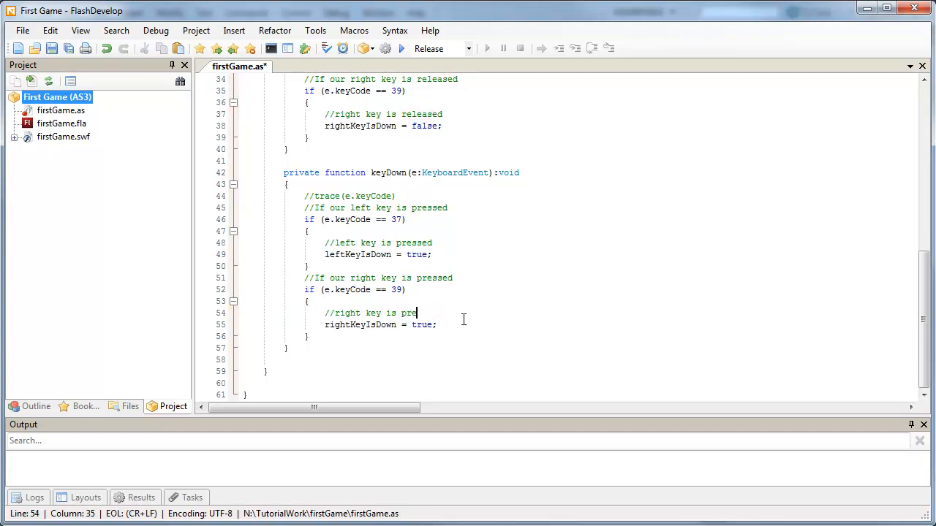
pyautogui.write('ssed')
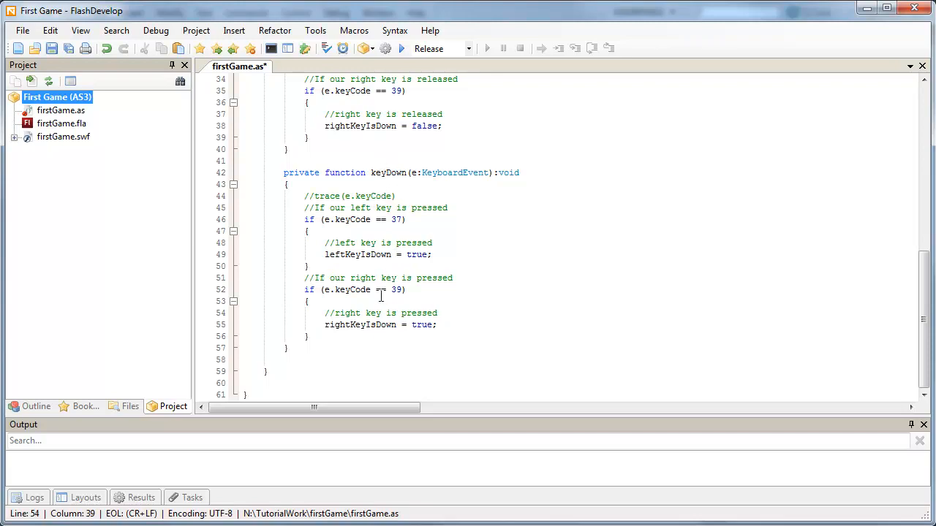
# Step: Scroll to the firstGame constructor's KEY_DOWN and KEY_UP listener lines
pyautogui.scroll(3)
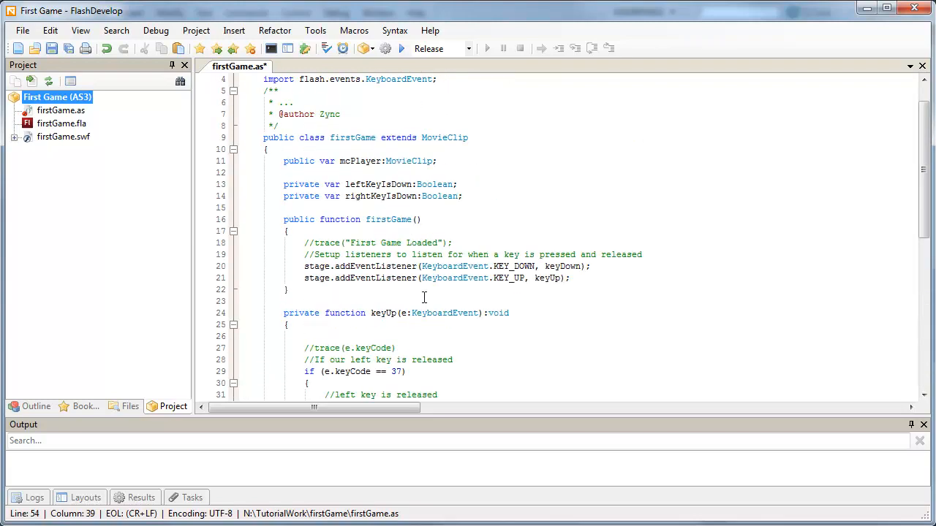
pyautogui.scroll(-3)
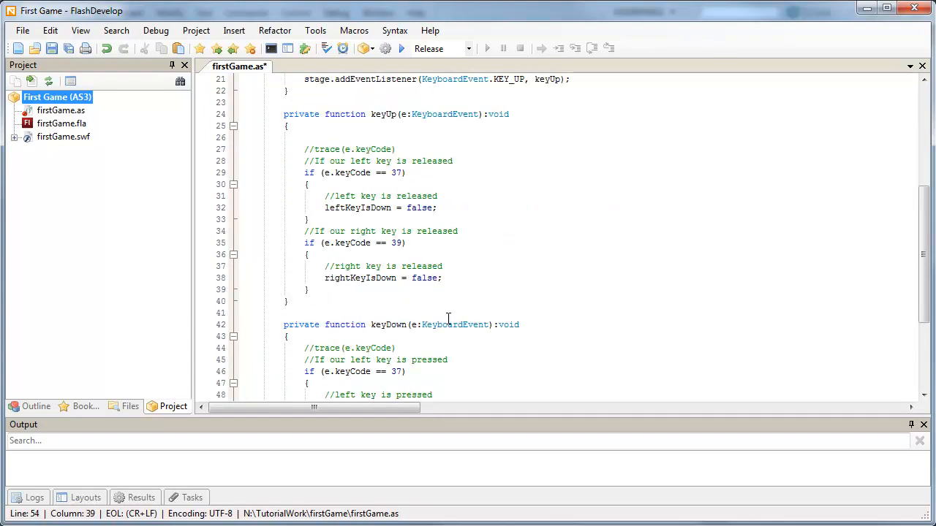
pyautogui.scroll(-3)
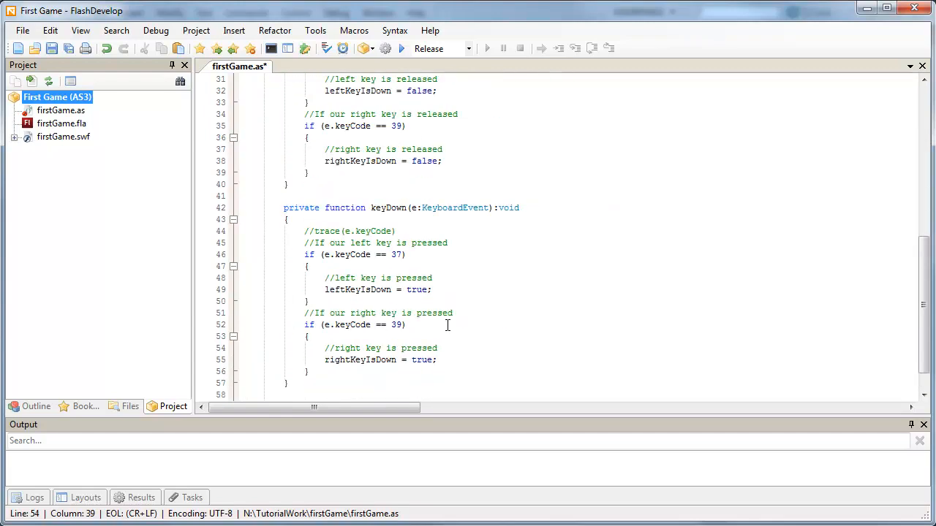
pyautogui.scroll(3)
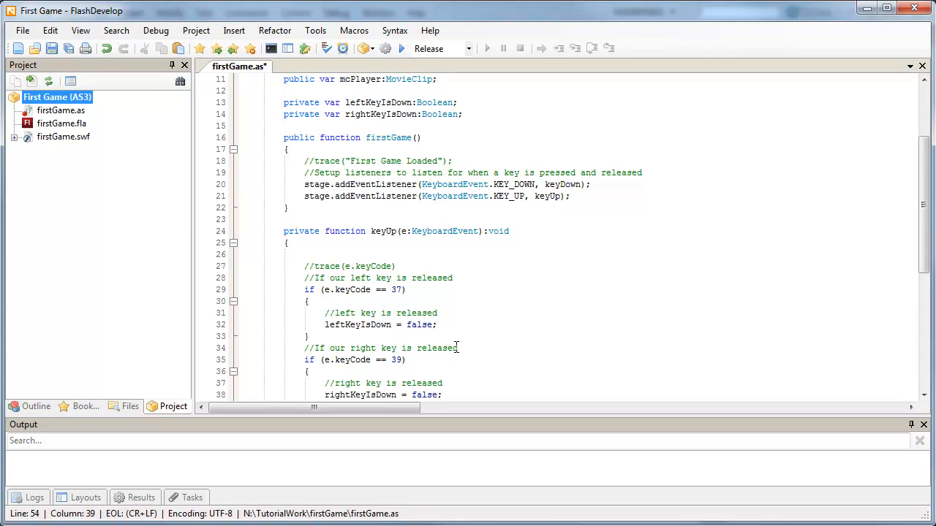
pyautogui.moveTo(590, 199)
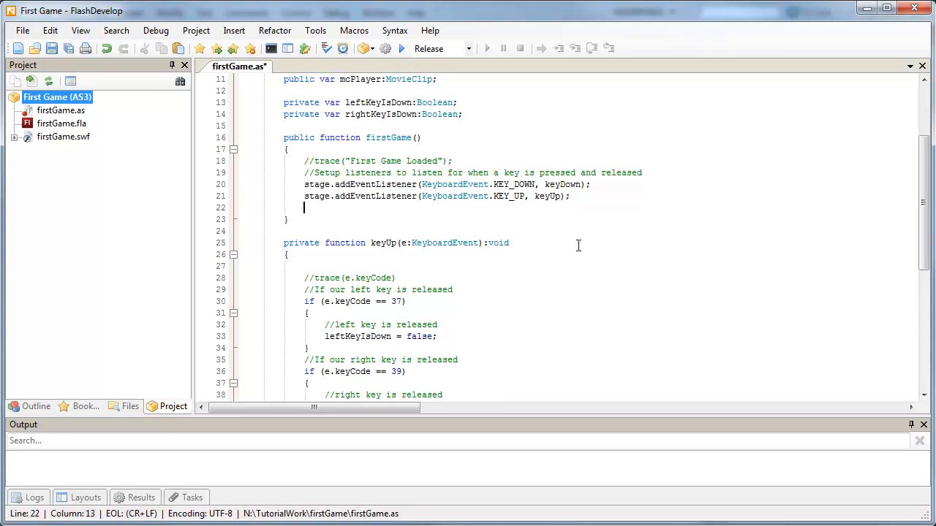
# Step: Add the comment '//Setup a game loop event listener' in the constructor
pyautogui.write('//Setu')
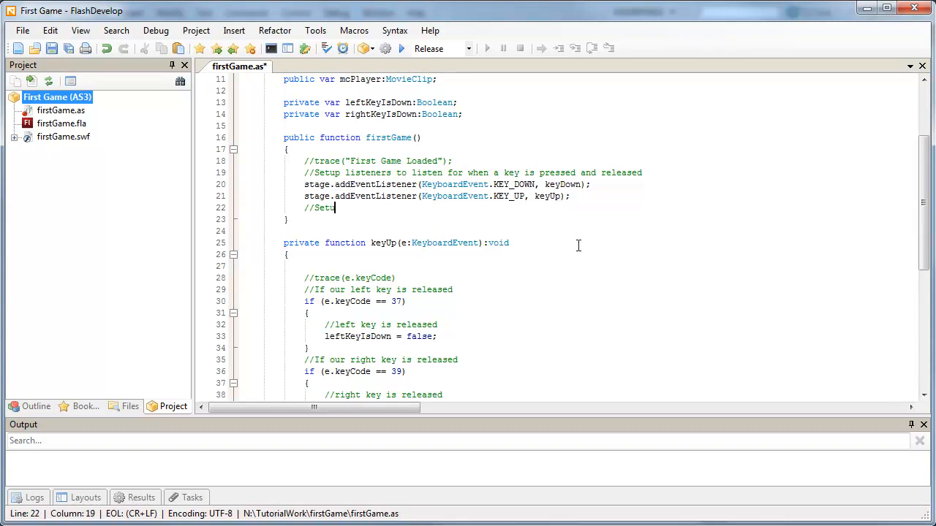
pyautogui.write('p a game loop')
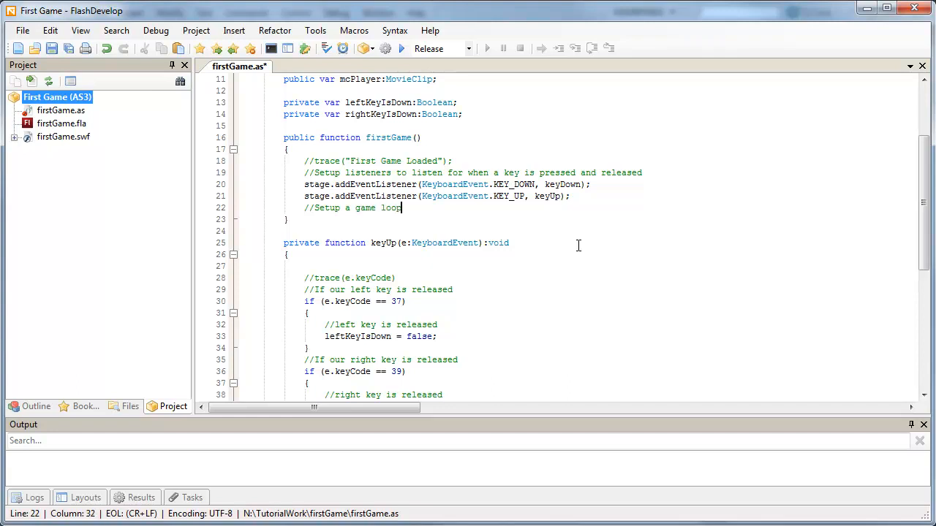
pyautogui.write('event')
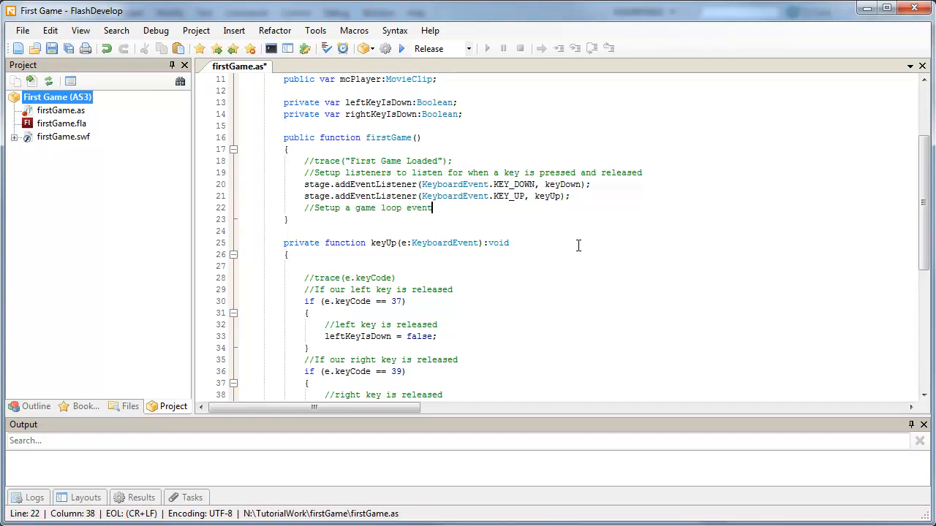
pyautogui.write('listener')
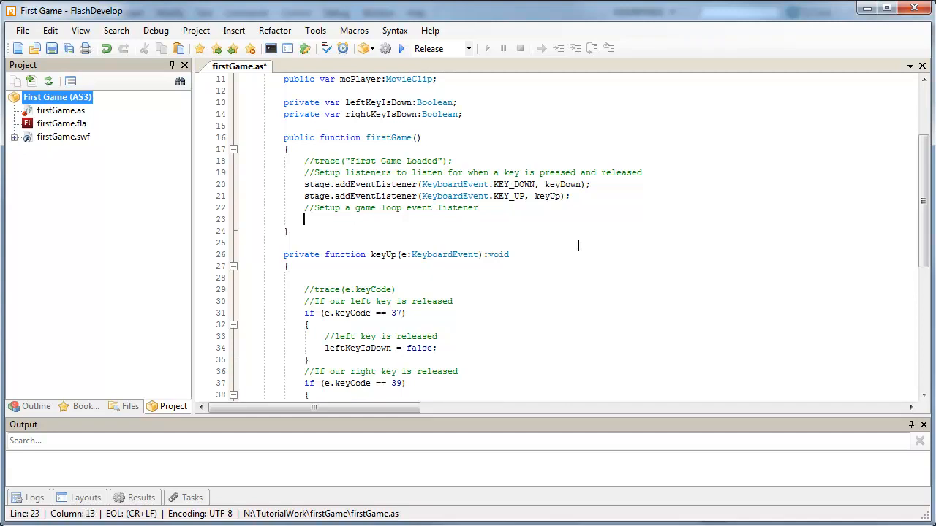
pyautogui.moveTo(546, 284)
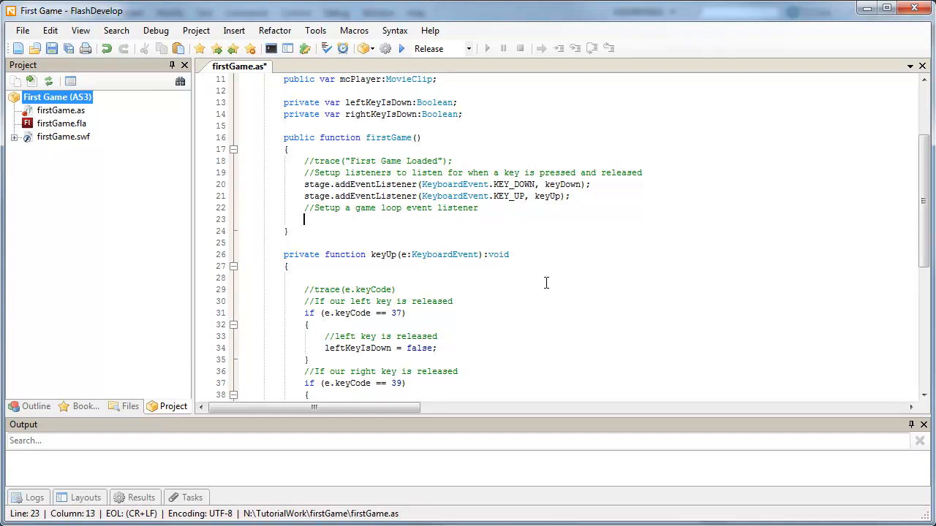
# Step: Write stage.addEventListener(Event.ENTER_FRAME, gameLoop) below that comment
pyautogui.write('stage.addEventListener(')
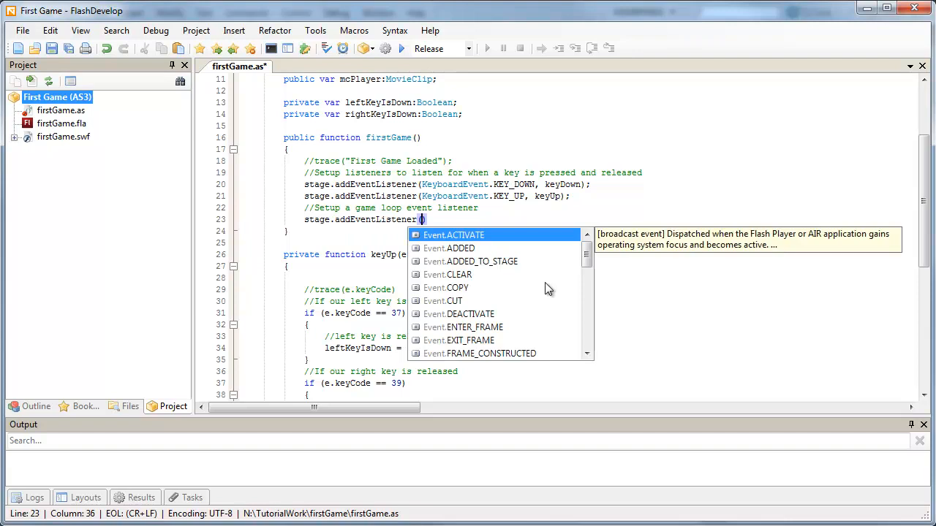
pyautogui.write('enter')
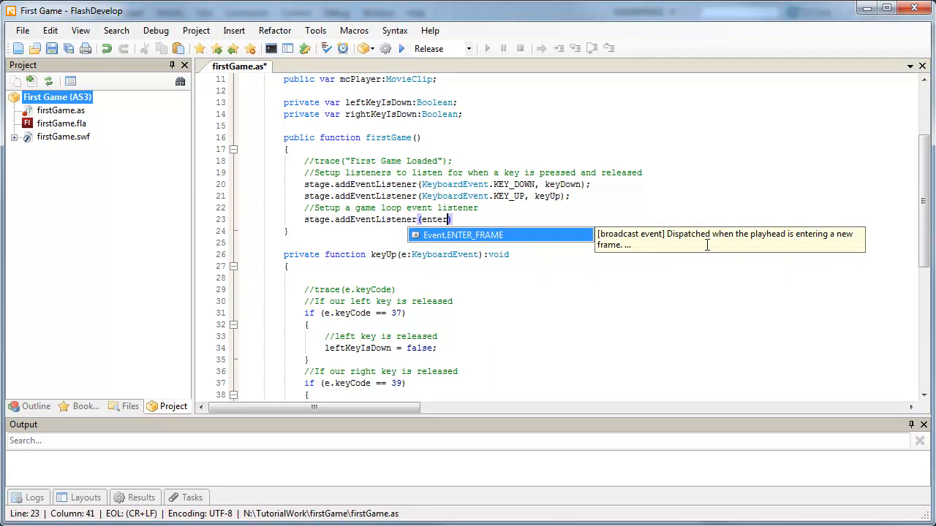
pyautogui.moveTo(629, 254)
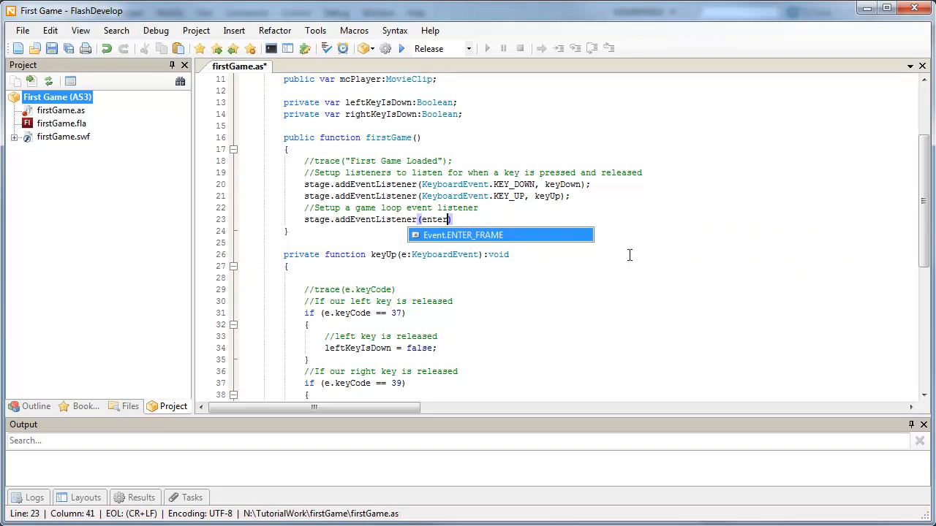
pyautogui.moveTo(581, 281)
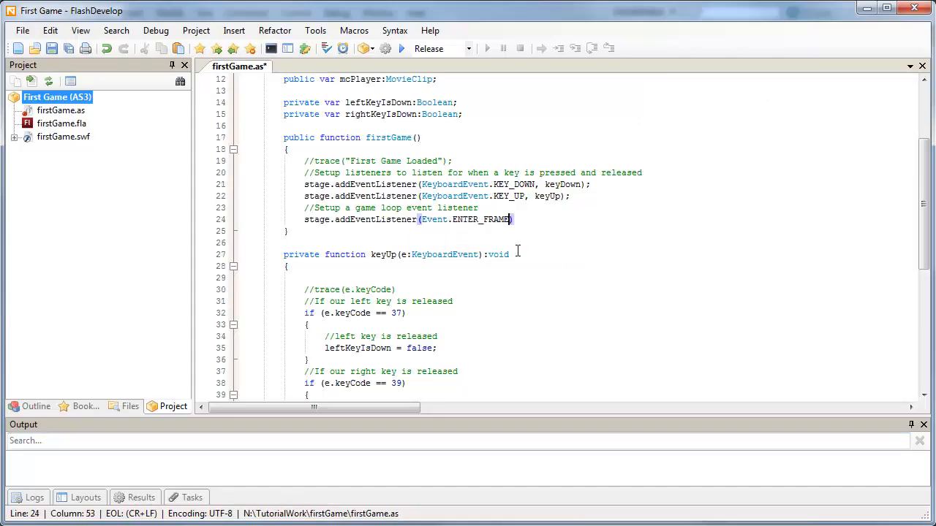
pyautogui.write(',')
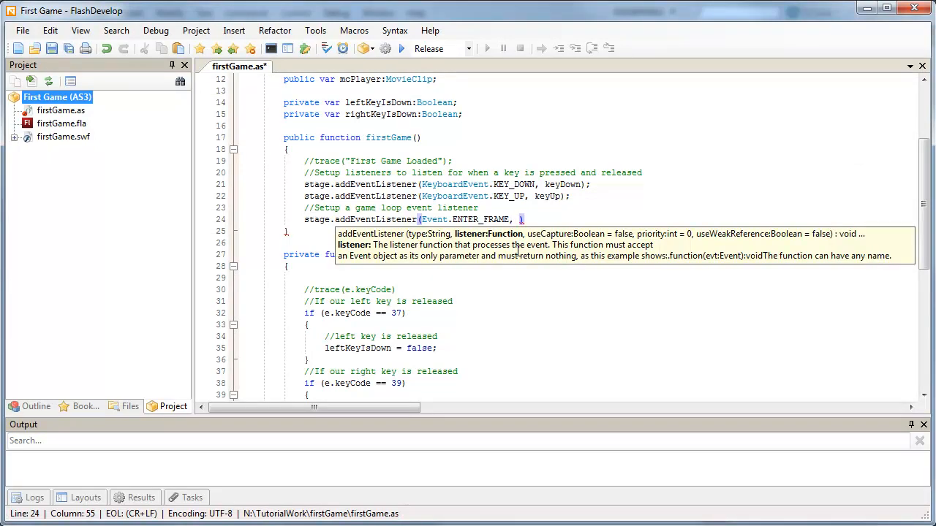
pyautogui.write('gameLo')
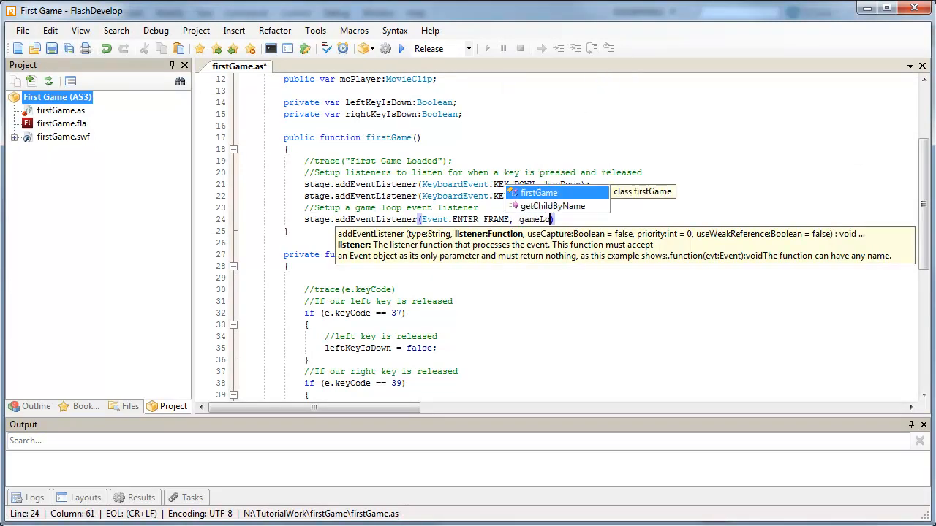
pyautogui.write('p)')
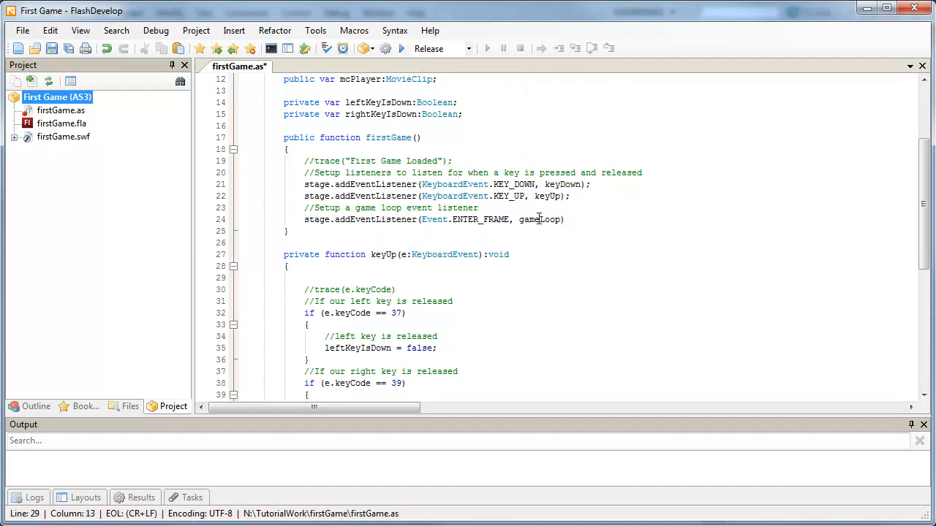
# Step: Generate the private gameLoop(e:Event):void event handler stub from the gameLoop listener name
pyautogui.click(599, 241)
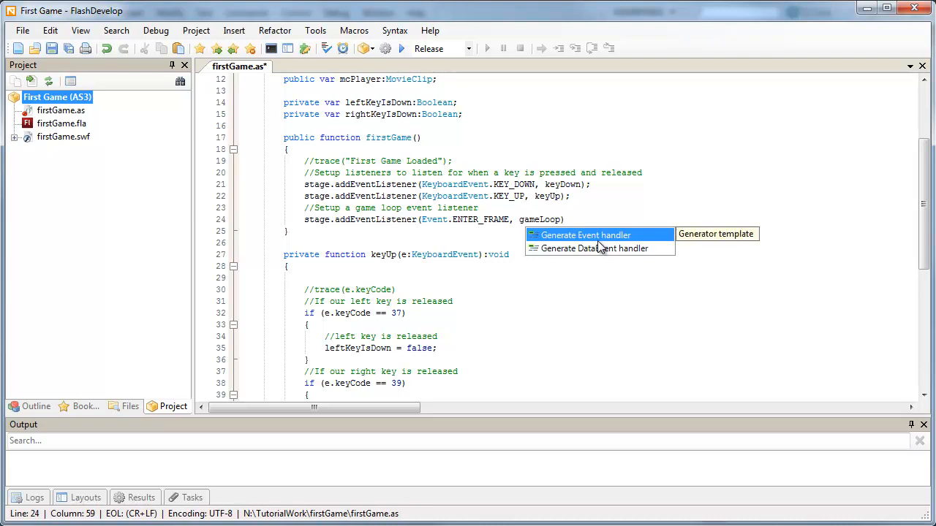
pyautogui.click(585, 234)
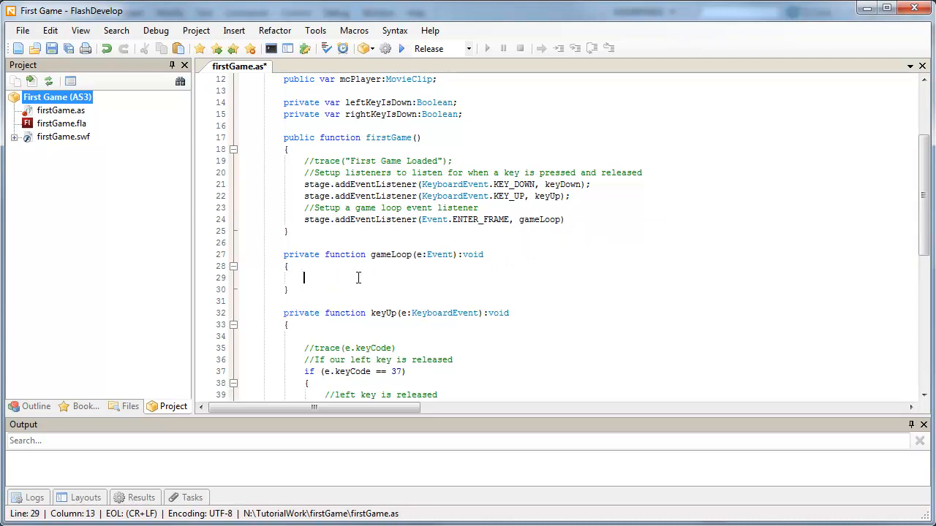
pyautogui.moveTo(374, 280)
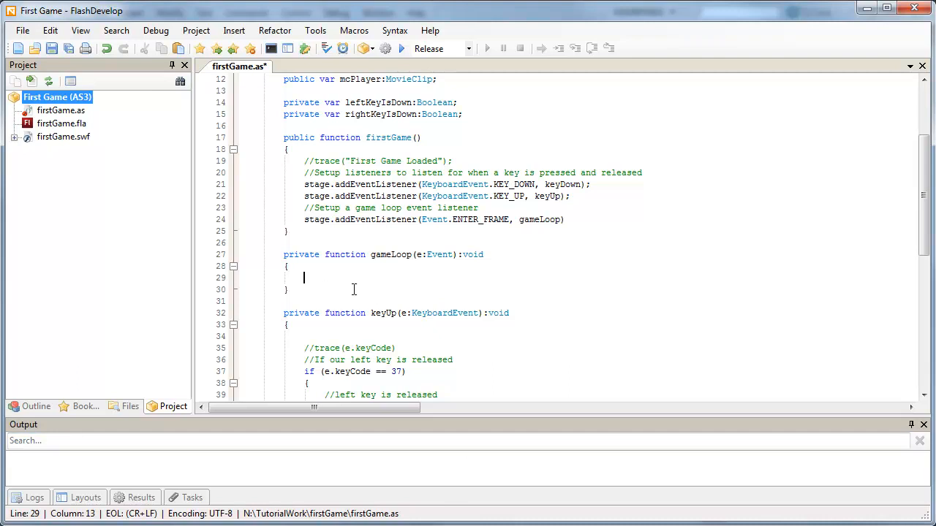
pyautogui.scroll(-3)
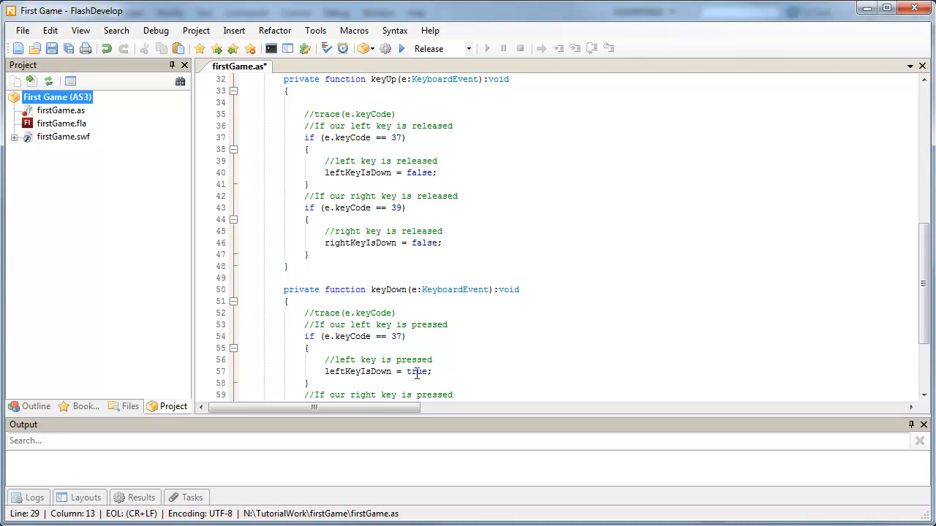
pyautogui.scroll(3)
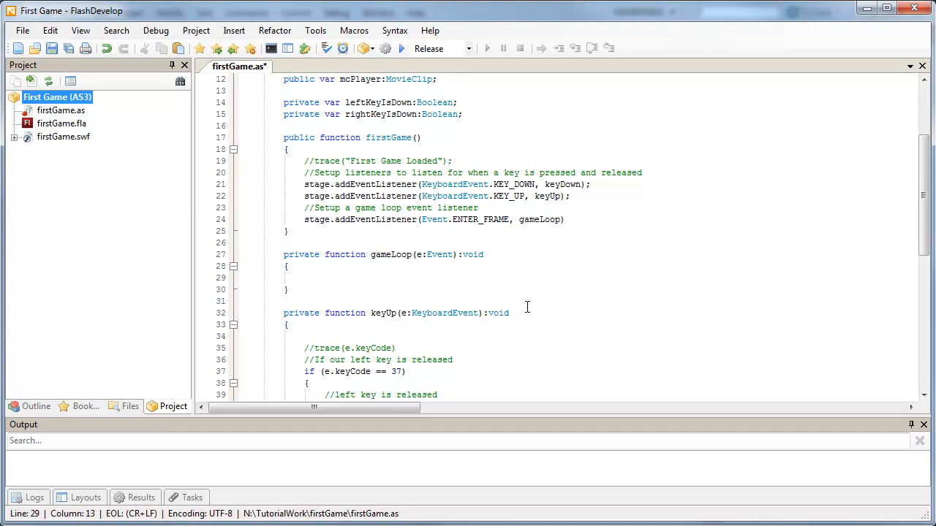
# Step: Write the comments 'If our left key is currently down' and 'move player to the left'
pyautogui.write('//If our l')
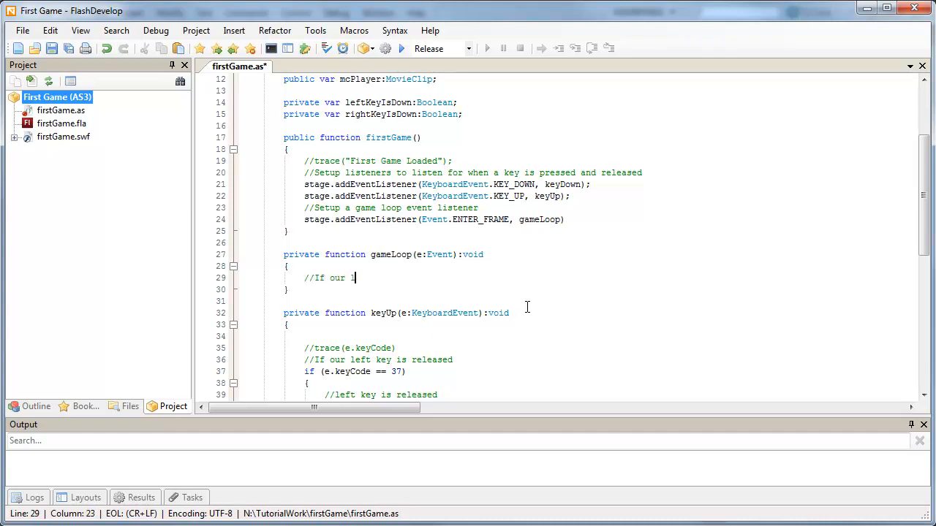
pyautogui.write('left key')
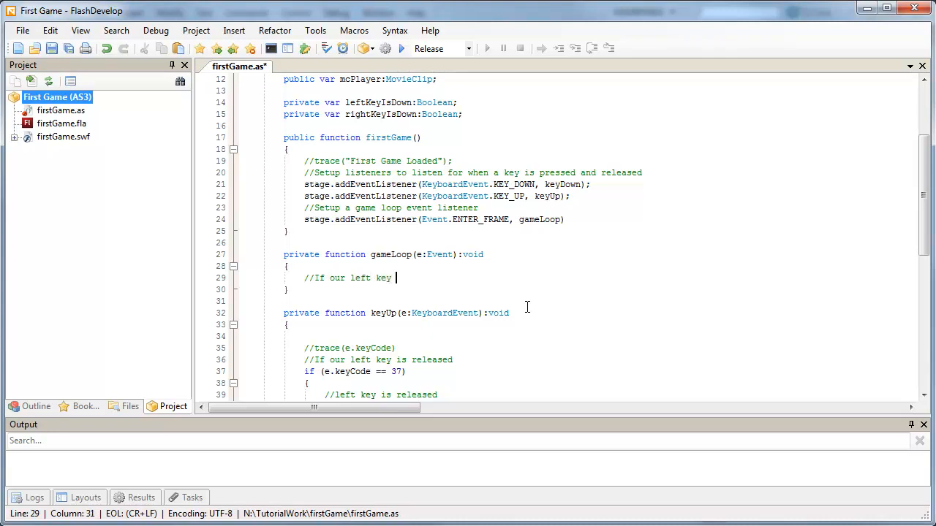
pyautogui.write('is cur')
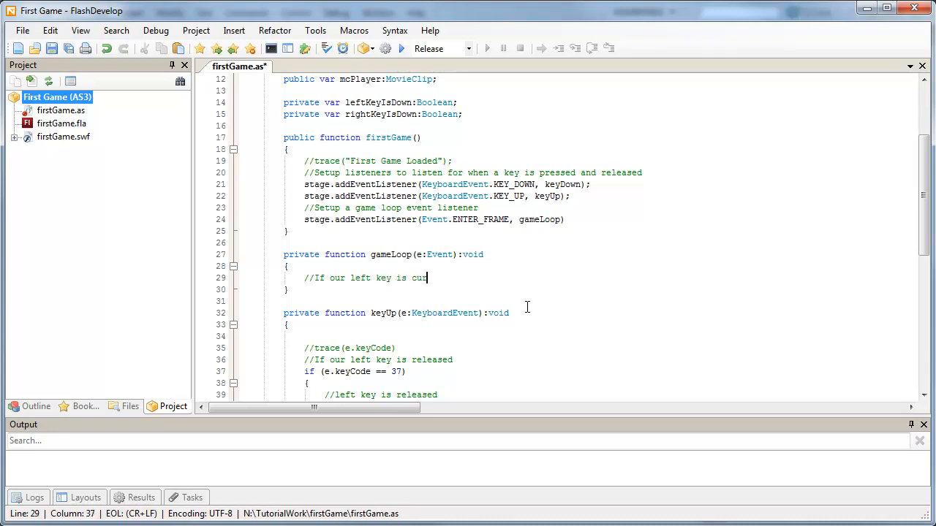
pyautogui.write('rrently down')
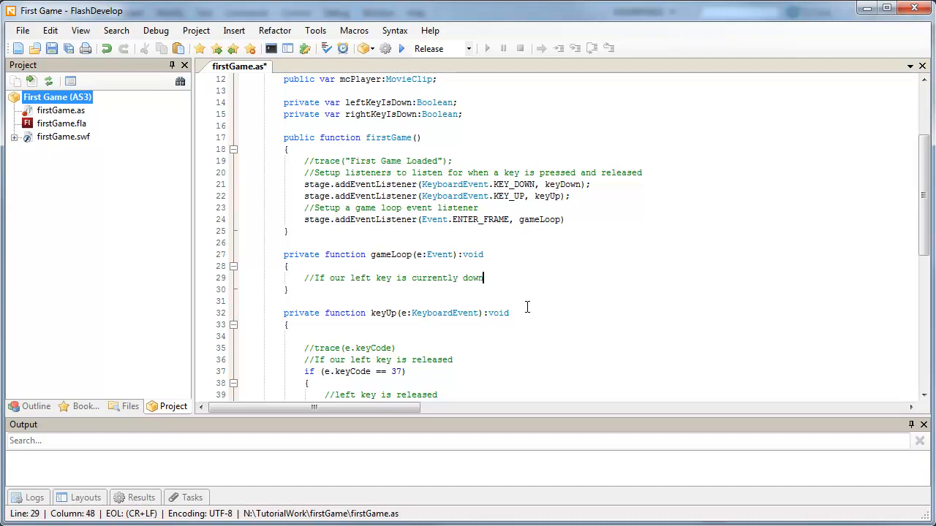
pyautogui.press('Return')
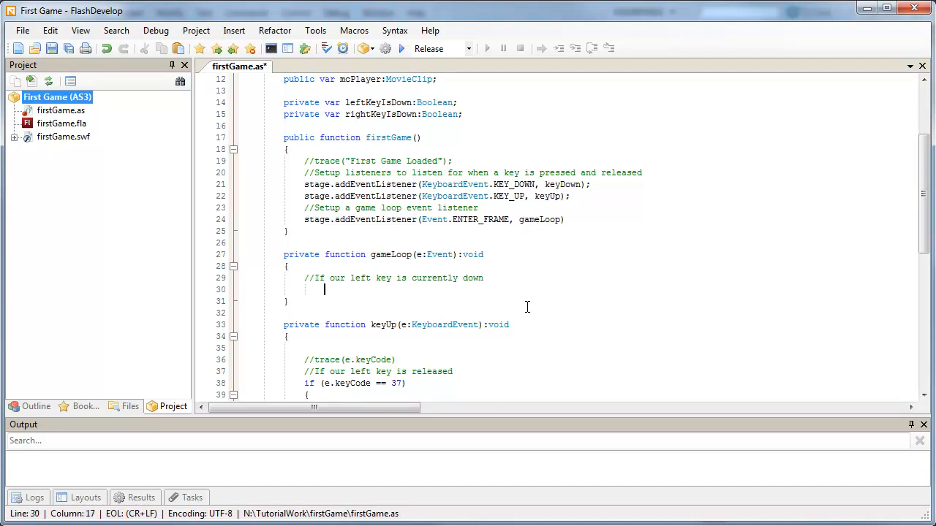
pyautogui.write('//move our play')
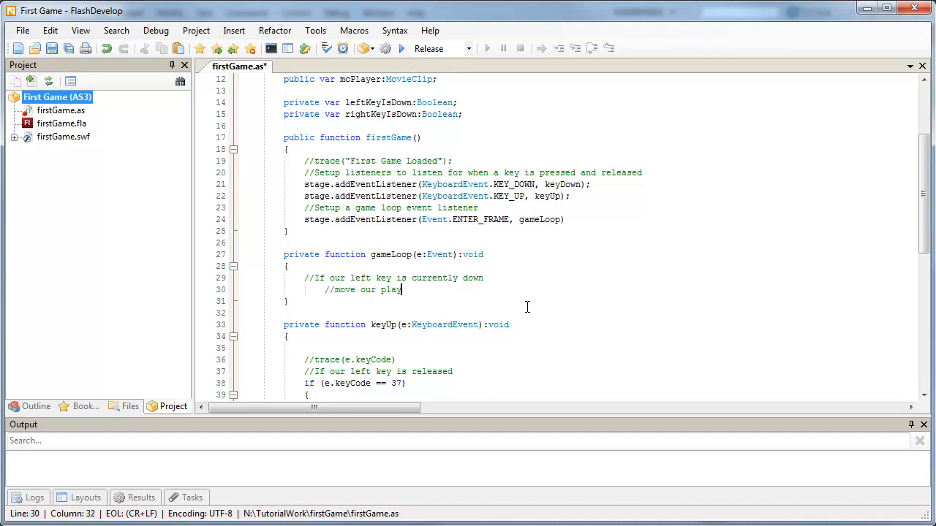
pyautogui.write('er to the le')
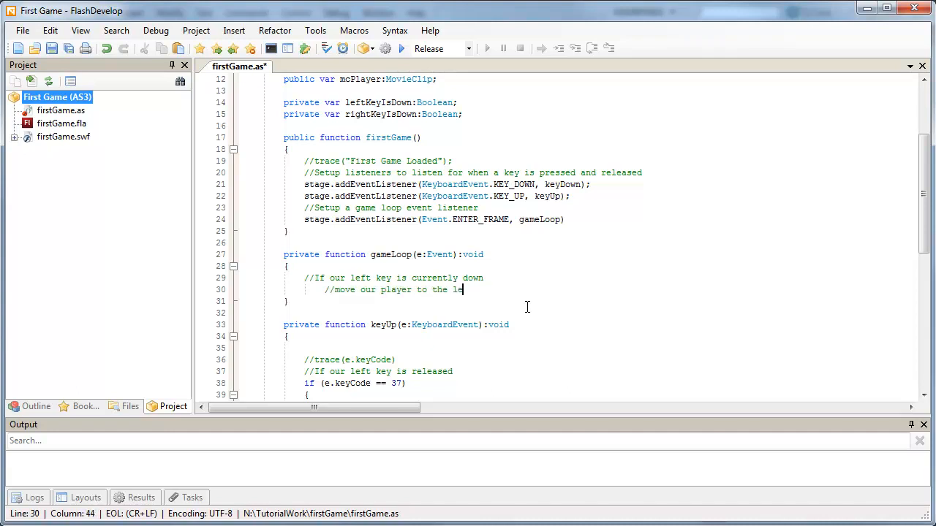
pyautogui.write('ft')
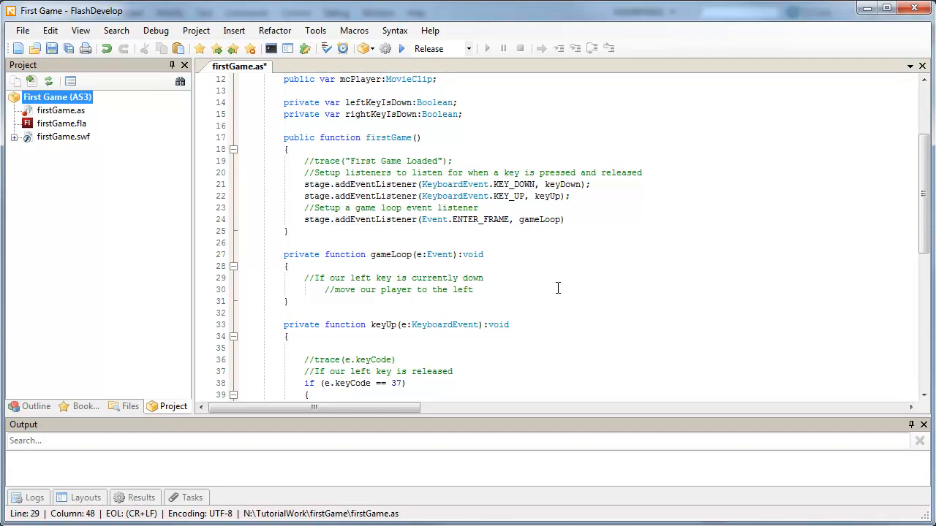
# Step: Add the if (leftKeyIsDown == true) check around the move-left comment
pyautogui.write('i')
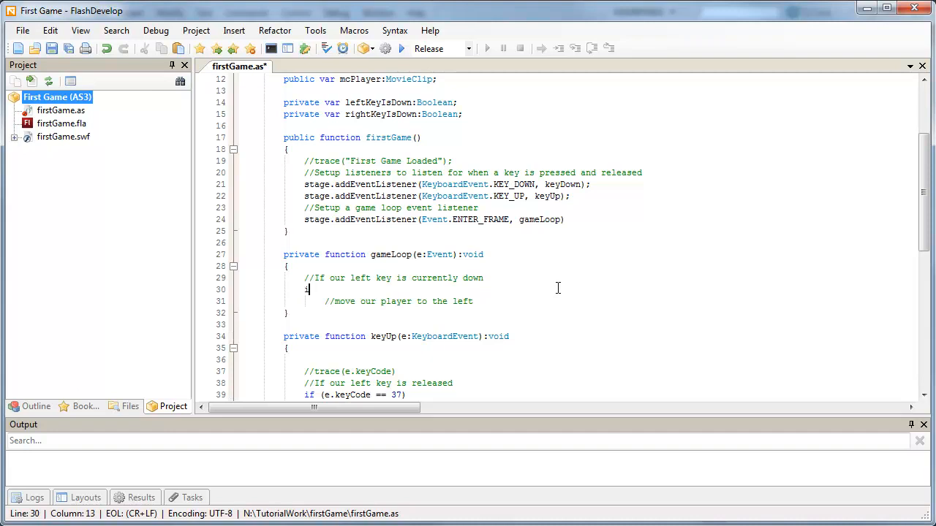
pyautogui.write('f(')
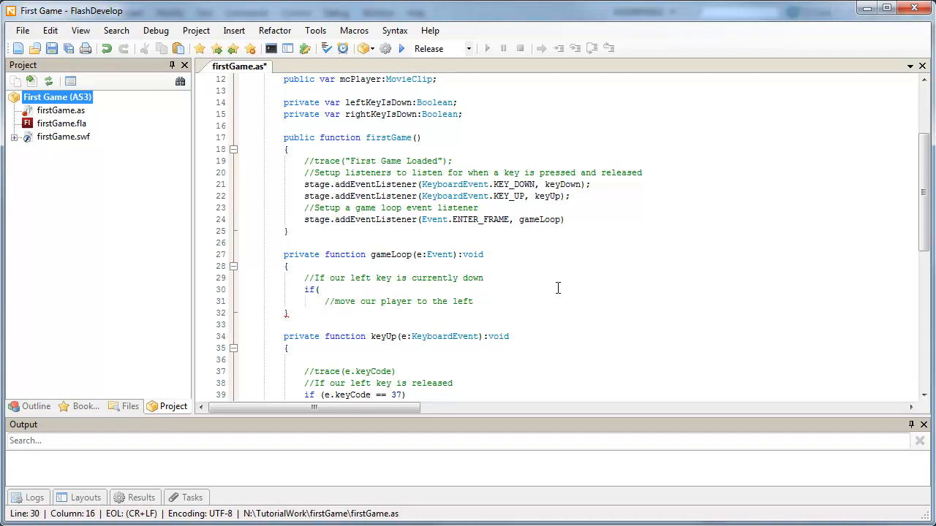
pyautogui.write('leftKeyIsDown')
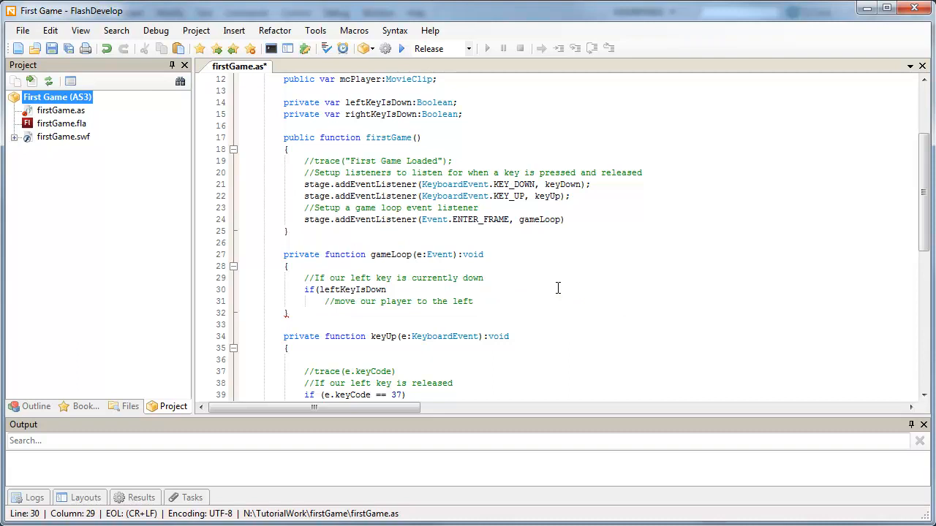
pyautogui.write('== true')
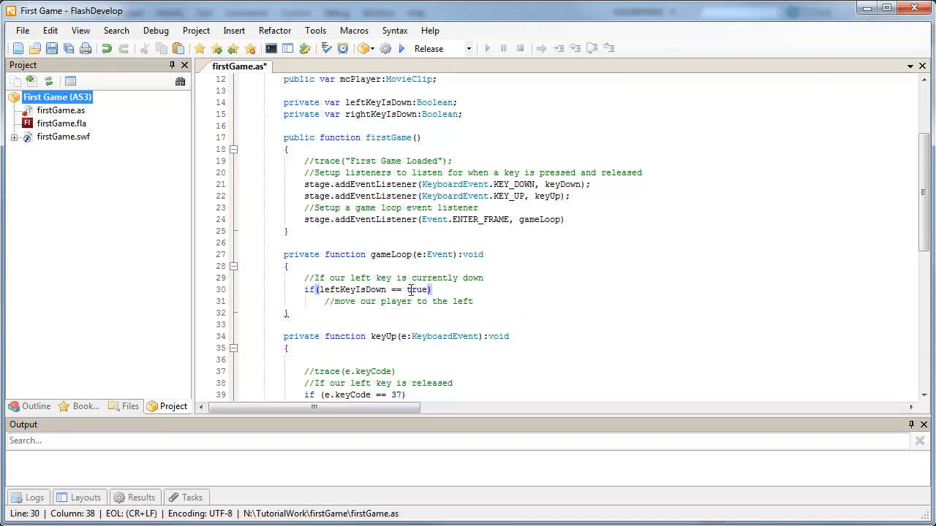
pyautogui.moveTo(409, 301)
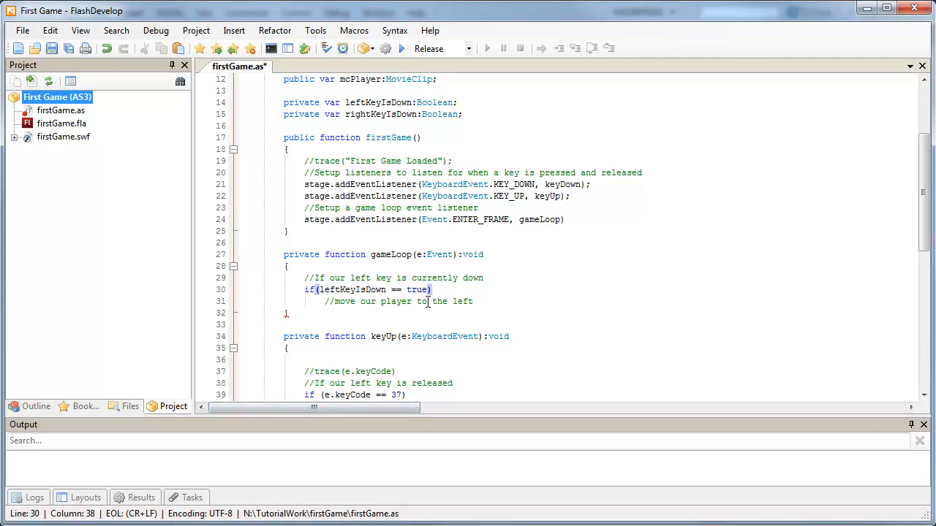
pyautogui.scroll(-3)
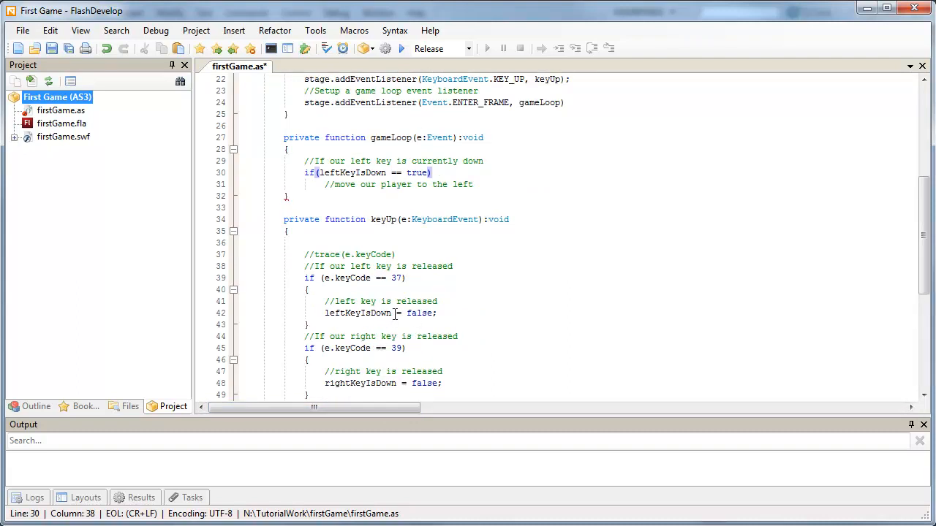
pyautogui.moveTo(464, 178)
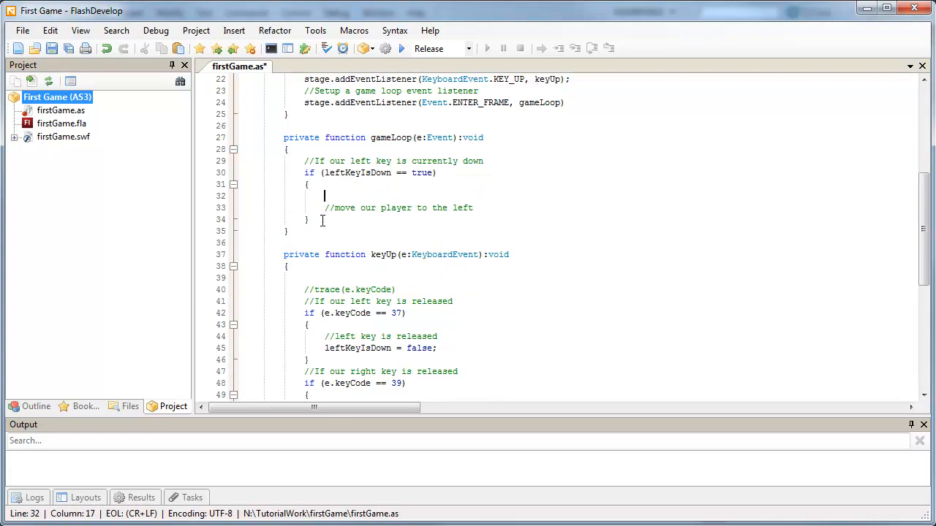
# Step: Write mcPlayer.x -= 5; inside the leftKeyIsDown block below the move-left comment
pyautogui.click(310, 219)
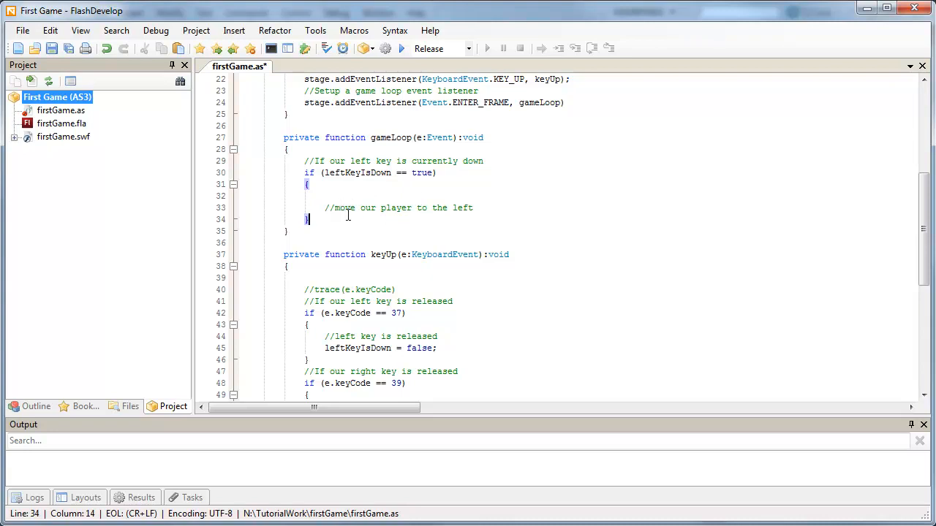
pyautogui.click(473, 208)
pyautogui.write('mcPlayer')
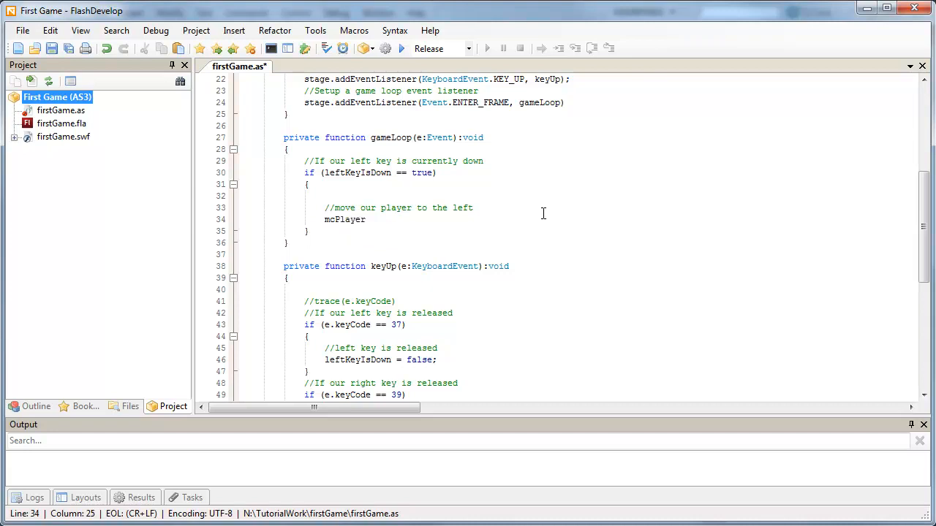
pyautogui.write('.x')
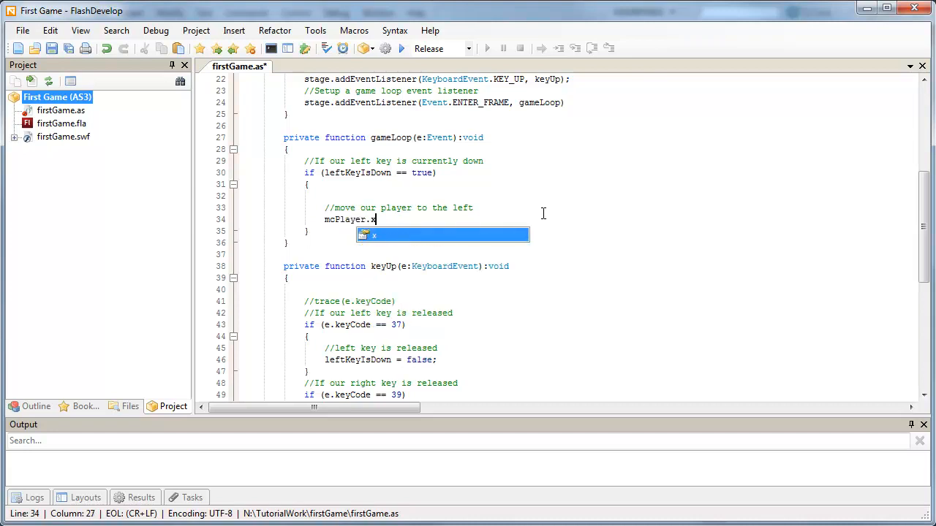
pyautogui.write('-')
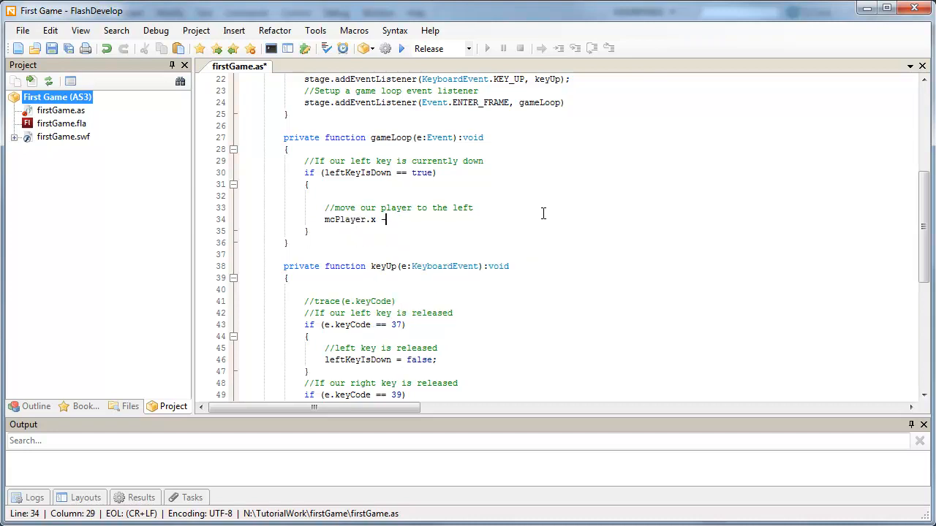
pyautogui.write('=')
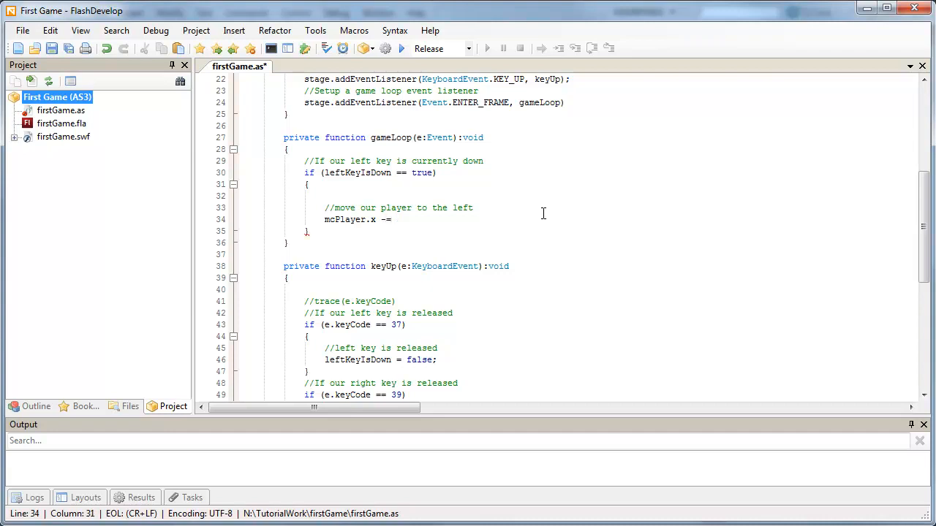
pyautogui.write('5;')
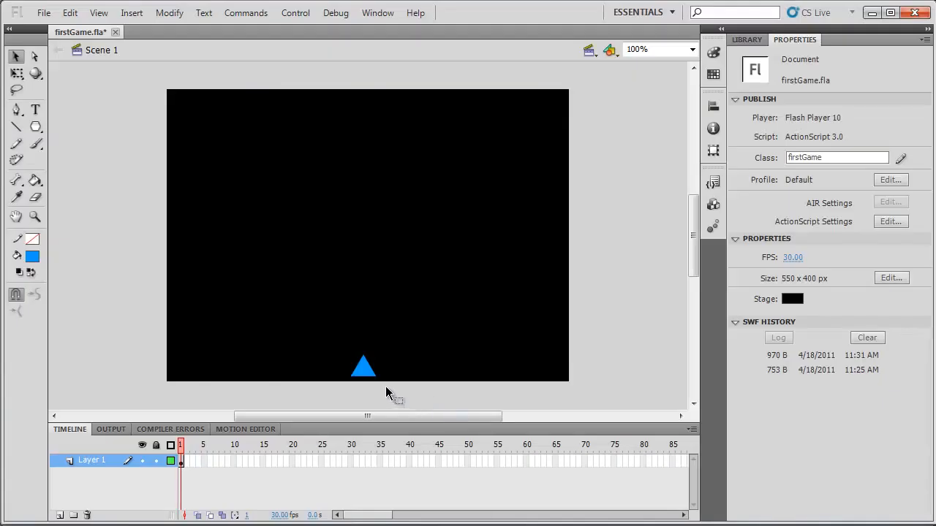
# Step: Drag the blue player triangle left on the stage to lower its X value
pyautogui.click(362, 367)
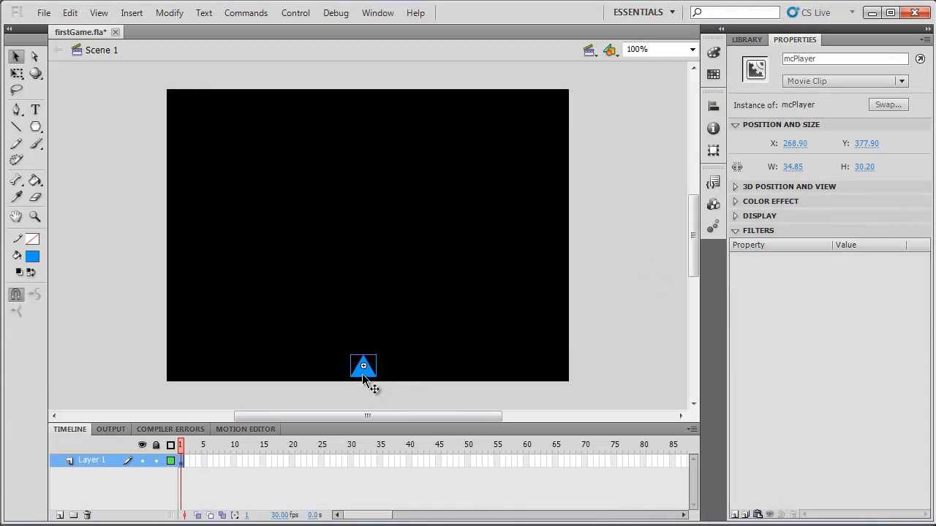
pyautogui.moveTo(364, 365); pyautogui.dragTo(343, 366)
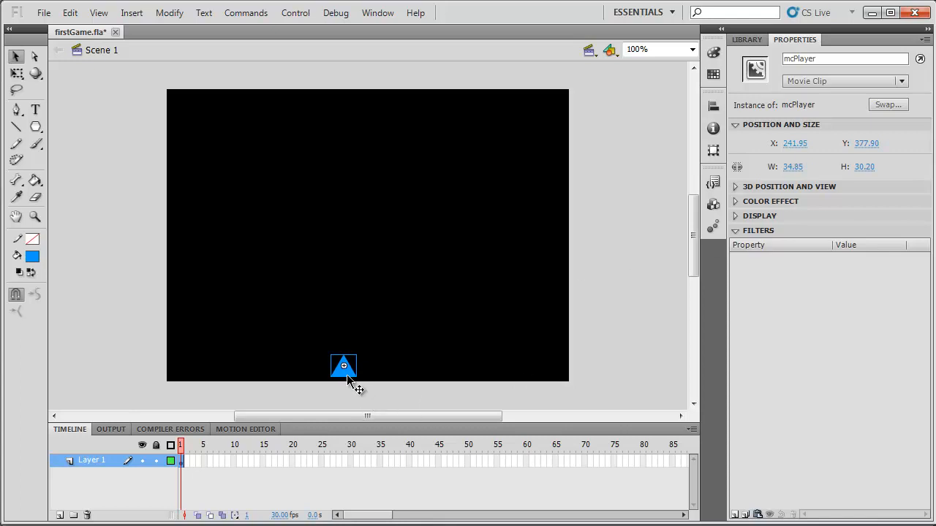
pyautogui.moveTo(343, 366); pyautogui.dragTo(309, 365)
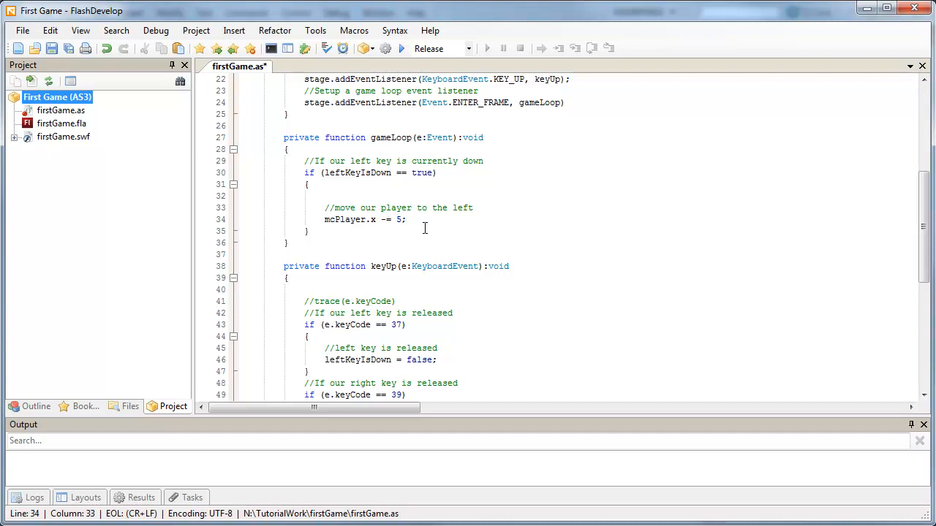
pyautogui.moveTo(441, 180)
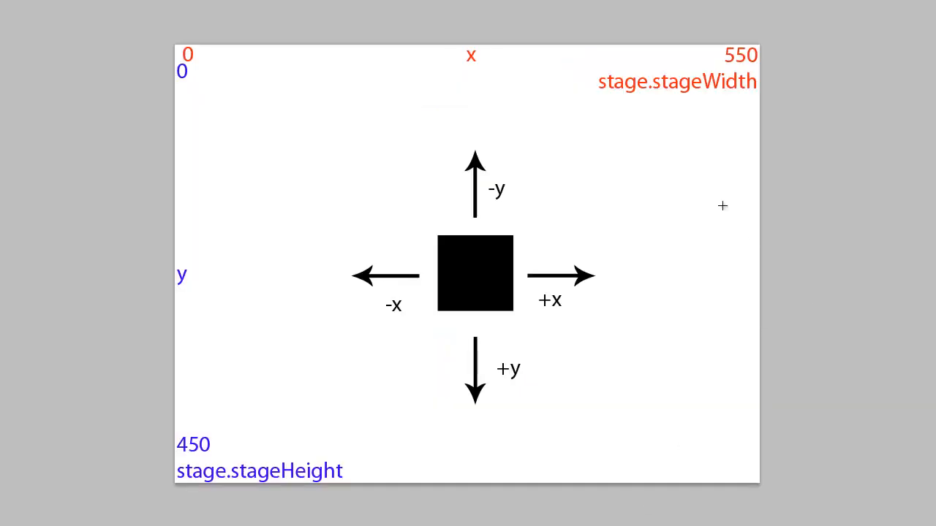
pyautogui.moveTo(633, 300)
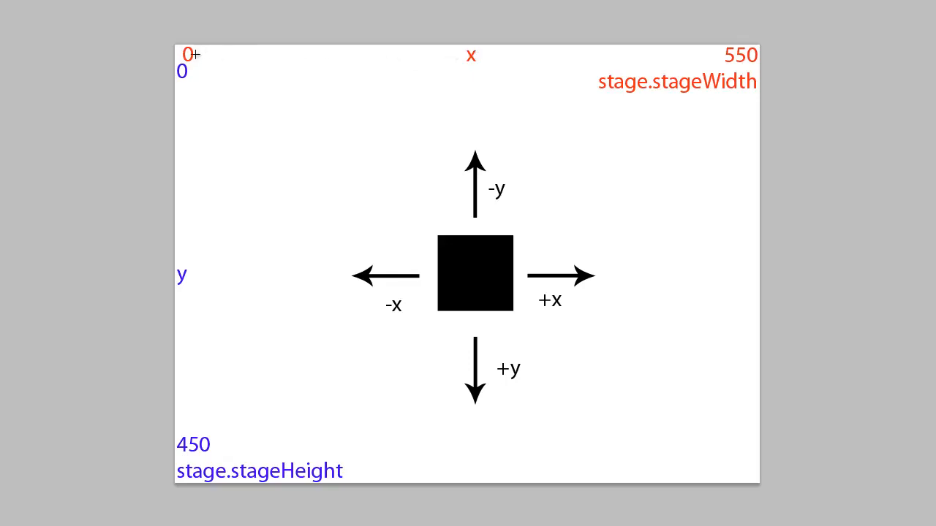
pyautogui.moveTo(212, 71)
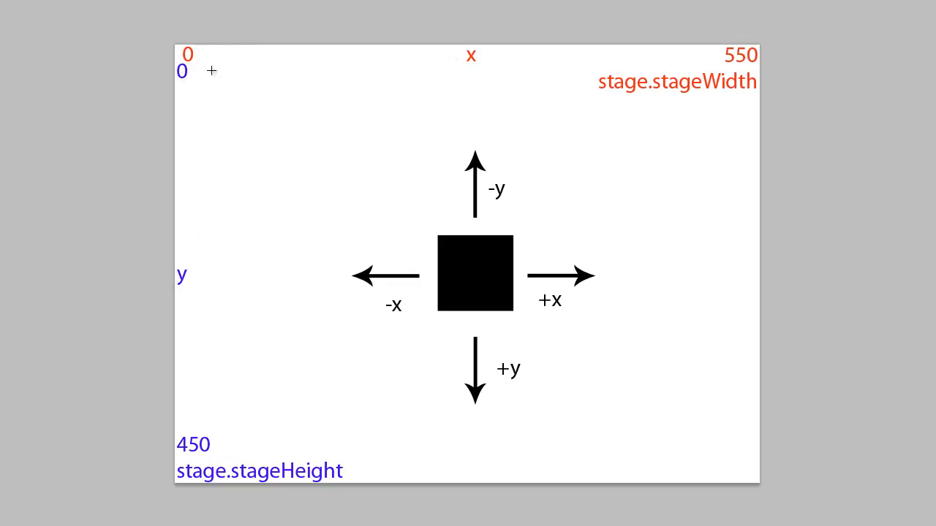
pyautogui.moveTo(661, 43)
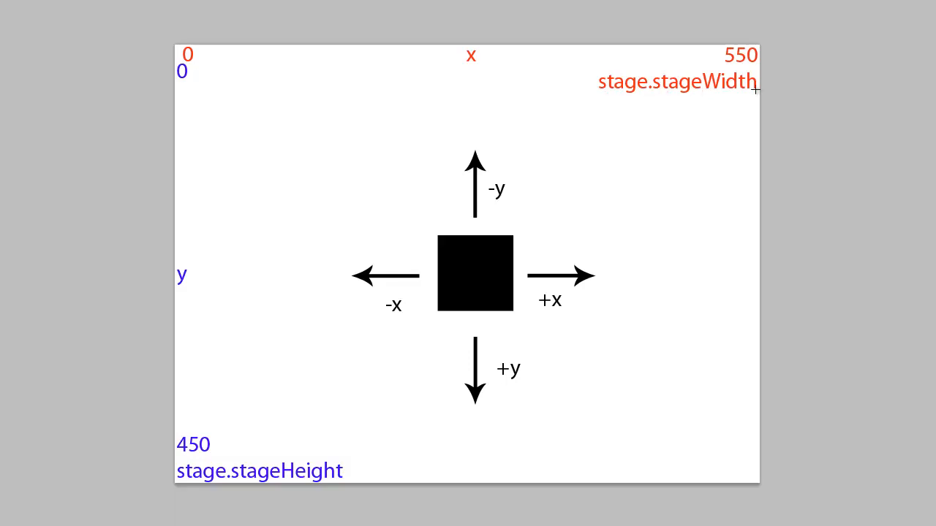
pyautogui.moveTo(733, 59)
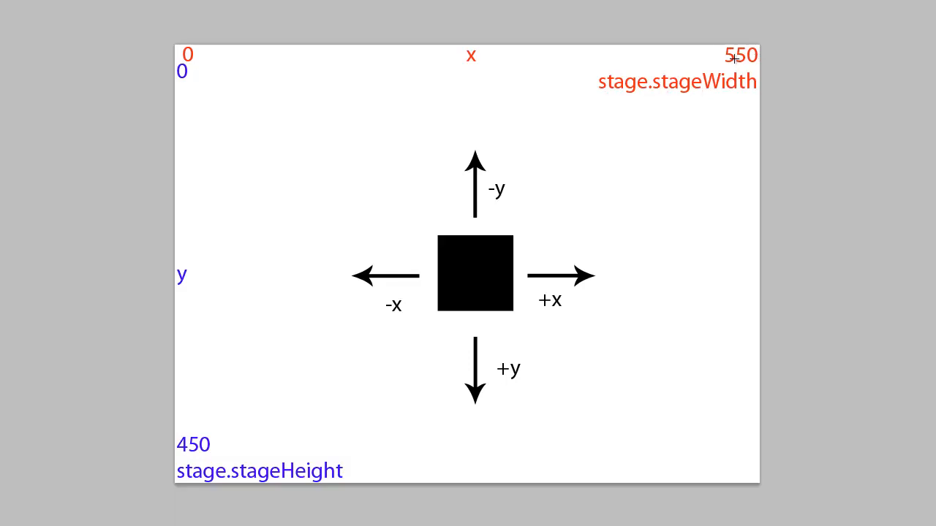
pyautogui.moveTo(777, 65)
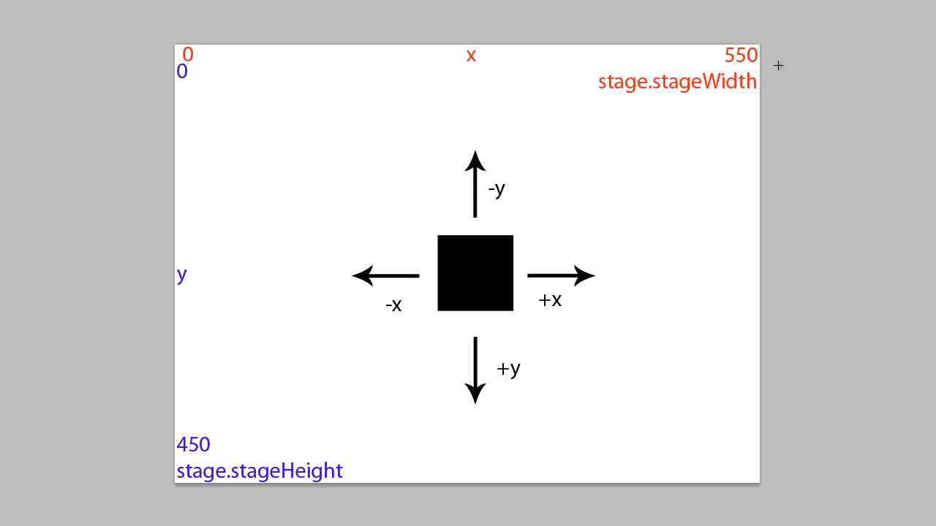
pyautogui.moveTo(603, 88)
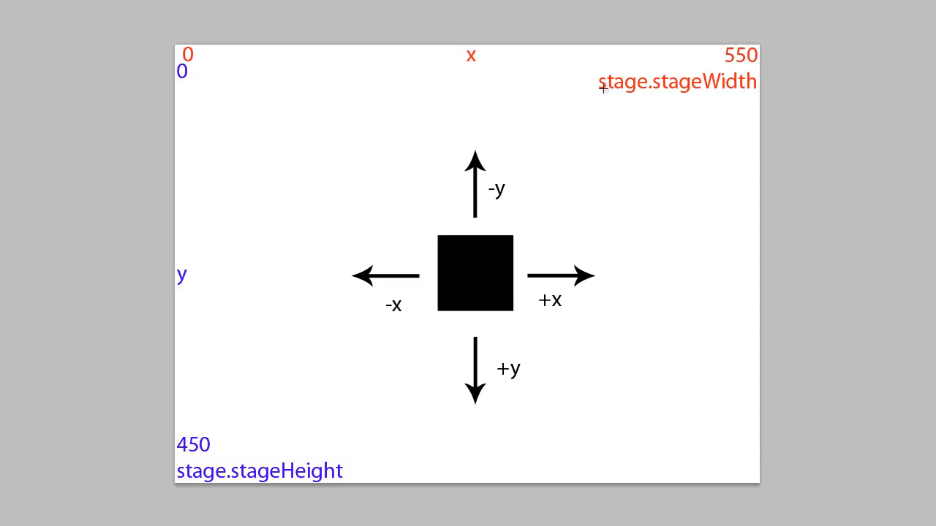
pyautogui.moveTo(712, 96)
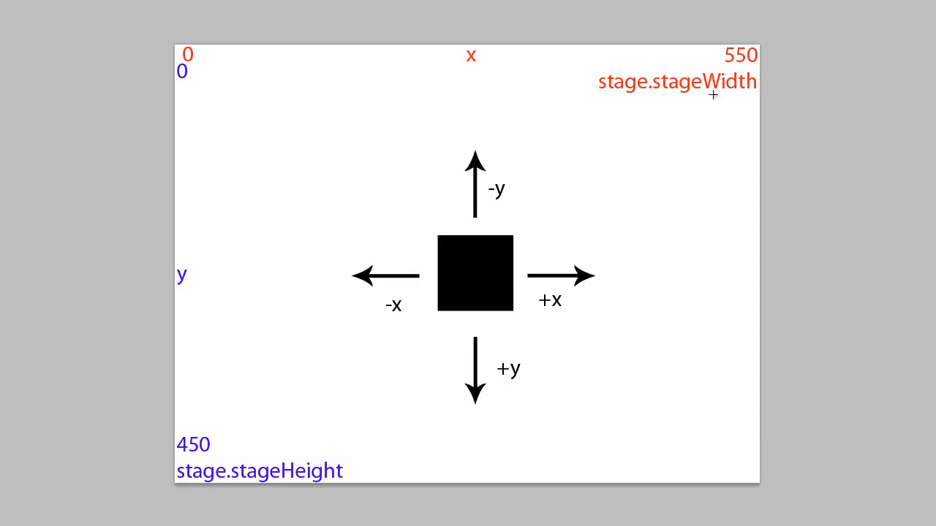
pyautogui.moveTo(185, 286)
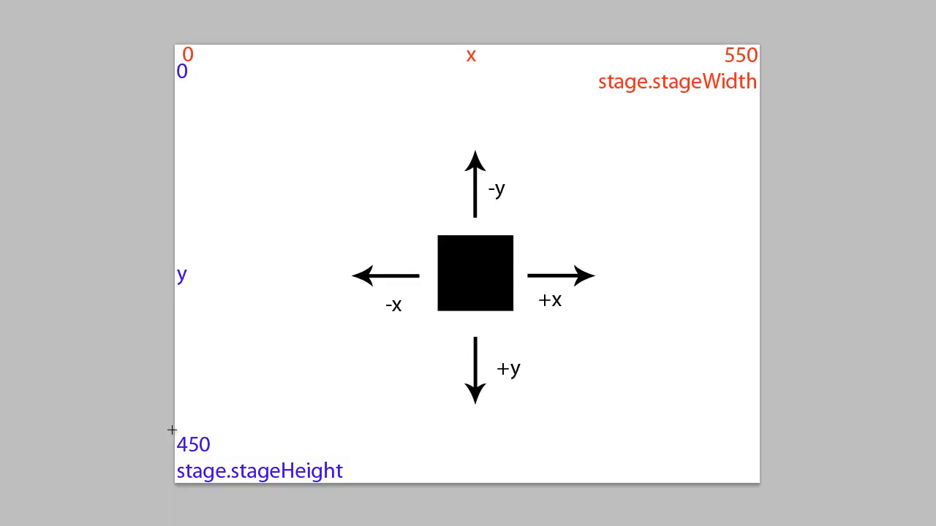
pyautogui.moveTo(486, 84)
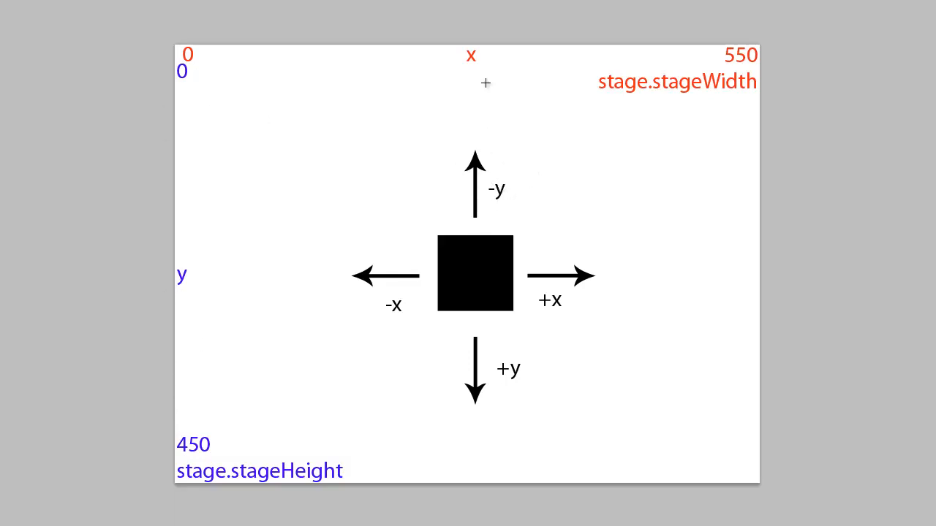
pyautogui.moveTo(354, 197)
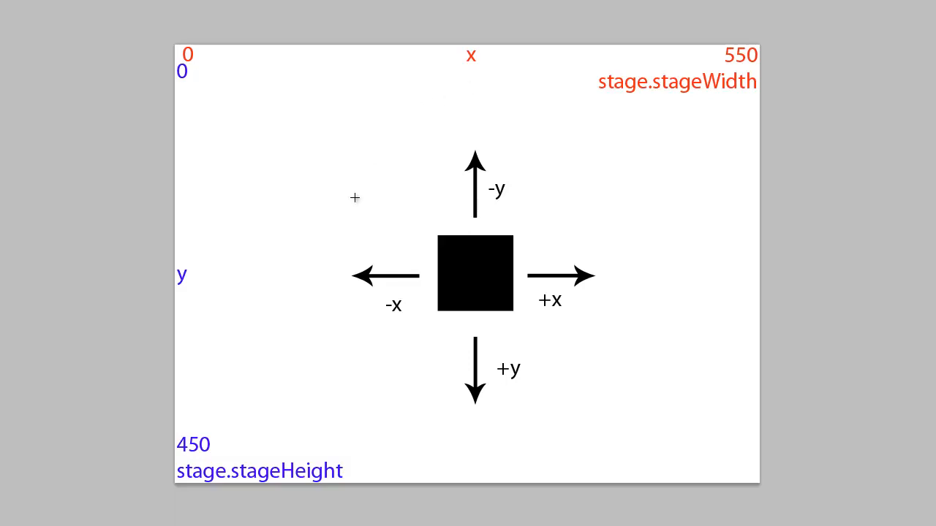
pyautogui.moveTo(397, 309)
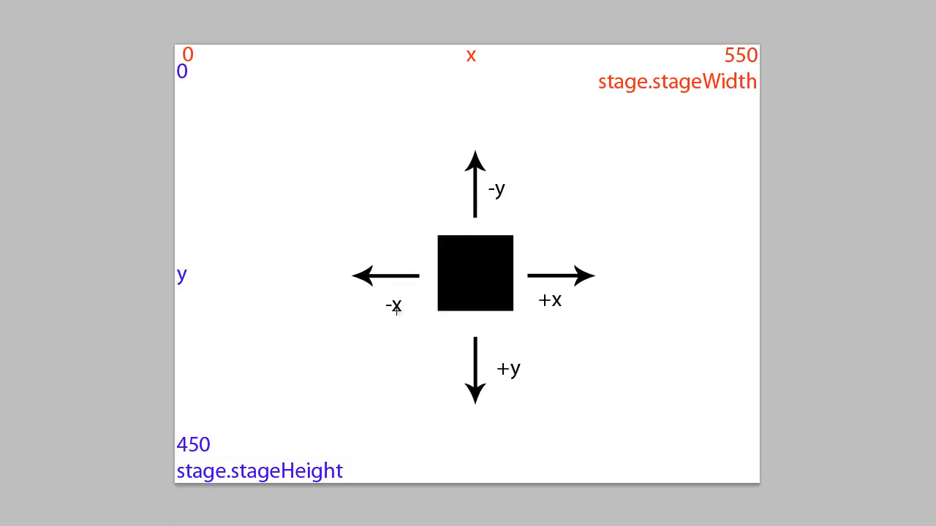
pyautogui.moveTo(413, 329)
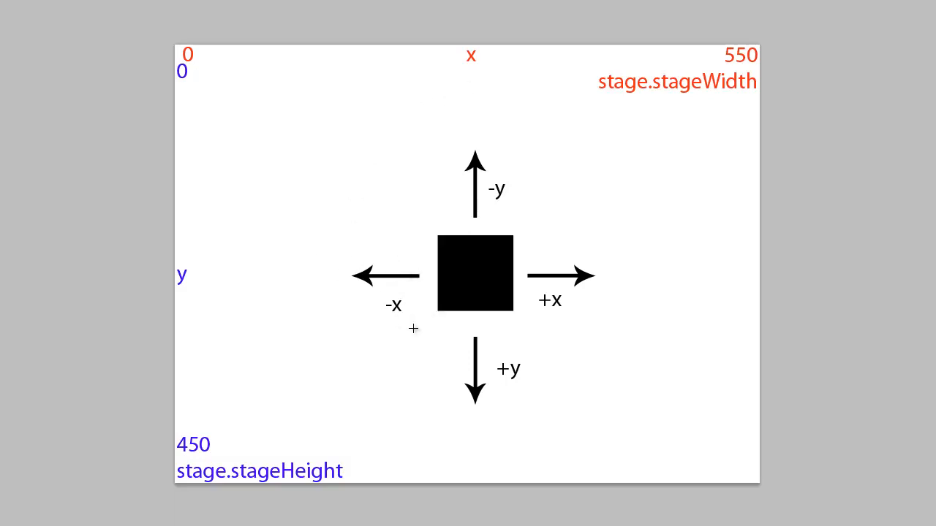
pyautogui.moveTo(516, 273)
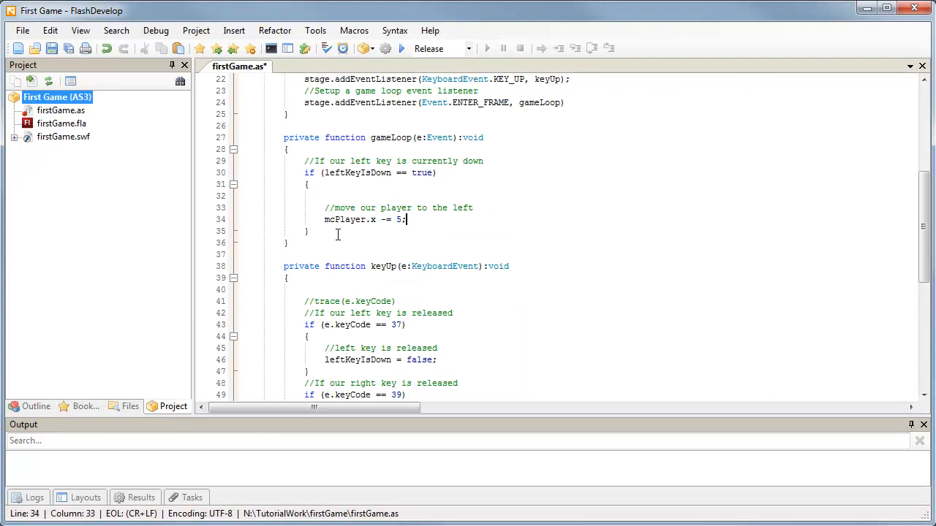
# Step: Add comments about moving the player right while the right key is currently down
pyautogui.click(526, 256)
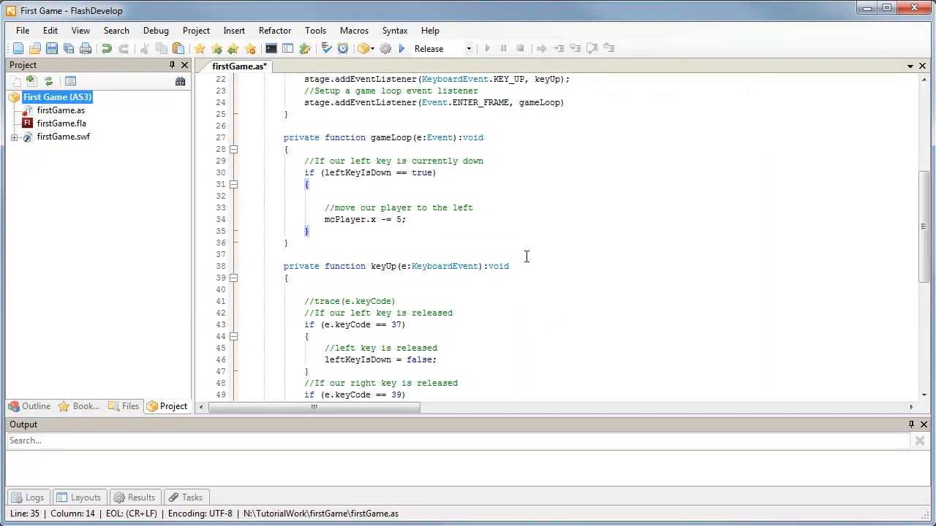
pyautogui.press('Return')
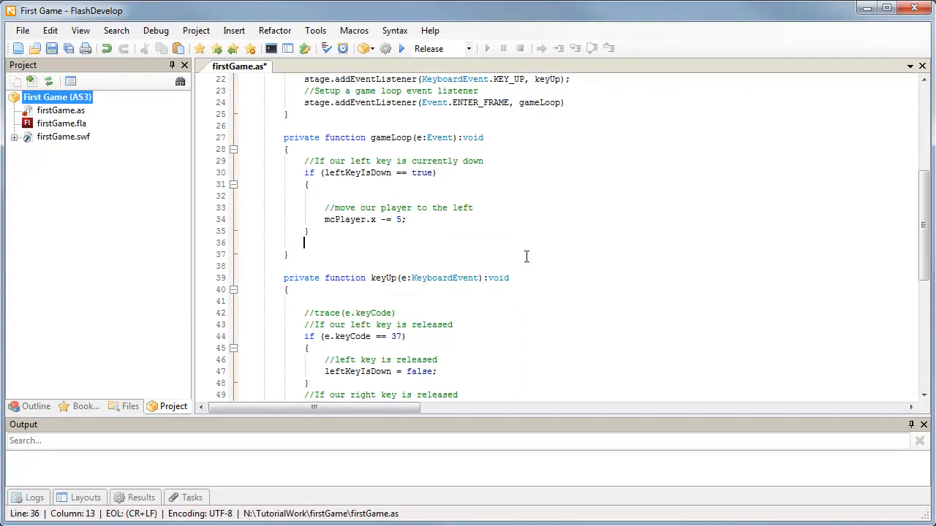
pyautogui.write('//If our right')
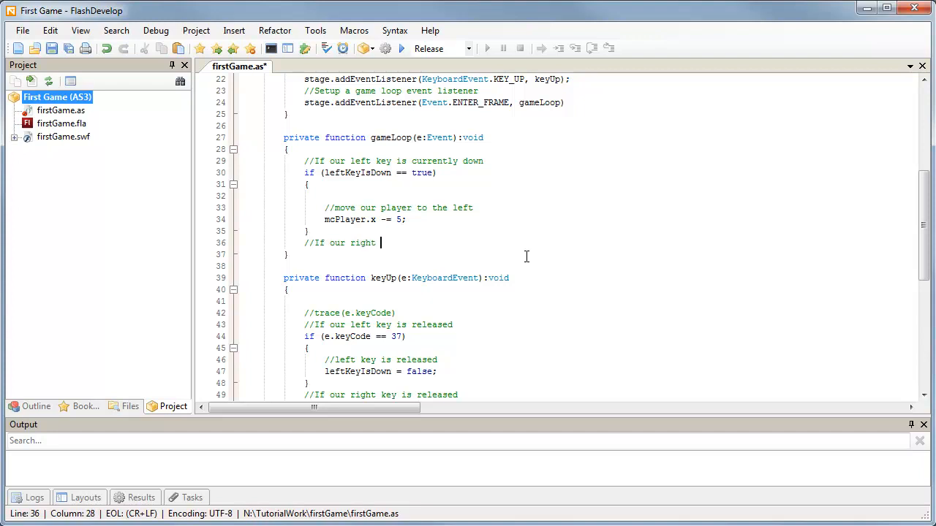
pyautogui.write('key is curre')
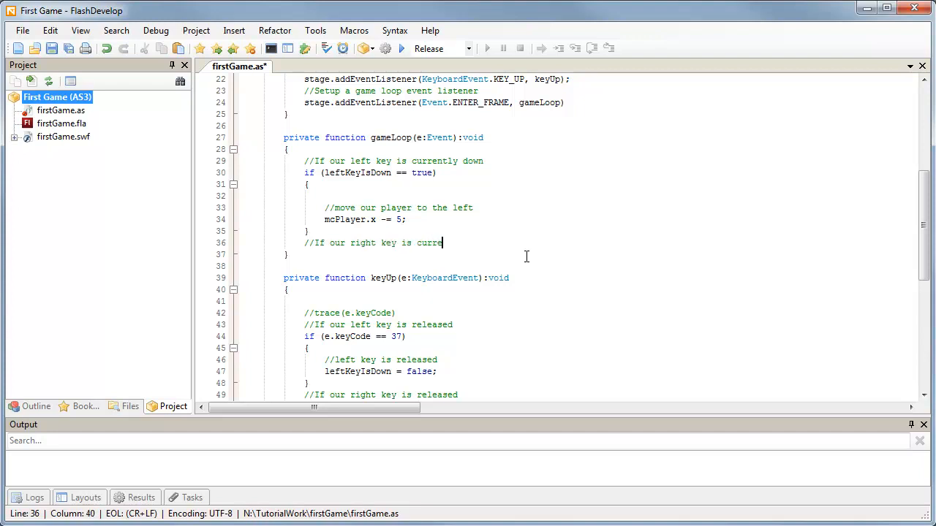
pyautogui.write('ntly down')
pyautogui.write('//move our')
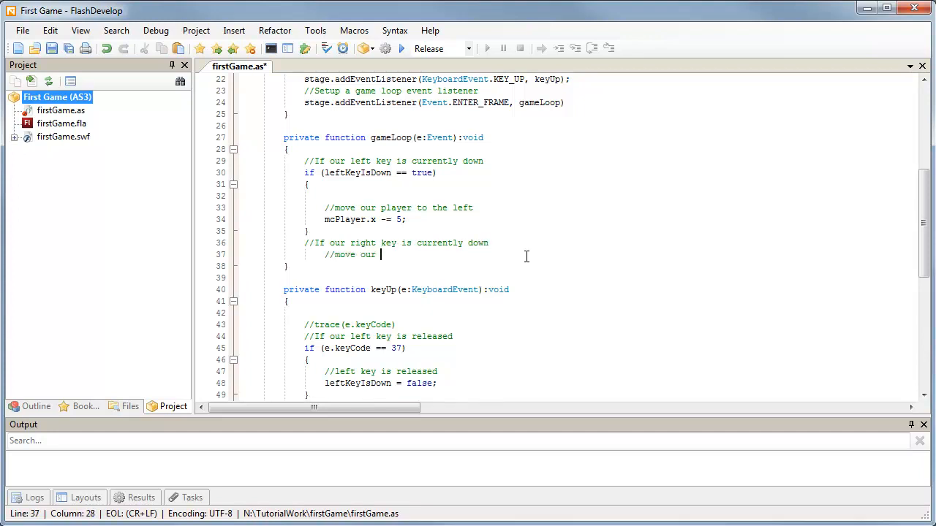
pyautogui.write('player')
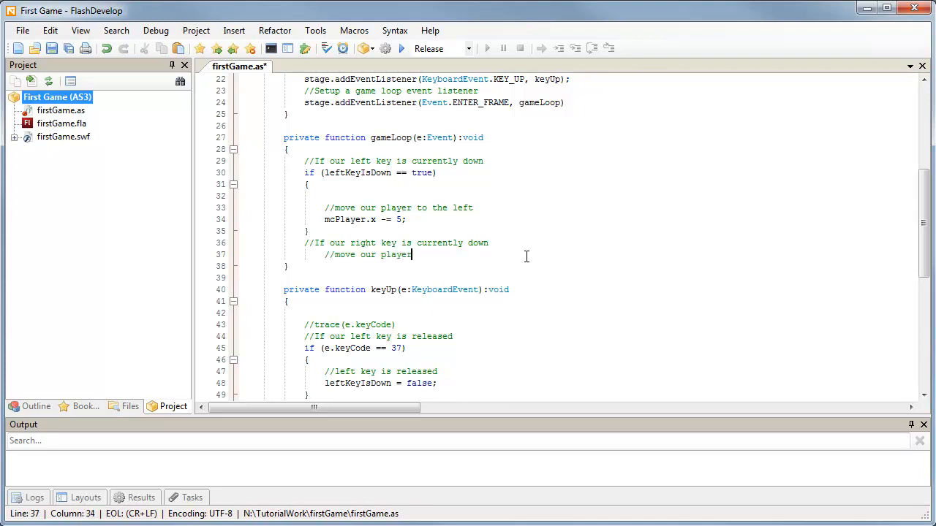
pyautogui.write('to the')
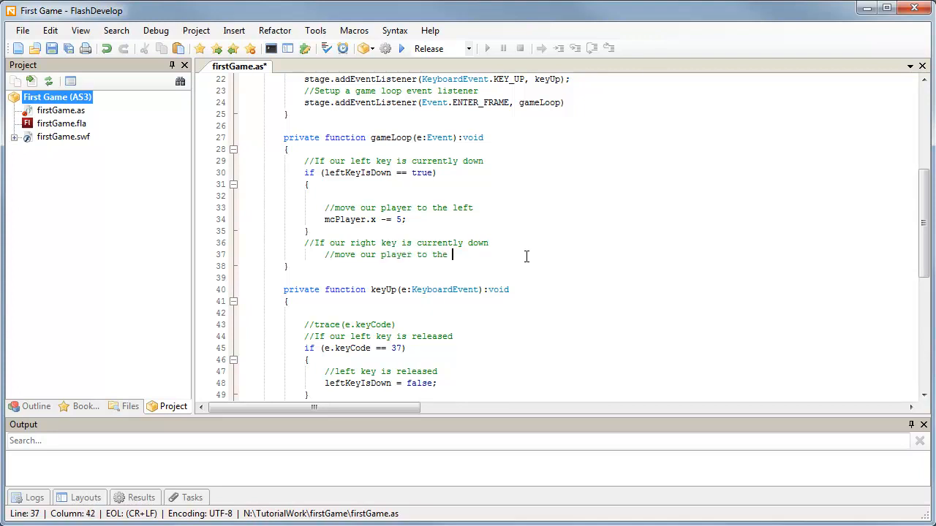
pyautogui.write('right')
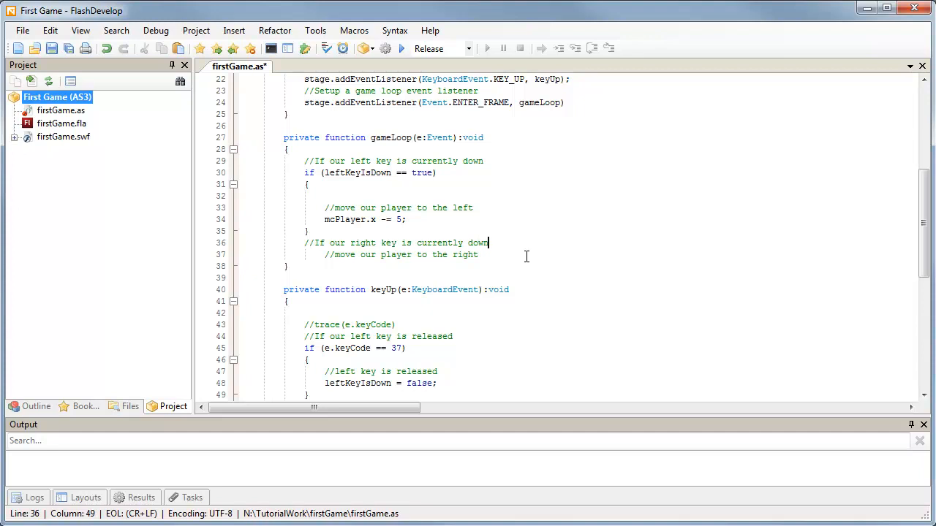
# Step: Add if (rightKeyIsDown) containing mcPlayer.x += 5; below the left-key block
pyautogui.write('if(')
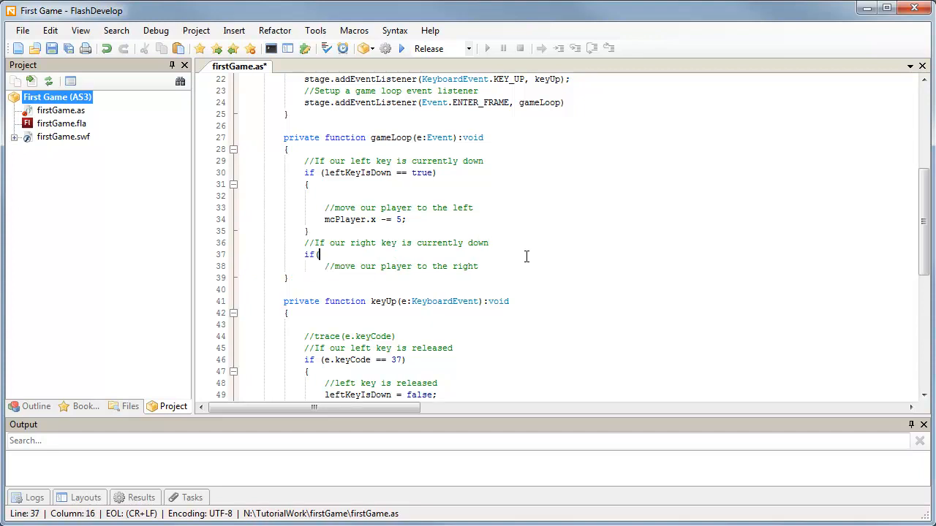
pyautogui.write('rightKeyIsDown')
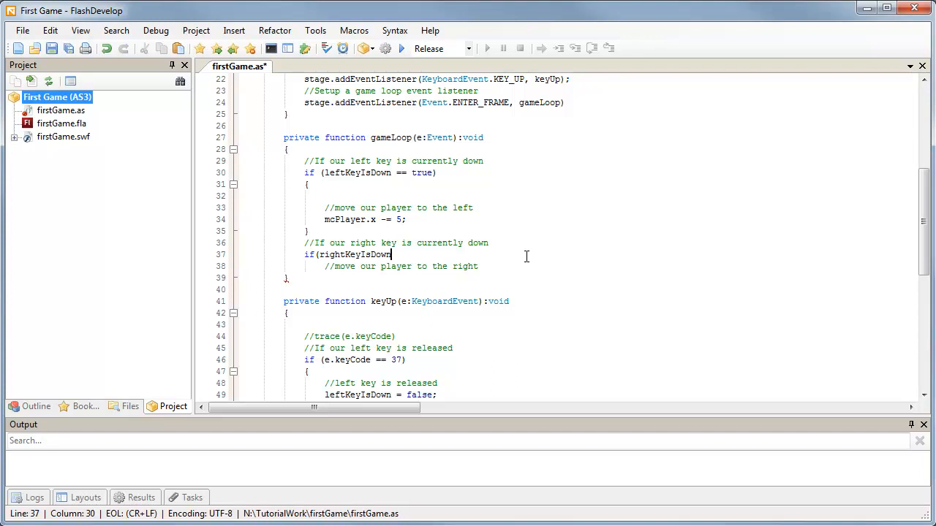
pyautogui.write(')')
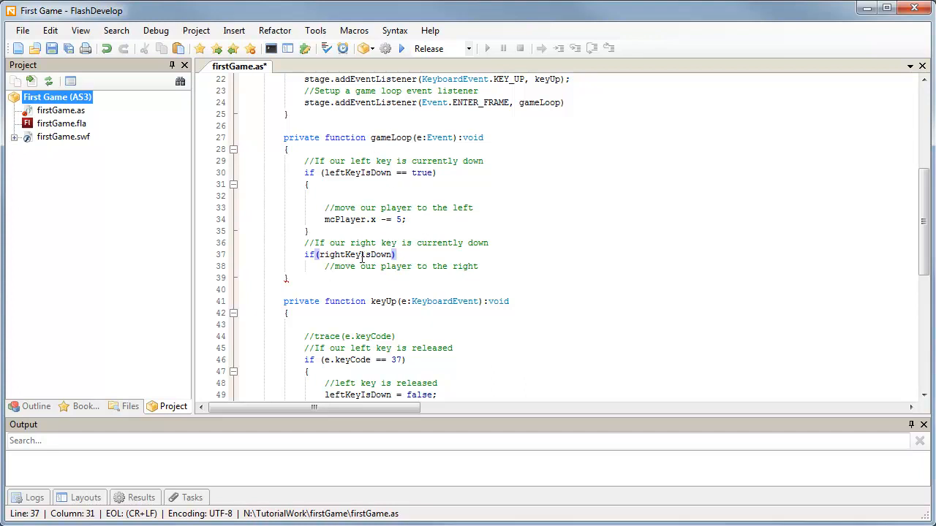
pyautogui.moveTo(421, 296)
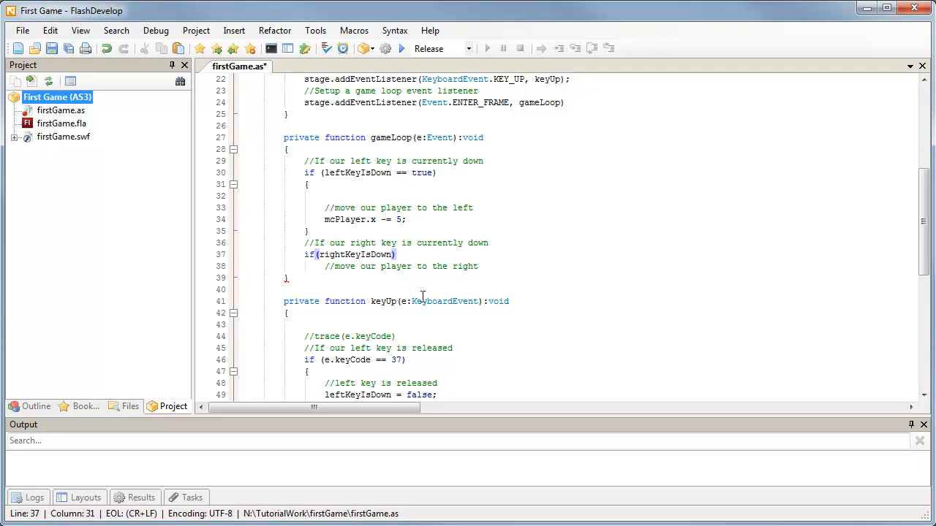
pyautogui.scroll(-3)
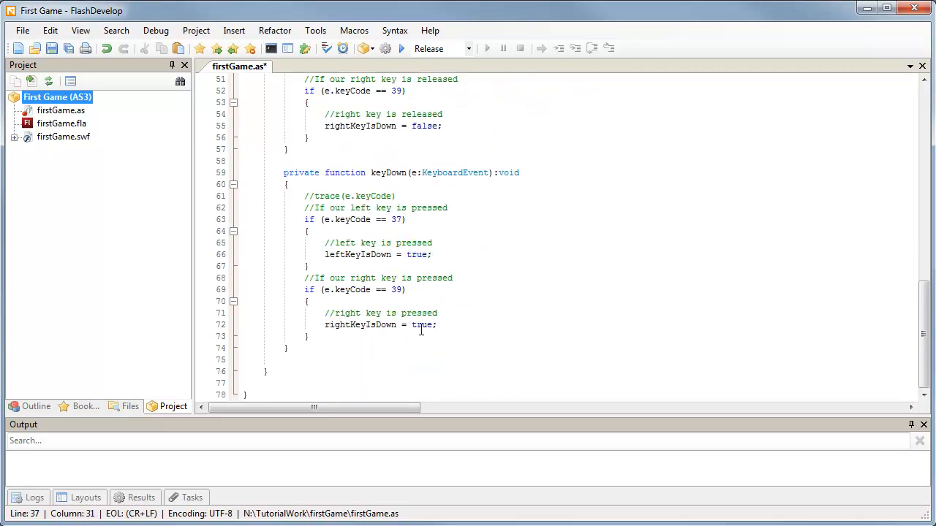
pyautogui.scroll(3)
pyautogui.write('mcPlayer.x +')
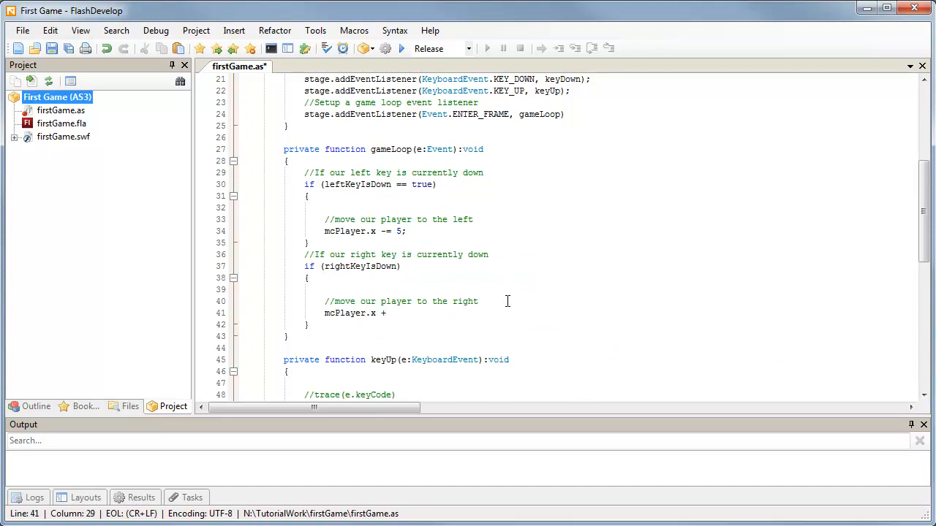
pyautogui.write('=')
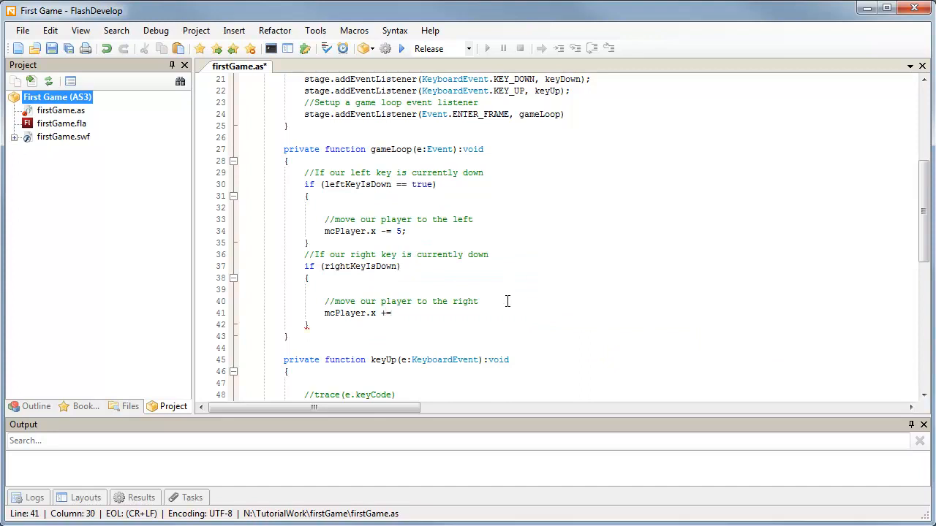
pyautogui.write('5')
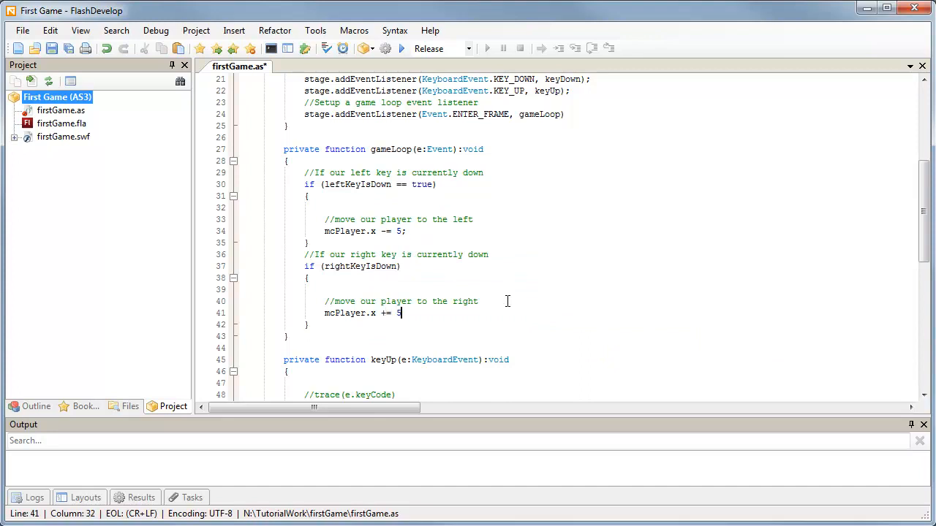
pyautogui.write(';')
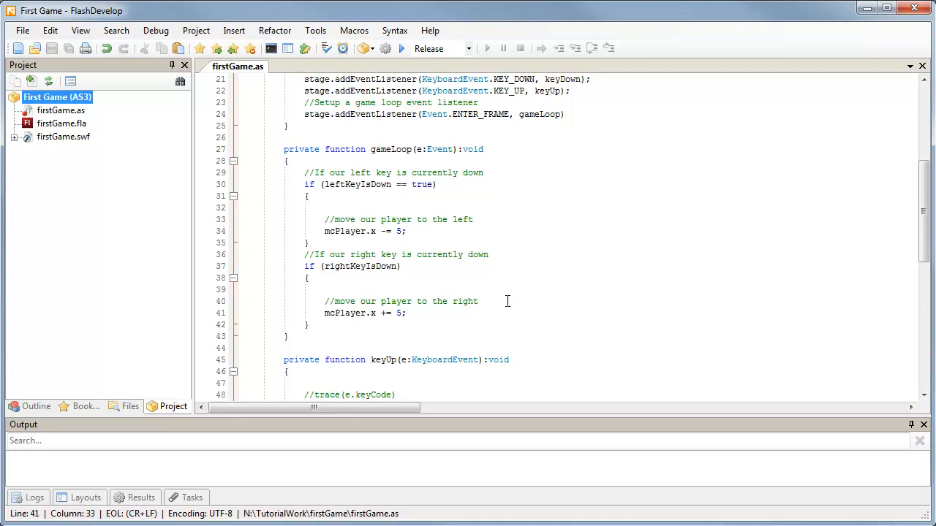
# Step: Run Test Movie to compile and play the game through Flash Professional
pyautogui.click(406, 313)
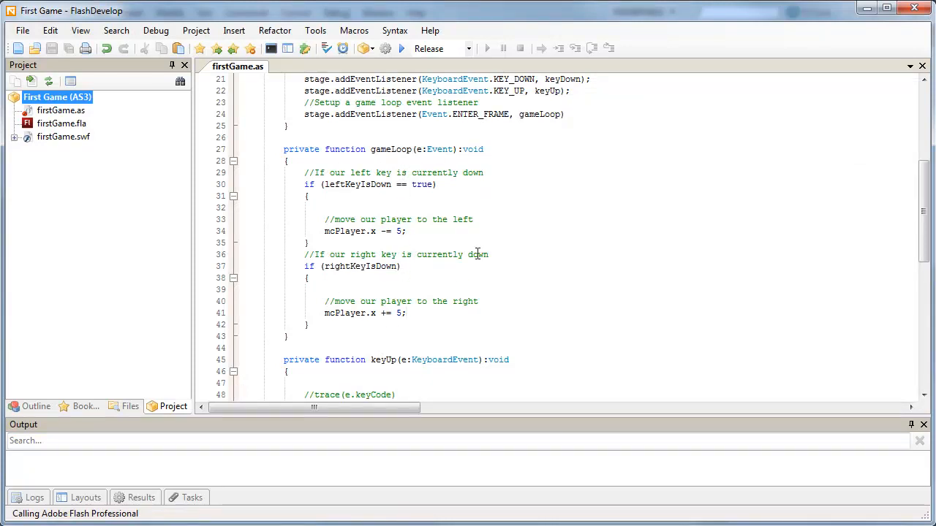
pyautogui.moveTo(422, 330)
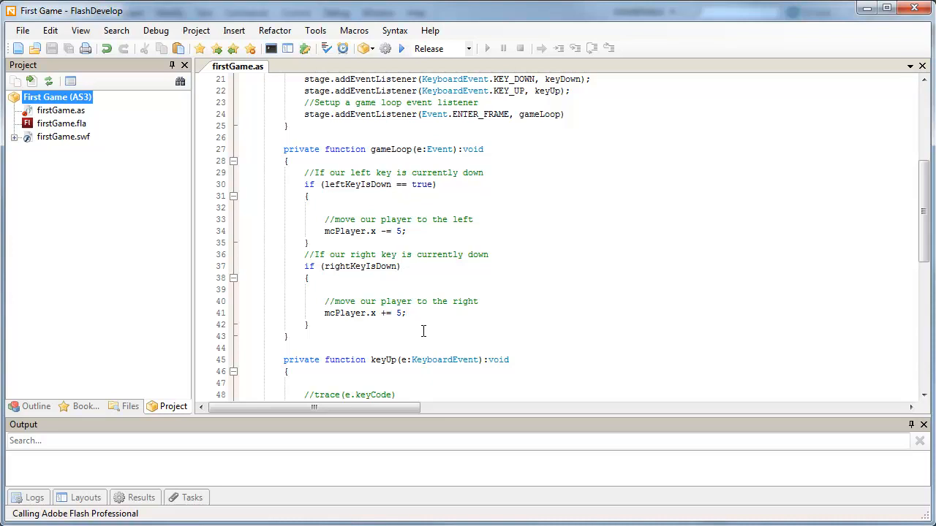
pyautogui.click(406, 312)
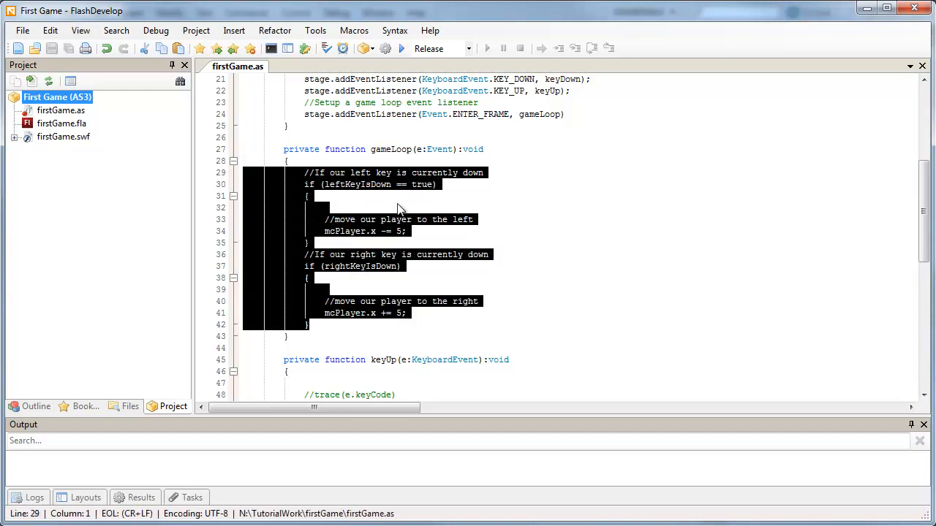
# Step: Cut the movement code, call playerControl() from gameLoop, and generate its private function
pyautogui.press('Delete')
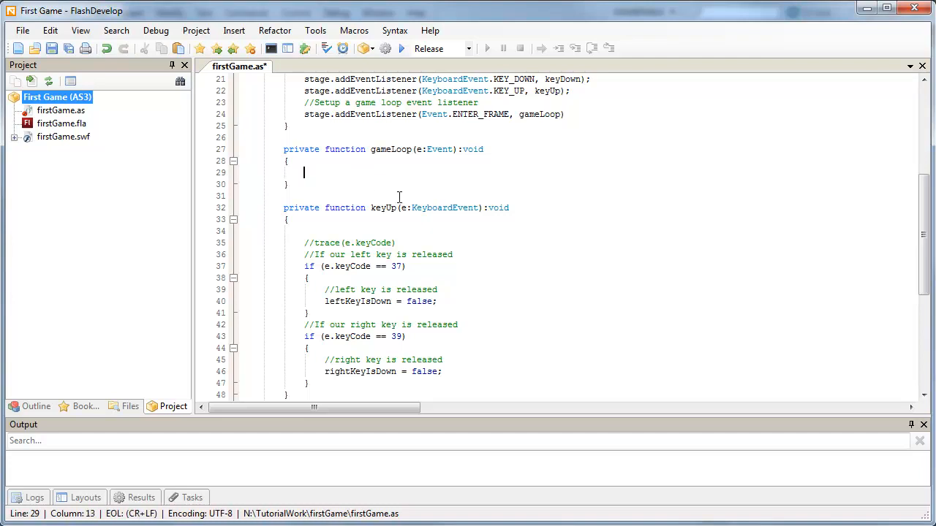
pyautogui.write('playerControl();')
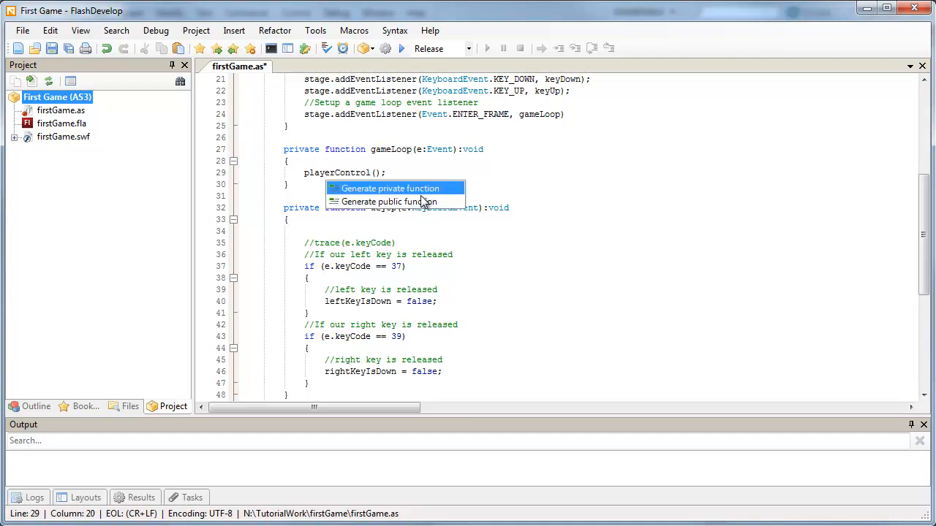
pyautogui.click(389, 188)
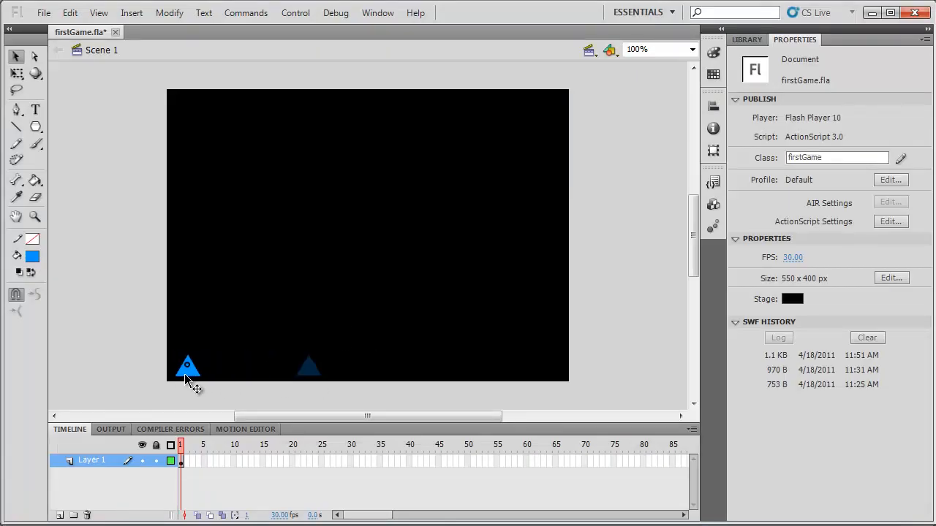
# Step: Drag the player triangle to the stage's right edge, then back toward the centre
pyautogui.moveTo(187, 365); pyautogui.dragTo(545, 358)
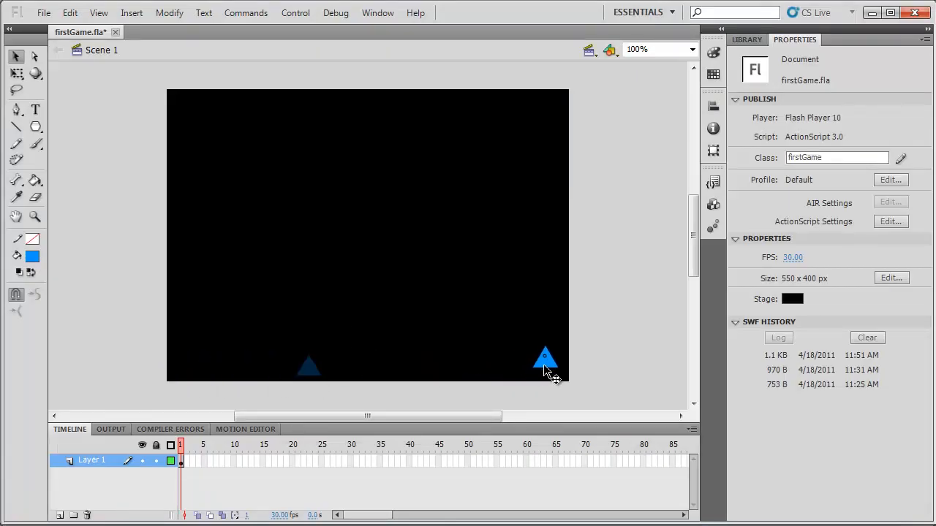
pyautogui.moveTo(545, 358); pyautogui.dragTo(384, 369)
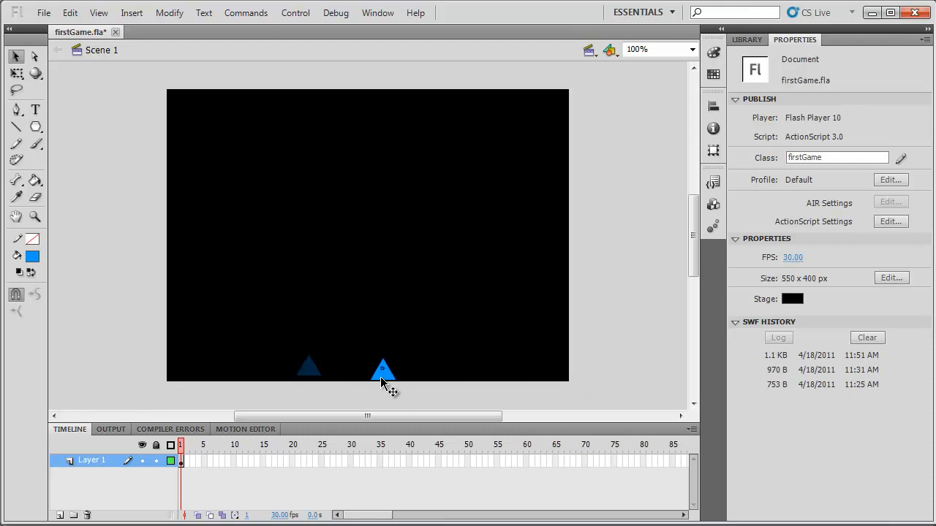
pyautogui.click(381, 370)
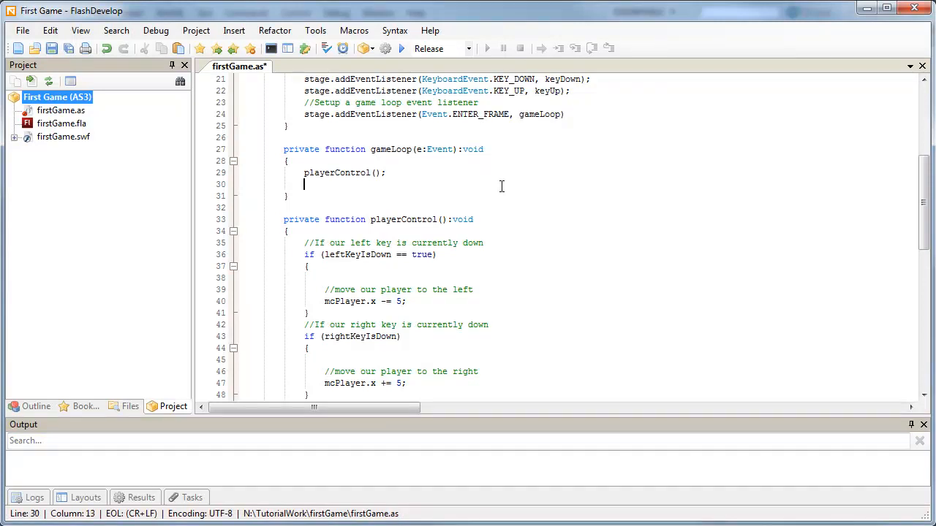
# Step: Add a clampPlayerToStage(); call in gameLoop and generate its empty private function
pyautogui.write('clampPlayer')
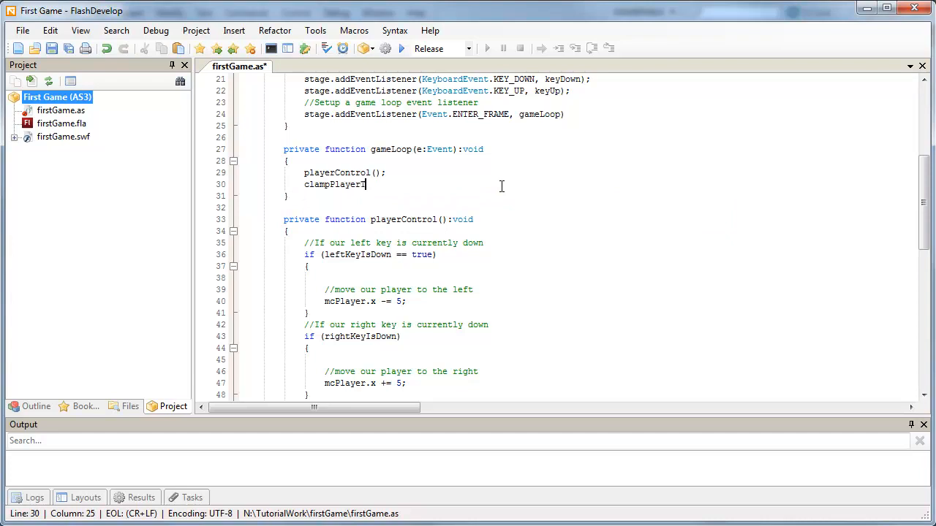
pyautogui.write('ToSc')
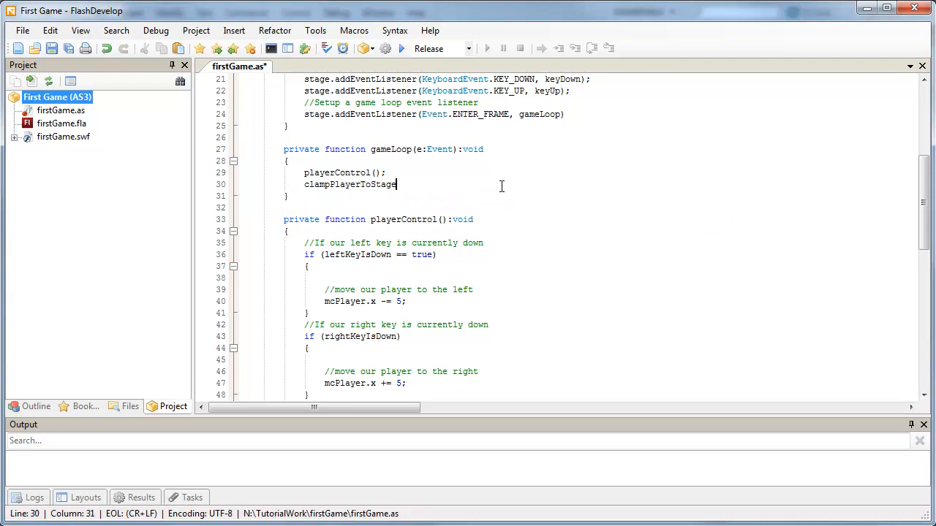
pyautogui.write('();')
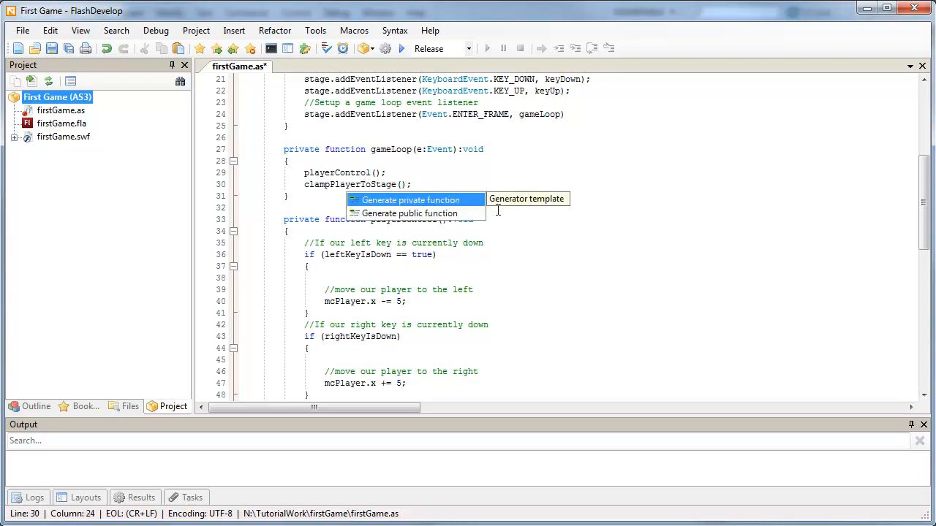
pyautogui.click(413, 200)
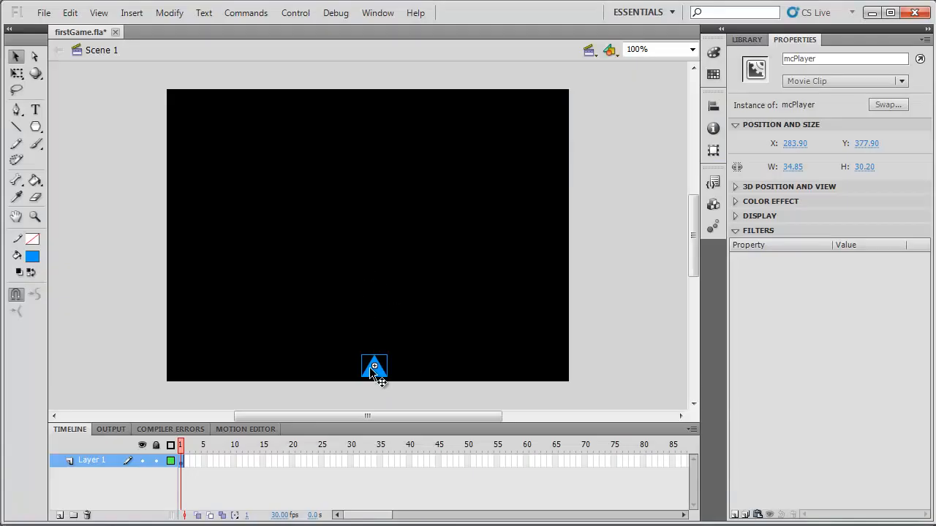
# Step: Drag mcPlayer to the left stage edge and partly past it, watching its X value
pyautogui.moveTo(374, 367); pyautogui.dragTo(207, 358)
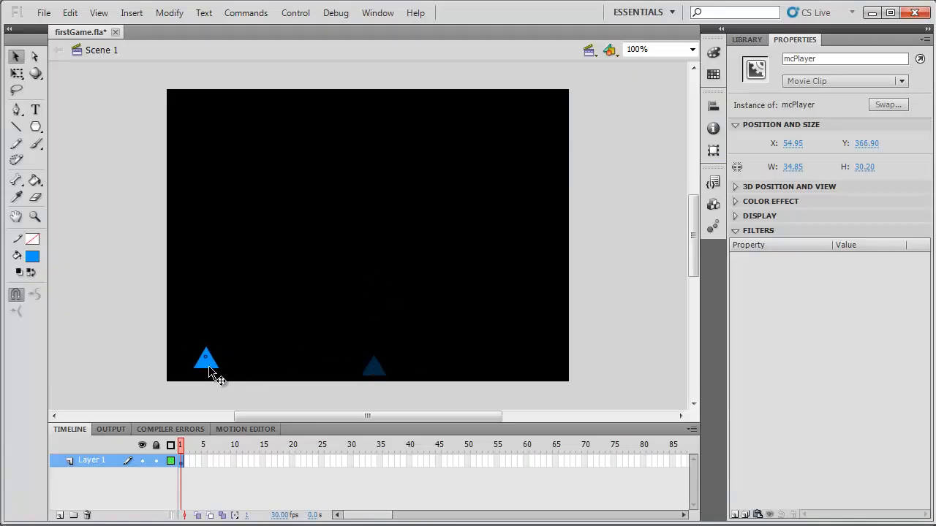
pyautogui.moveTo(206, 359); pyautogui.dragTo(173, 362)
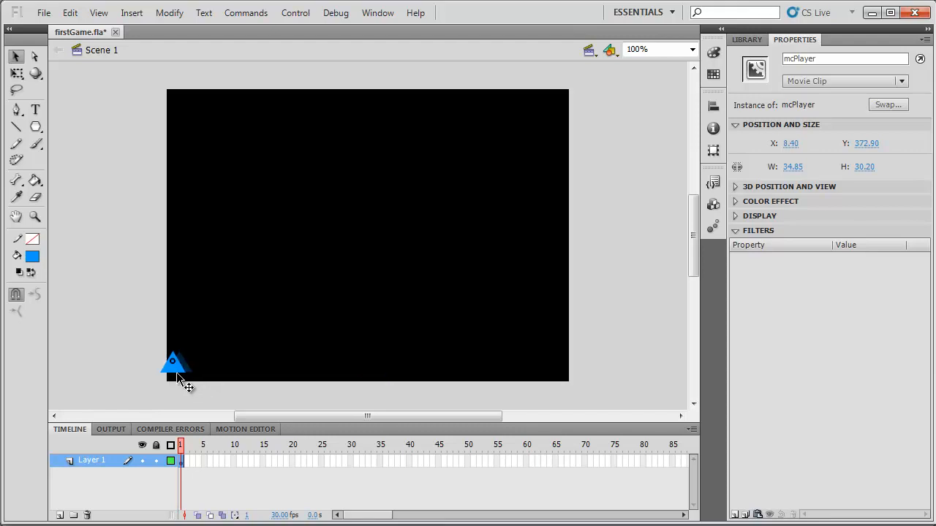
pyautogui.moveTo(175, 366); pyautogui.dragTo(151, 366)
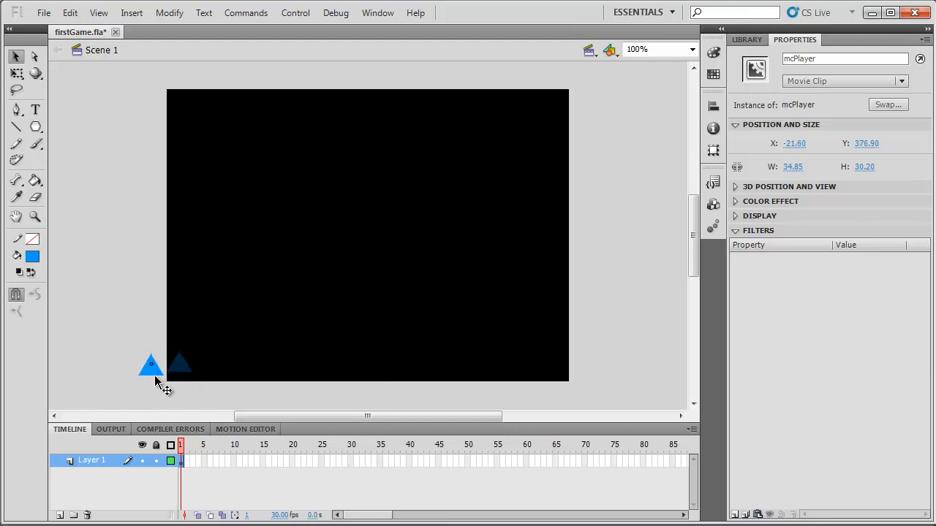
pyautogui.moveTo(149, 366); pyautogui.dragTo(180, 364)
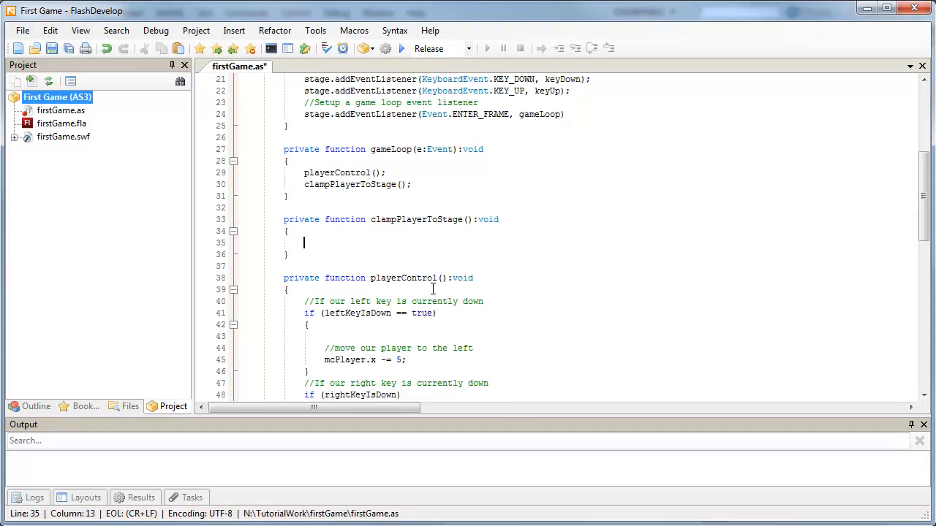
# Step: Type '//If our player is to the left of the stage' and '//Setup our player to the left of the stage'
pyautogui.write('//If')
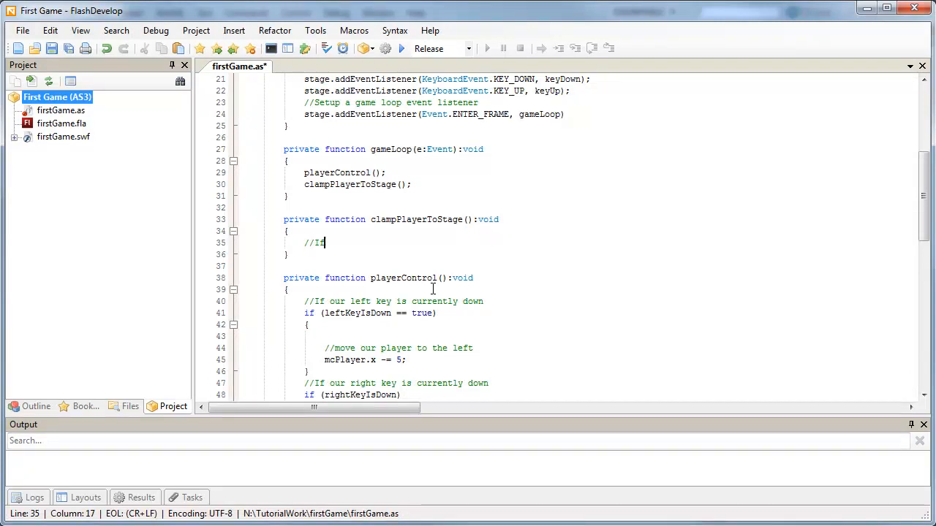
pyautogui.write('our pla')
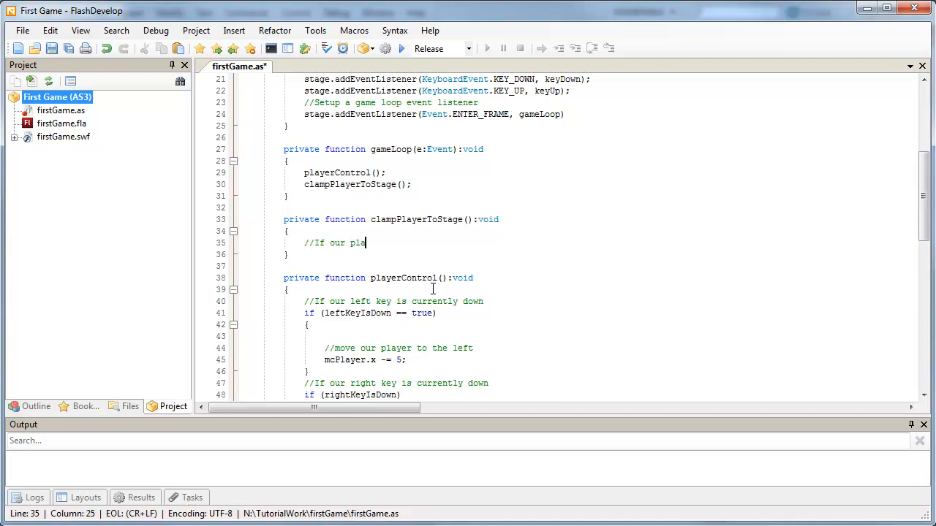
pyautogui.write('yer')
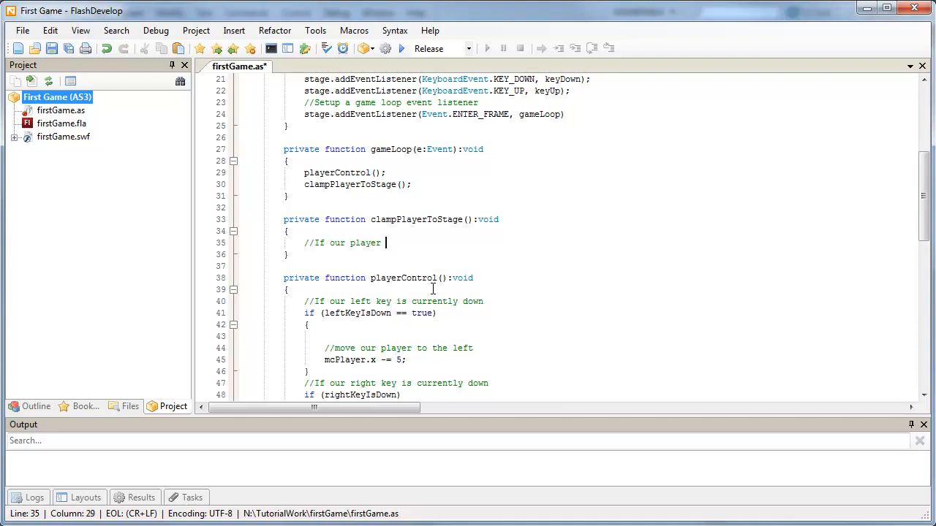
pyautogui.write('is to the')
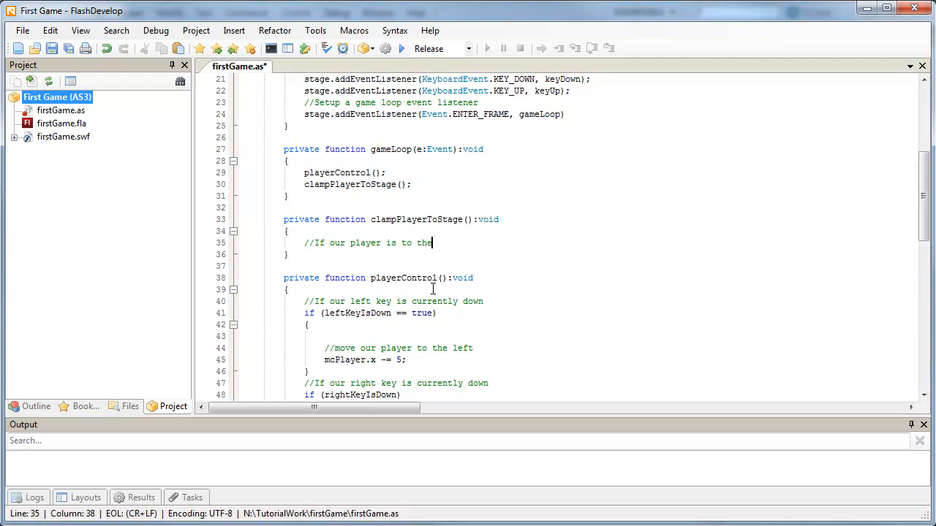
pyautogui.write('left of the stage')
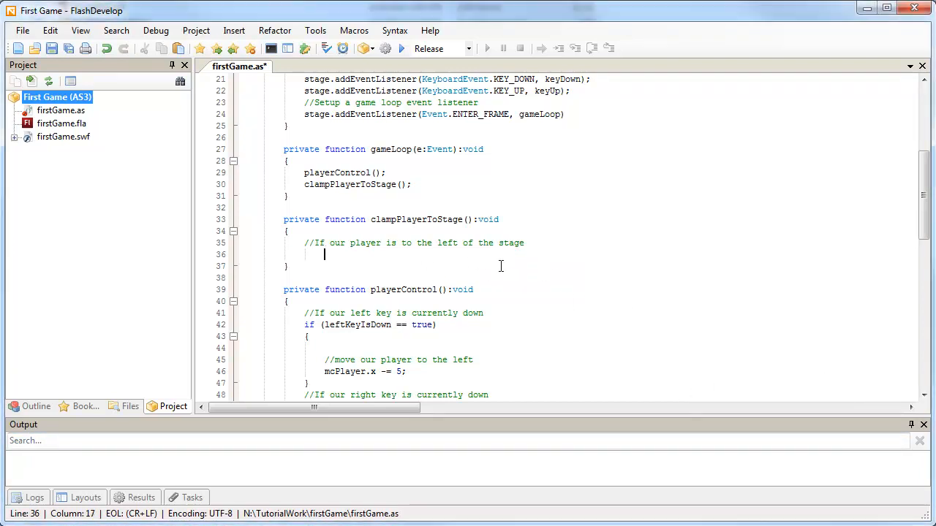
pyautogui.write('//Setup our player to the')
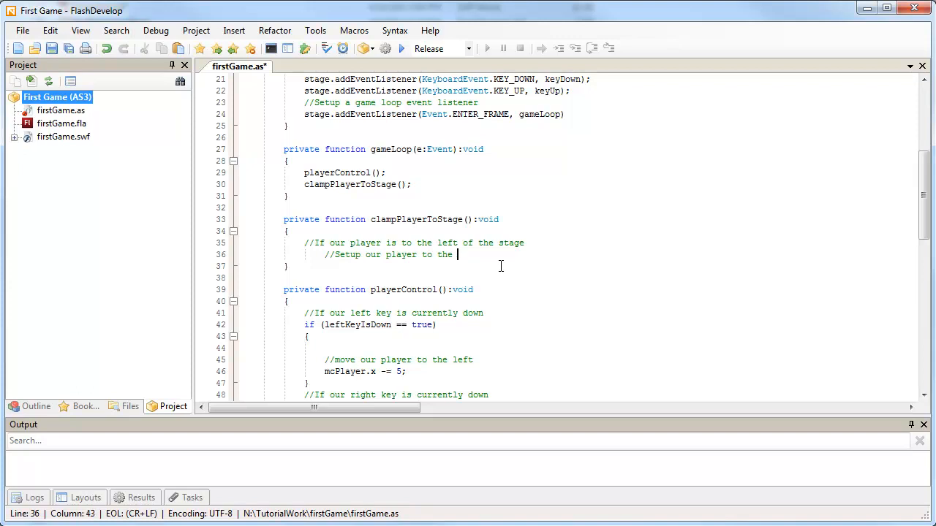
pyautogui.write('left of the st')
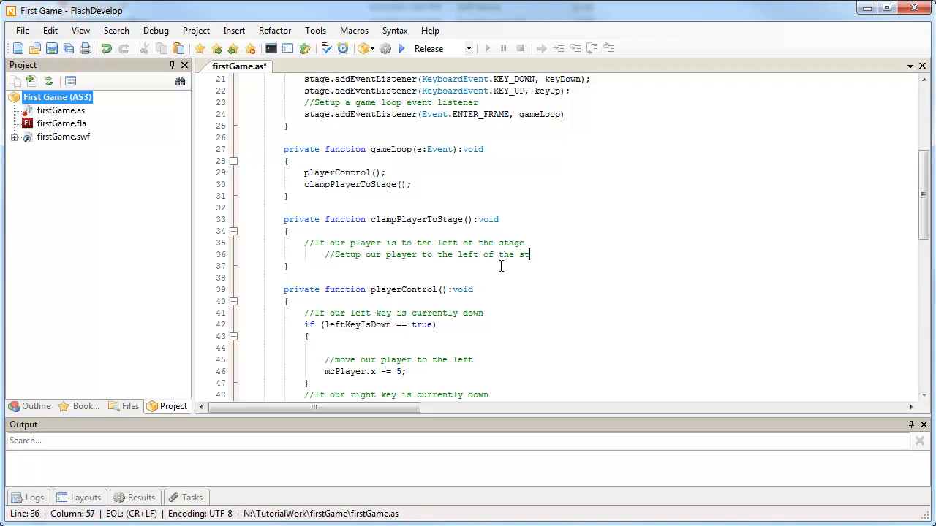
pyautogui.write('age')
pyautogui.write('i')
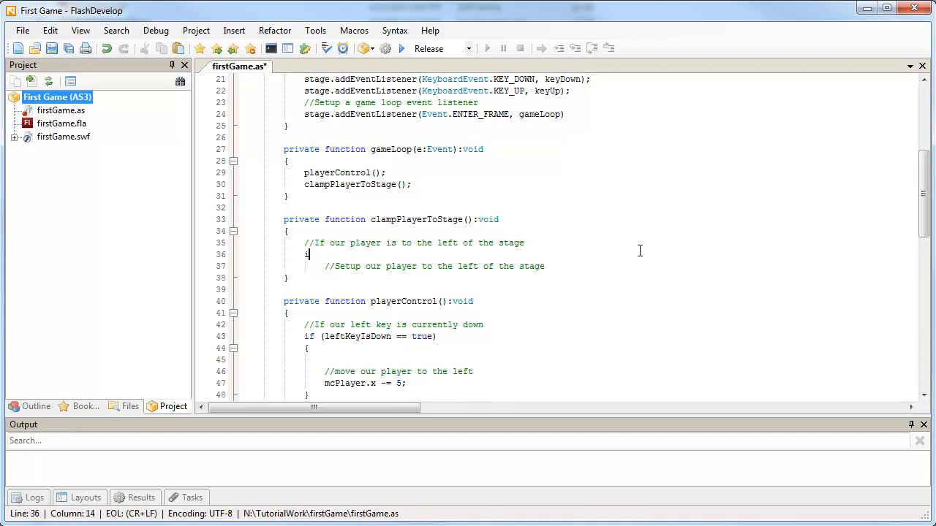
# Step: Wrap the comment in if (mcPlayer.x < 0) with mcPlayer.x = 0; as its body
pyautogui.write('f(')
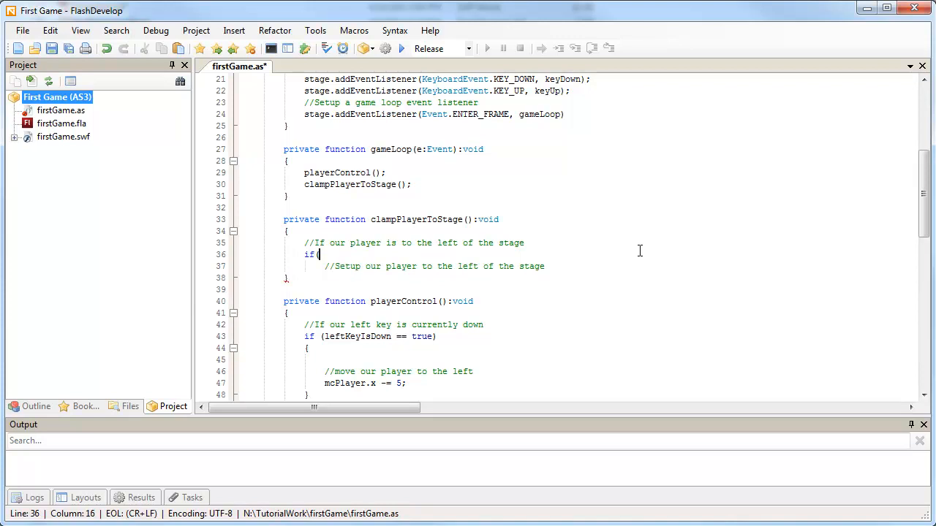
pyautogui.write('mcPlayer.x')
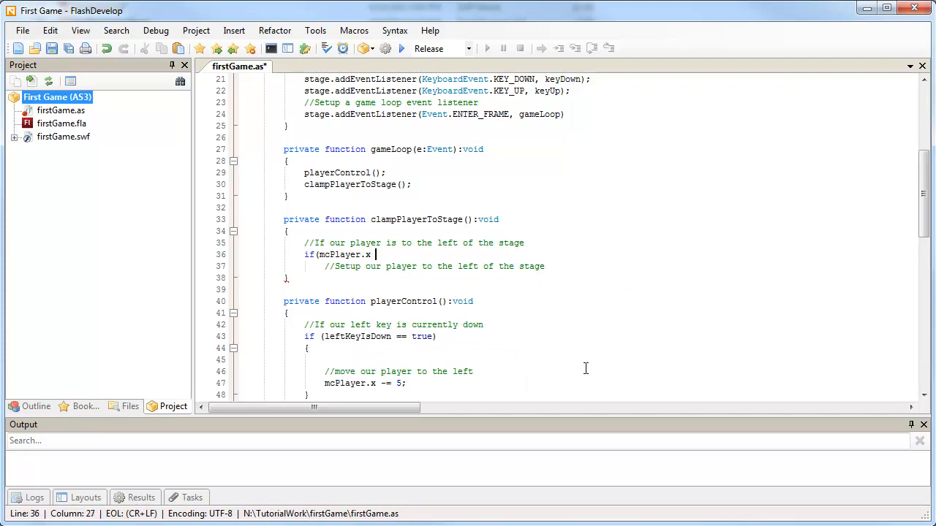
pyautogui.write('< 0')
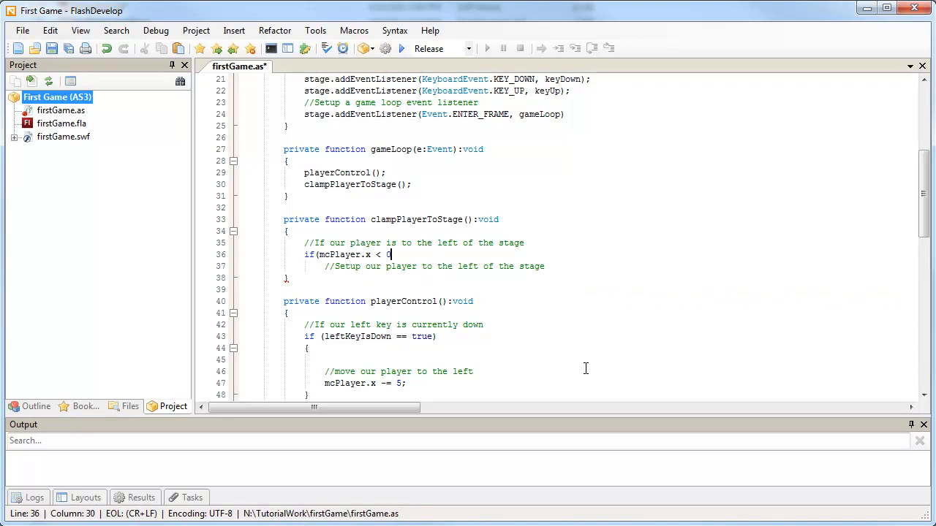
pyautogui.write(')')
pyautogui.write('{')
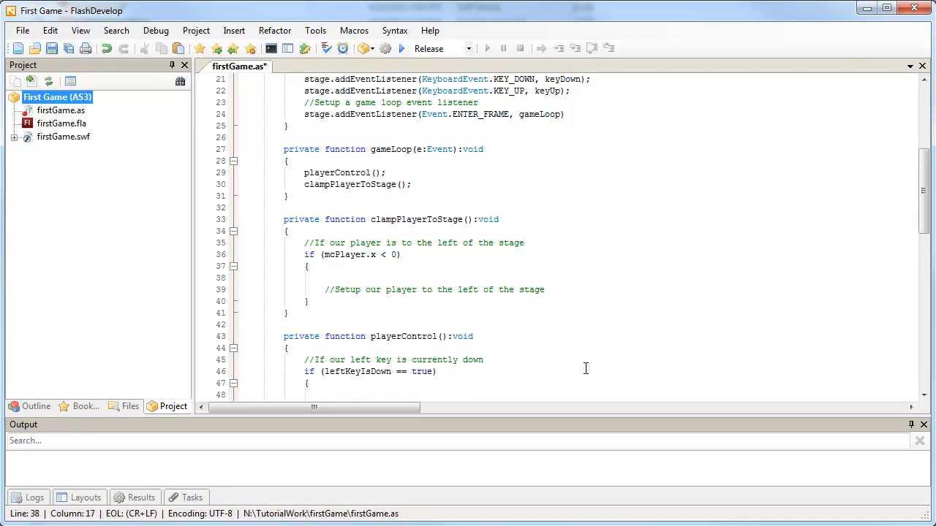
pyautogui.click(543, 289)
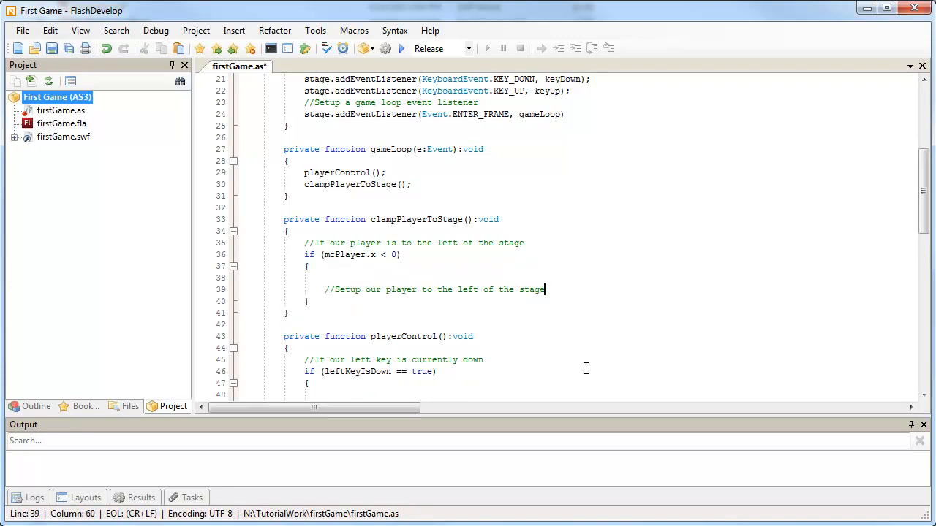
pyautogui.write('mcp1')
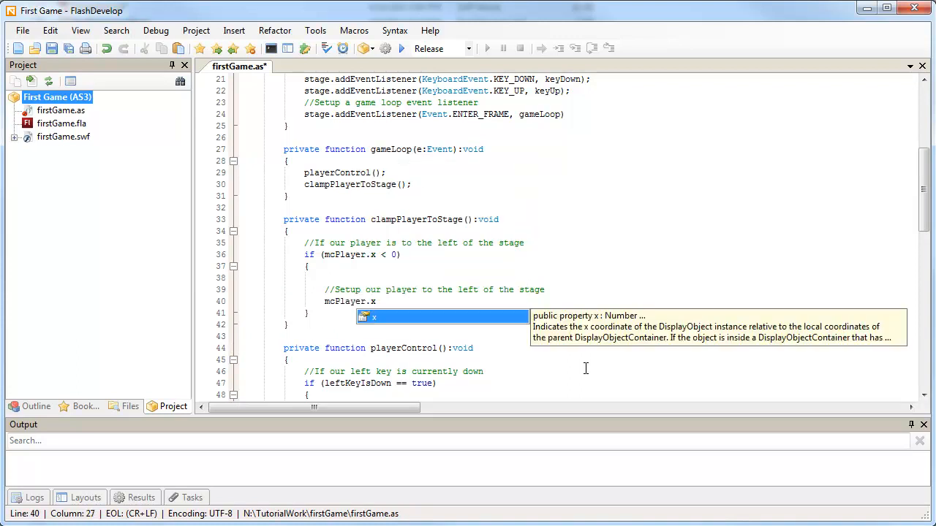
pyautogui.write('= 0;')
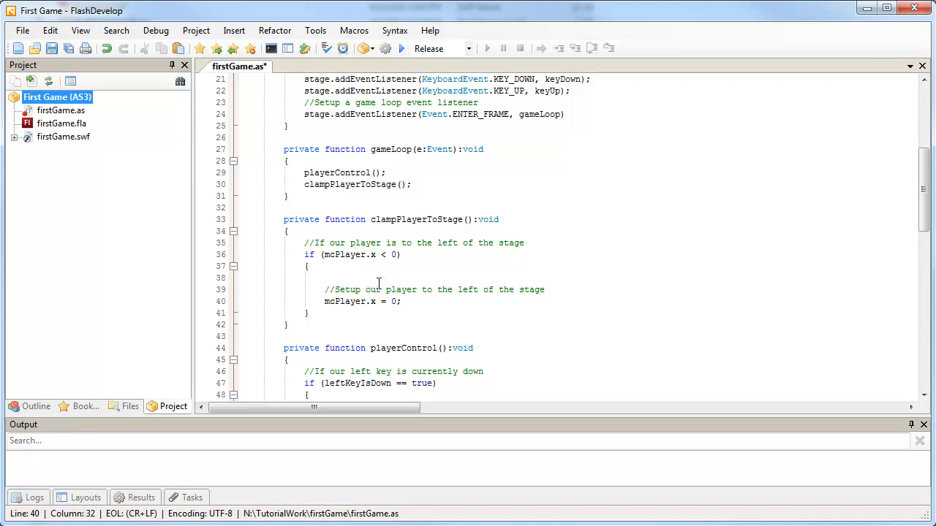
pyautogui.moveTo(432, 276)
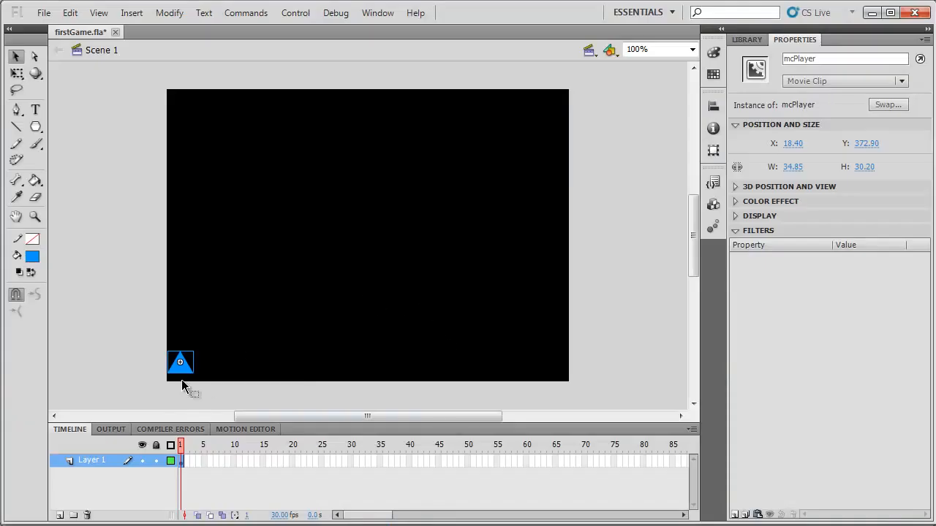
# Step: Drag mcPlayer across the stage, then onto the left edge with X about -0.60
pyautogui.moveTo(181, 362); pyautogui.dragTo(337, 358)
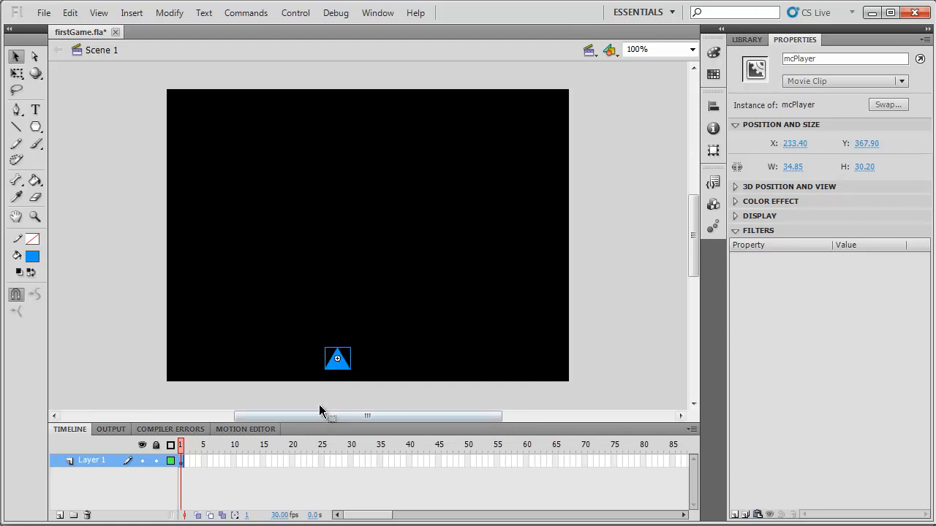
pyautogui.moveTo(348, 373)
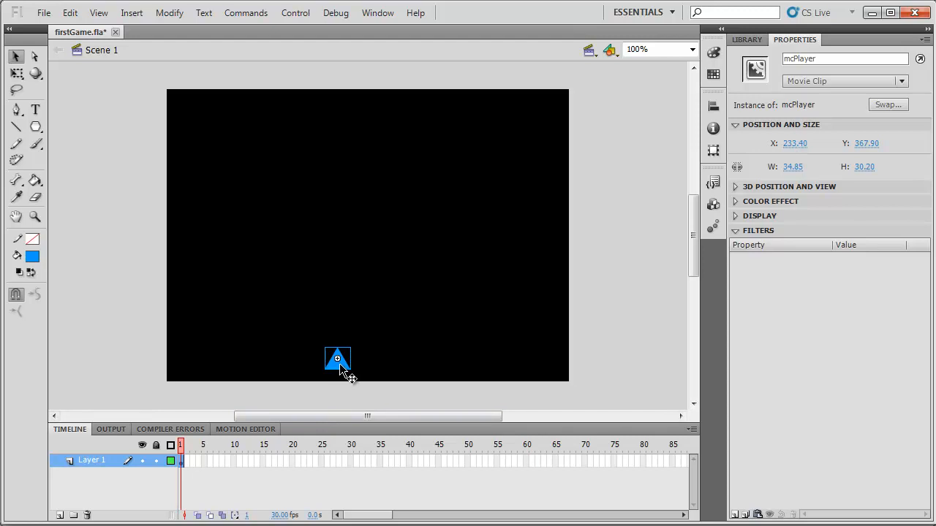
pyautogui.moveTo(336, 358); pyautogui.dragTo(170, 362)
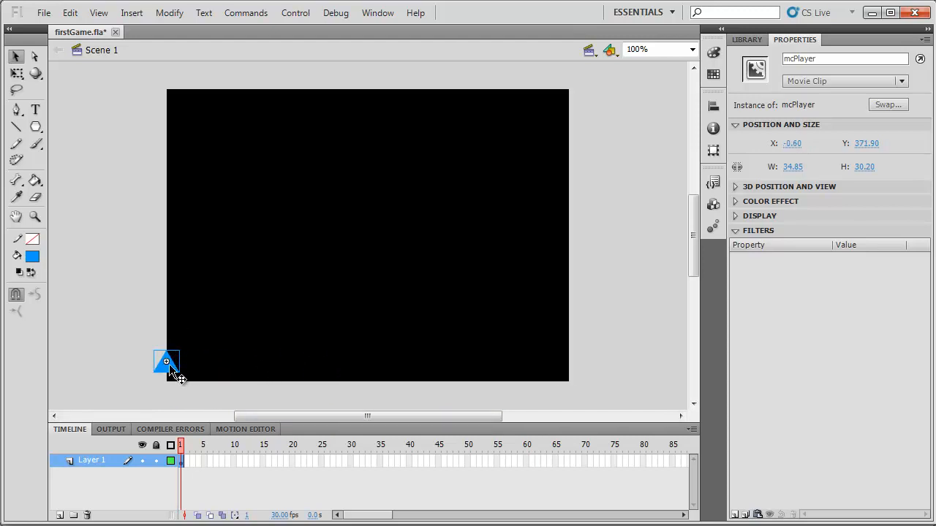
pyautogui.moveTo(175, 369)
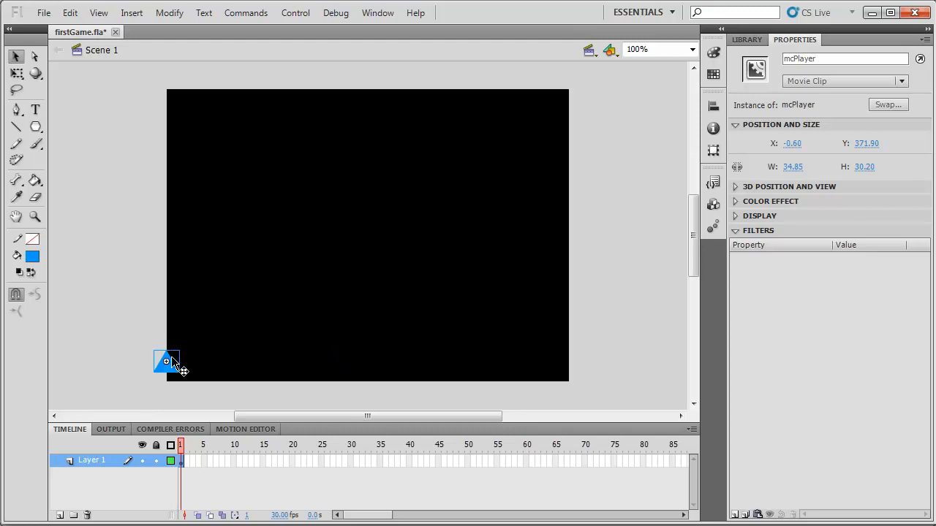
pyautogui.moveTo(178, 373)
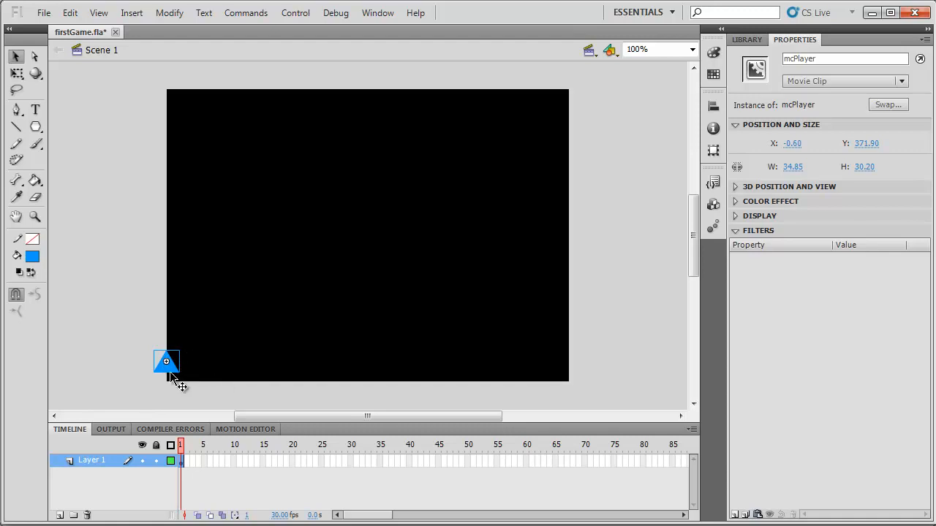
pyautogui.moveTo(171, 376)
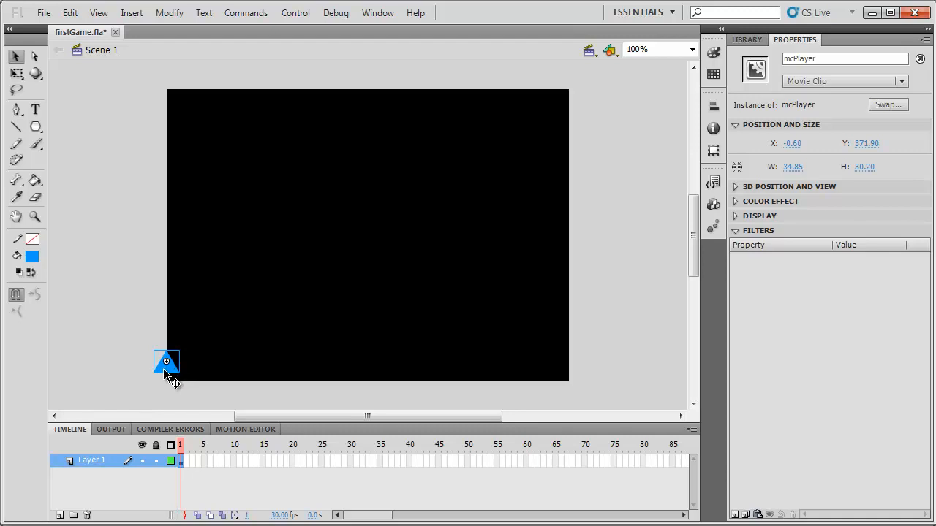
pyautogui.moveTo(166, 362); pyautogui.dragTo(180, 362)
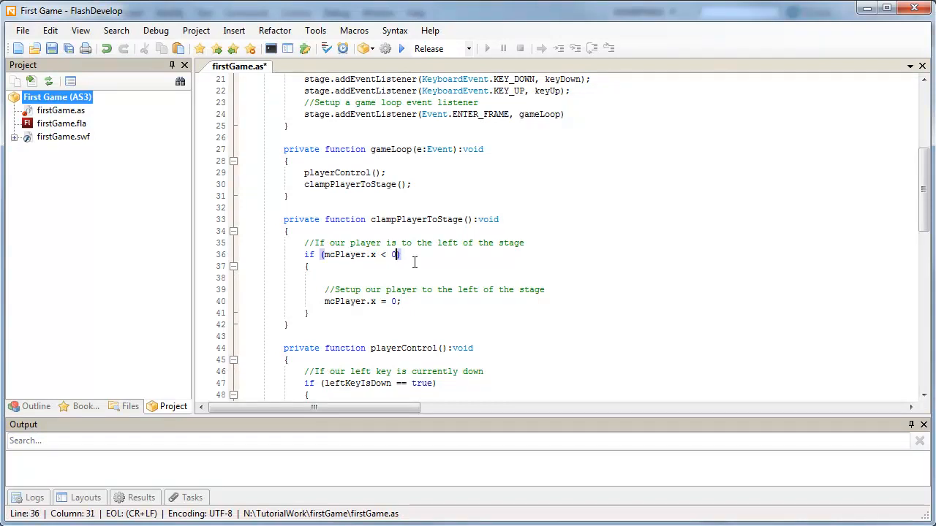
# Step: Change the left-edge check and reset to mcPlayer.width/2, removing '0+', then run Test Movie
pyautogui.write('+')
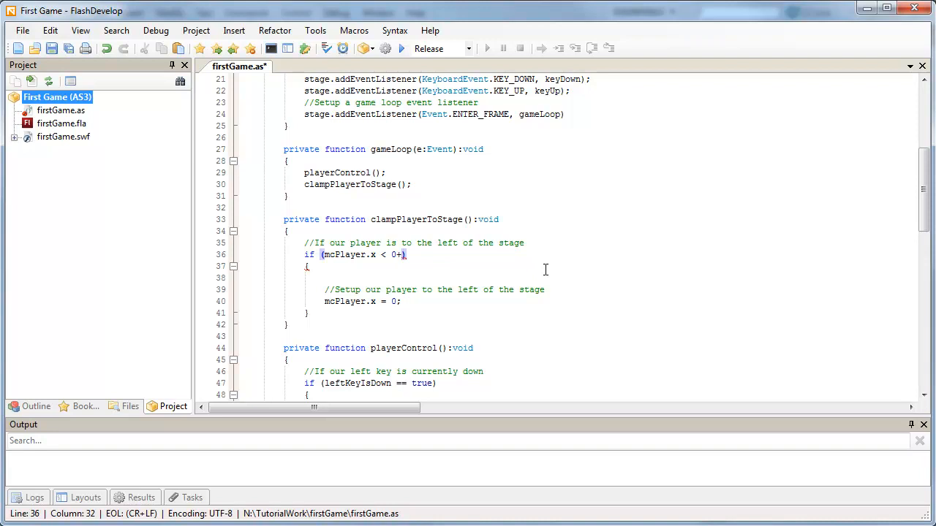
pyautogui.write('mcPlayer.width/2')
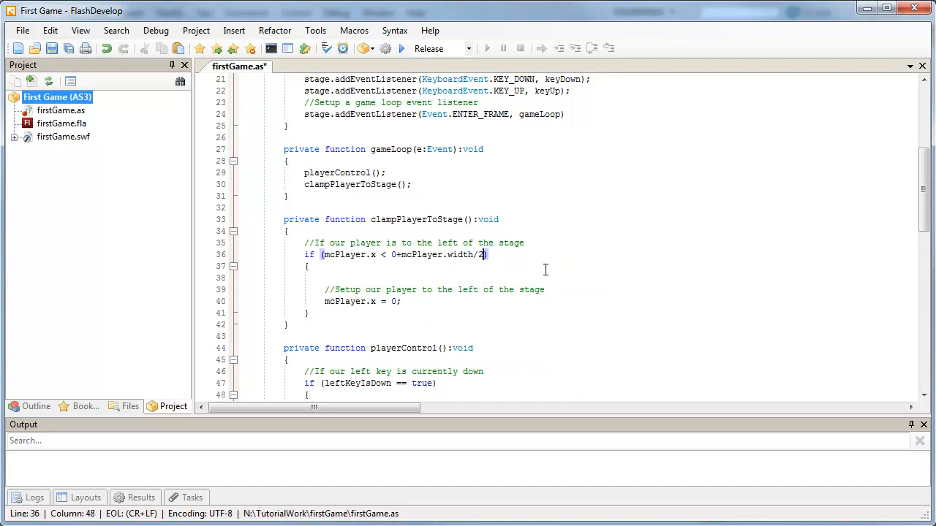
pyautogui.moveTo(363, 302)
pyautogui.write('+mcPlayer.width/2')
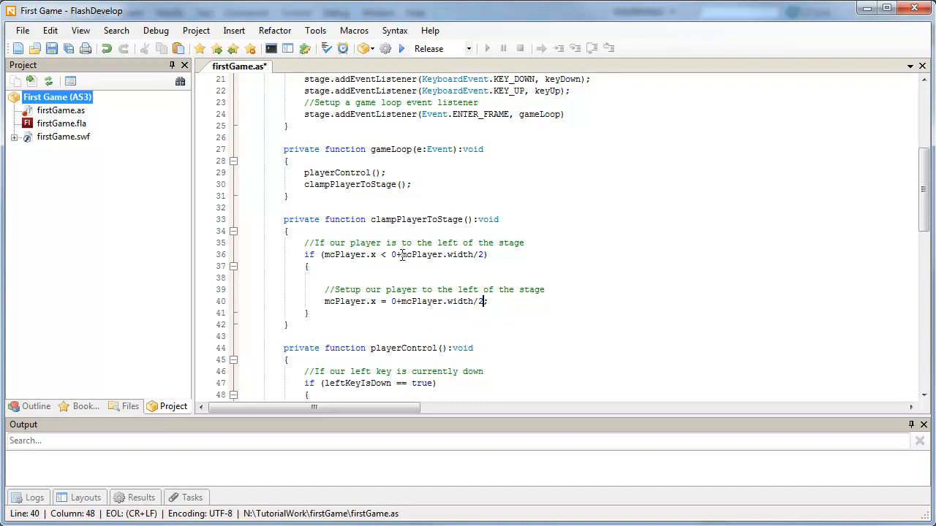
pyautogui.click(398, 254)
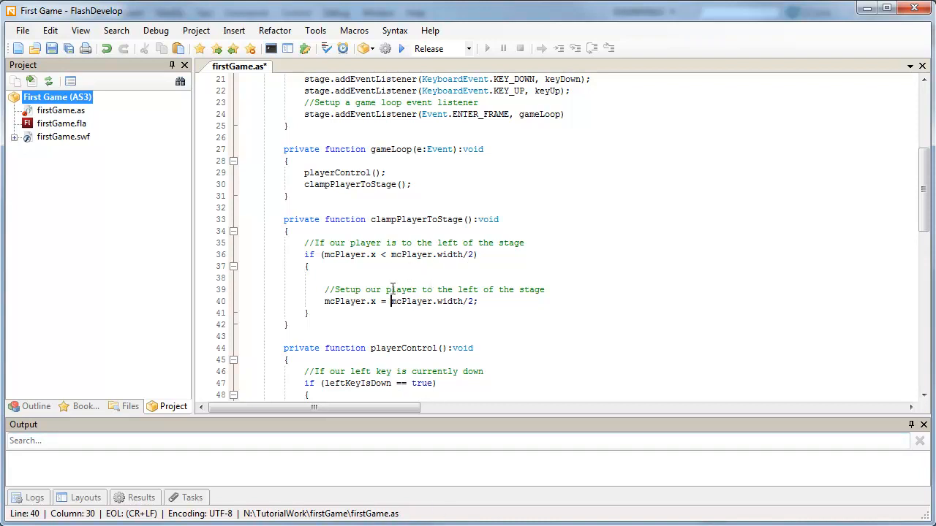
pyautogui.moveTo(488, 358)
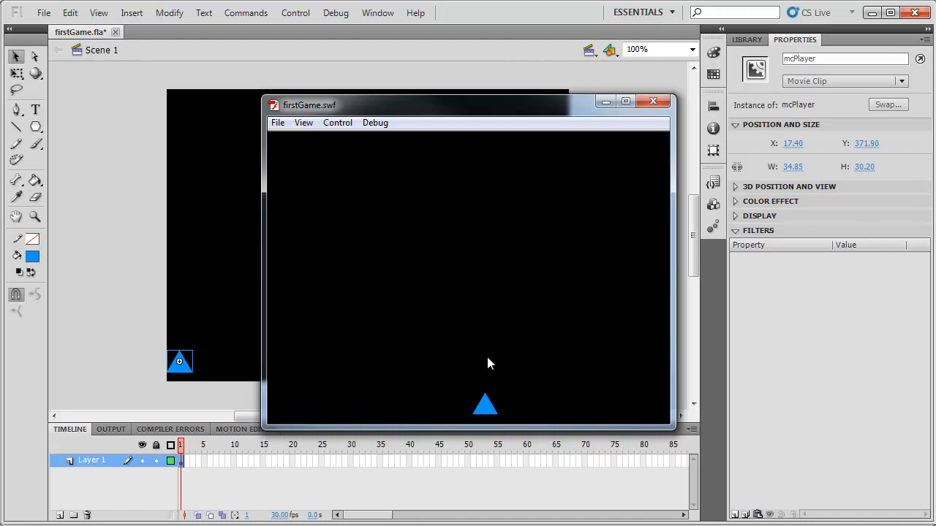
pyautogui.click(653, 101)
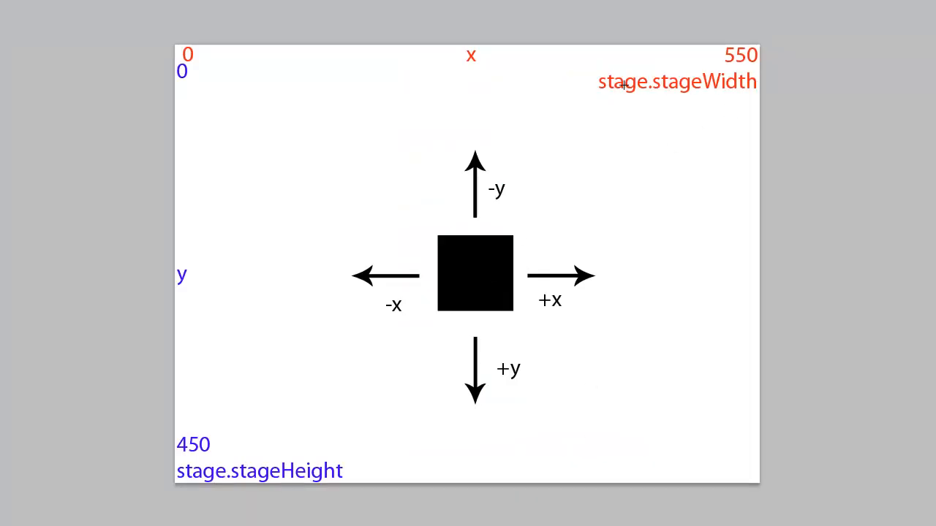
pyautogui.moveTo(629, 88)
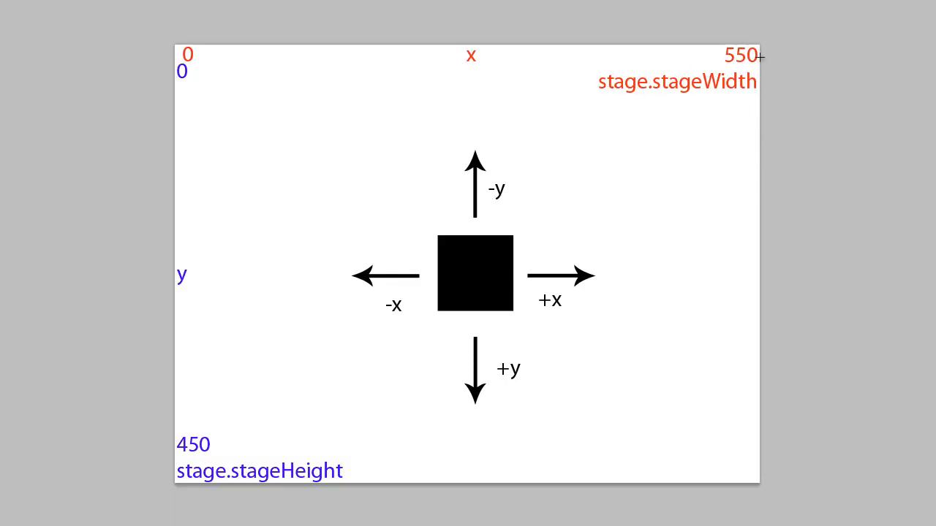
pyautogui.moveTo(744, 90)
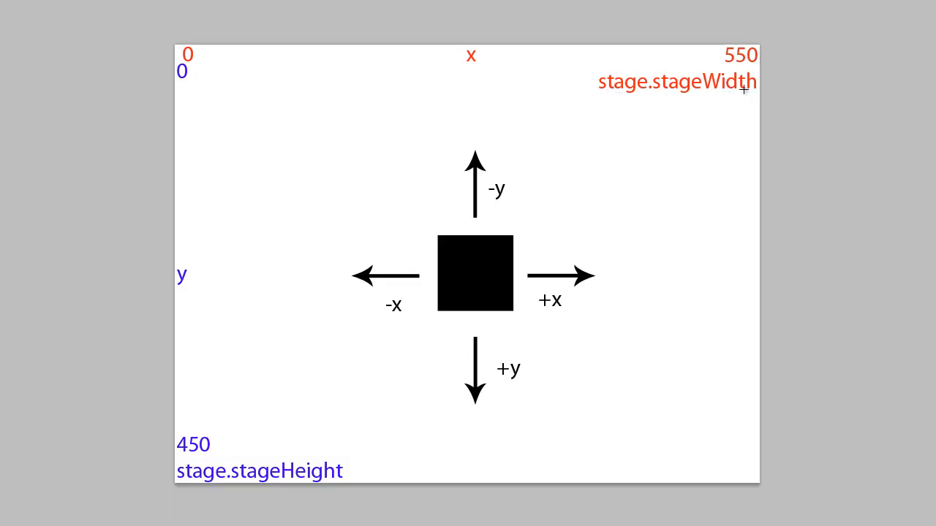
pyautogui.moveTo(771, 55)
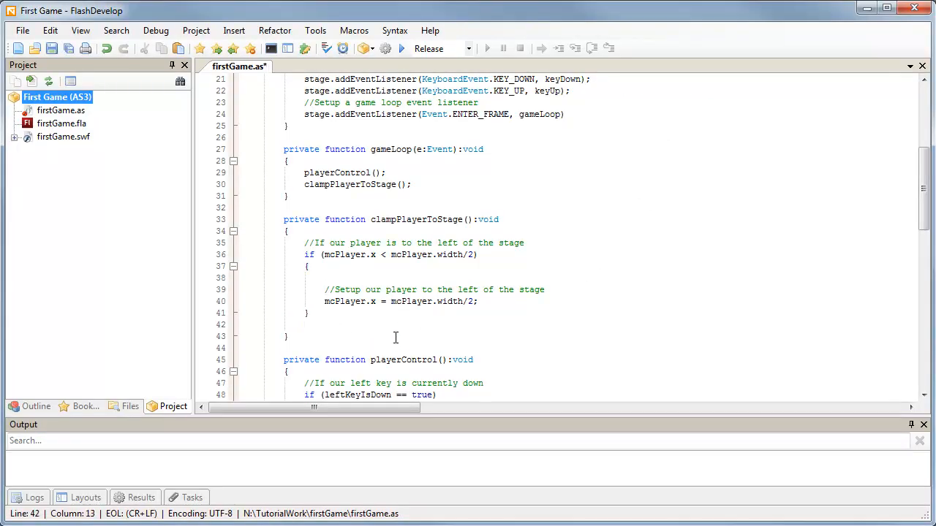
# Step: Add right-edge comments below the left-edge block and change 'Setup' to 'Set'
pyautogui.write('//If our player i')
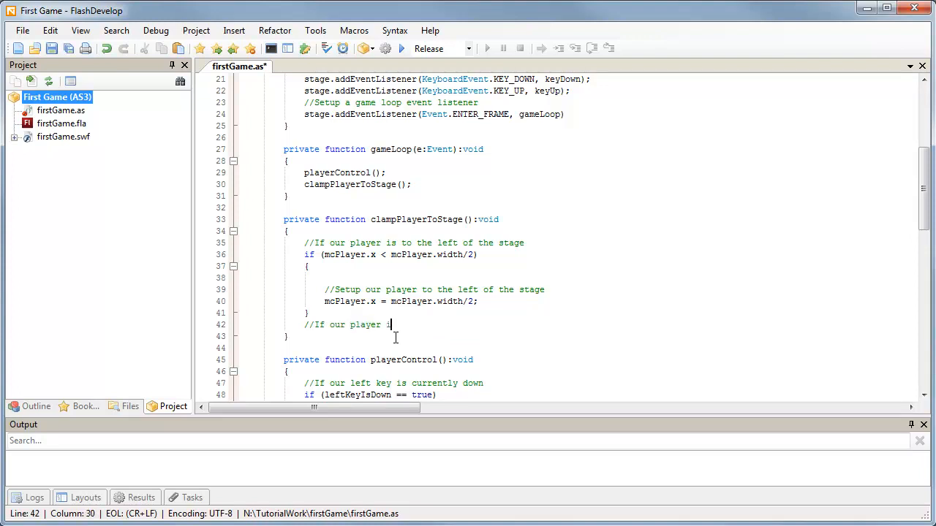
pyautogui.write('s to the right')
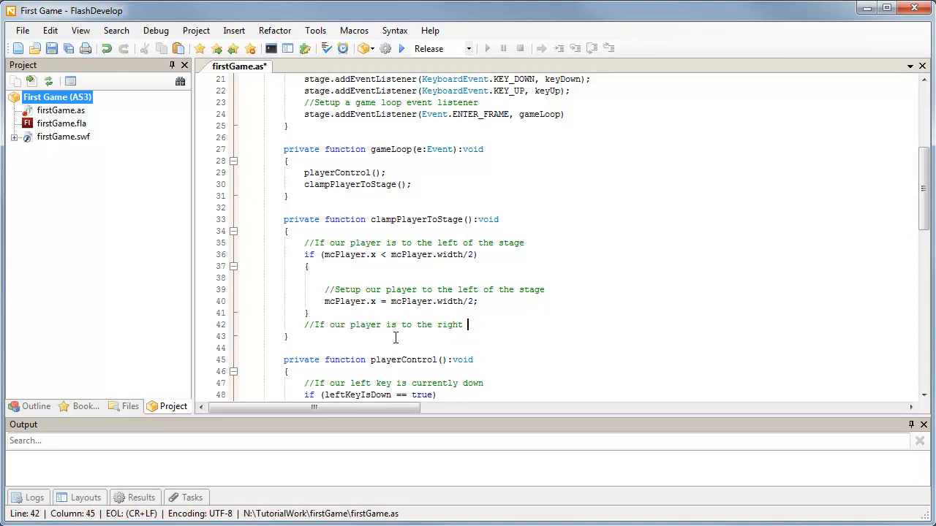
pyautogui.write('of the stage')
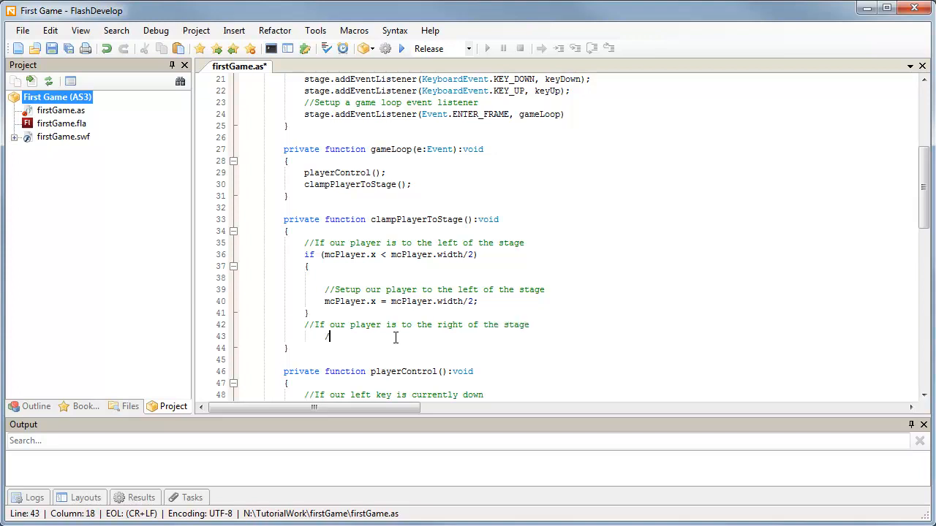
pyautogui.write('/Set')
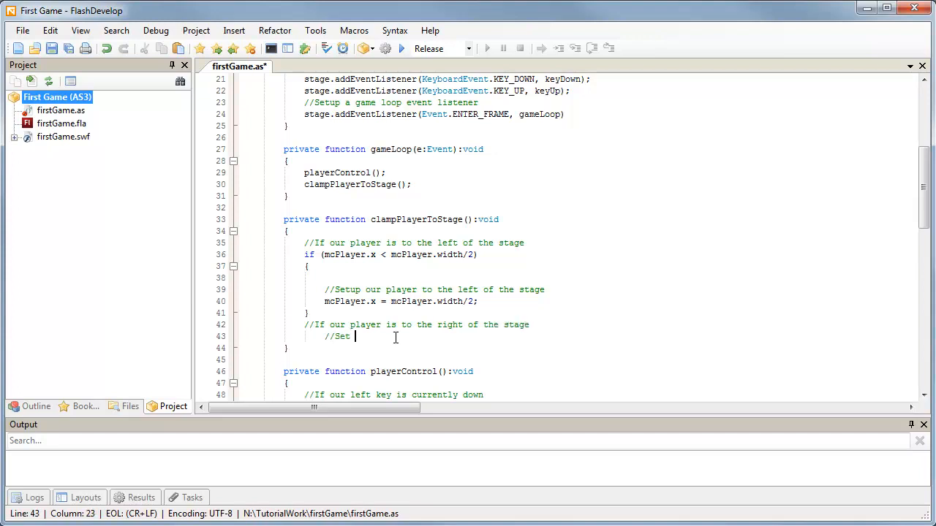
pyautogui.write('our play')
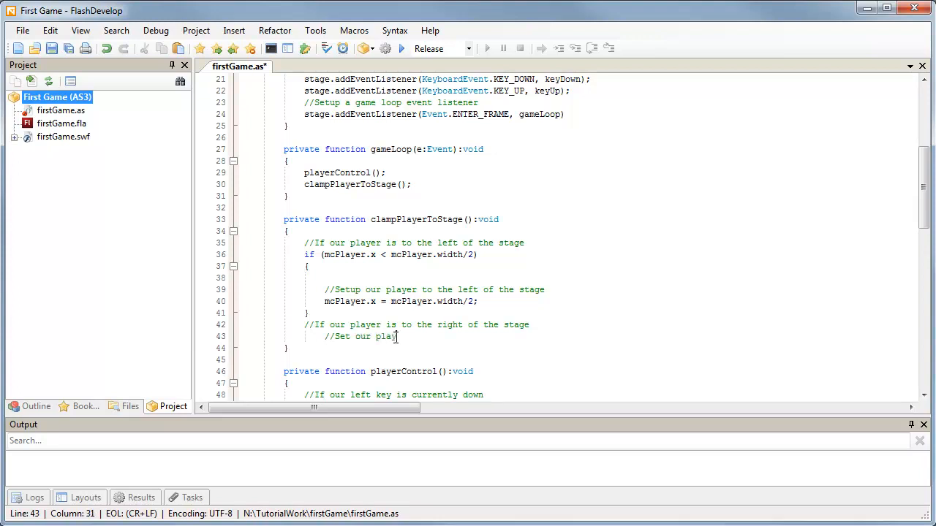
pyautogui.write('to thr')
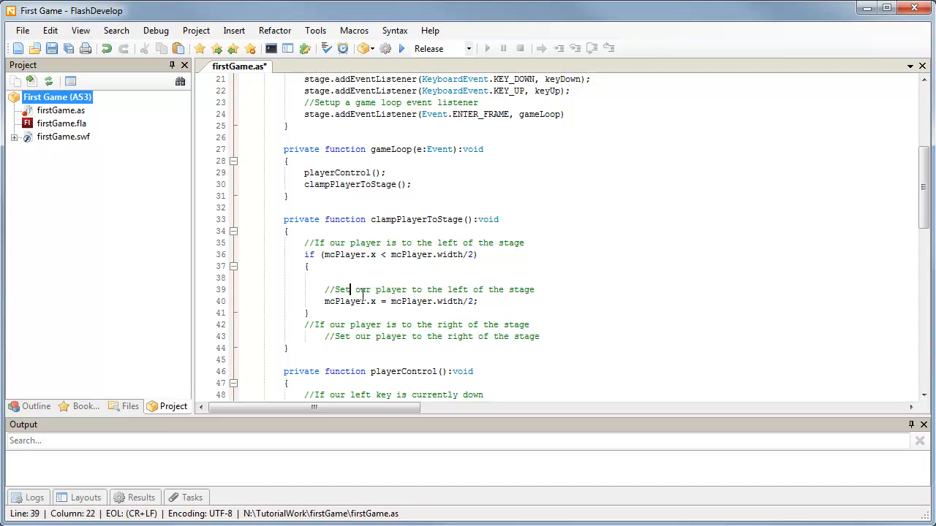
pyautogui.click(528, 325)
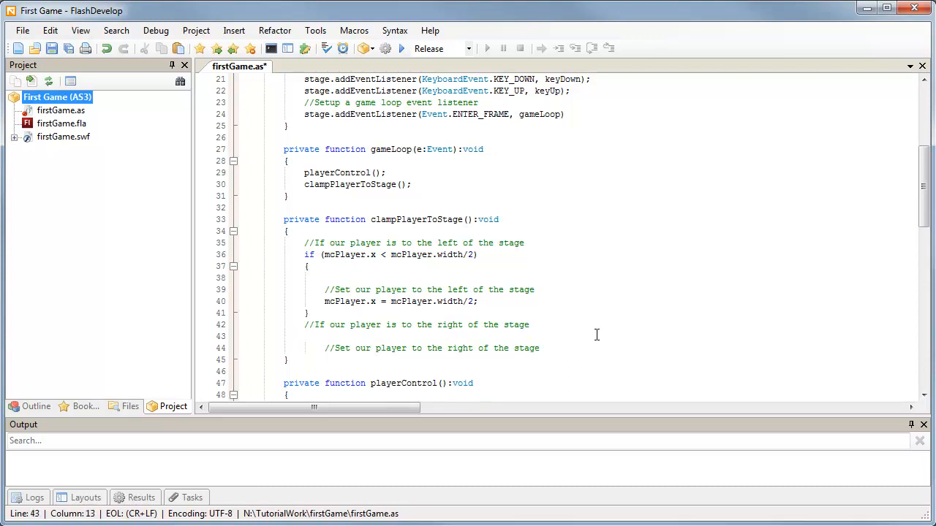
# Step: Begin the right-edge condition if(mcPlayer.x > sta..
pyautogui.write('if(')
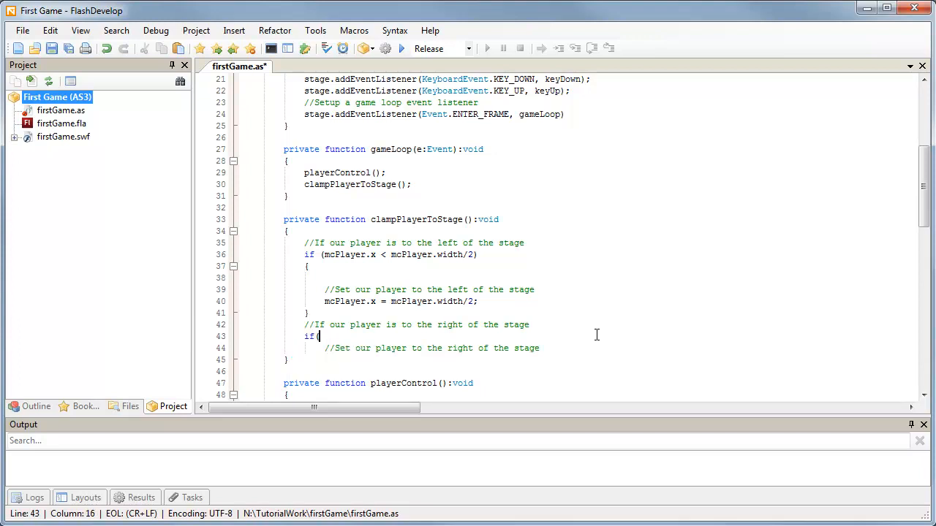
pyautogui.write('mcPlayer.x >')
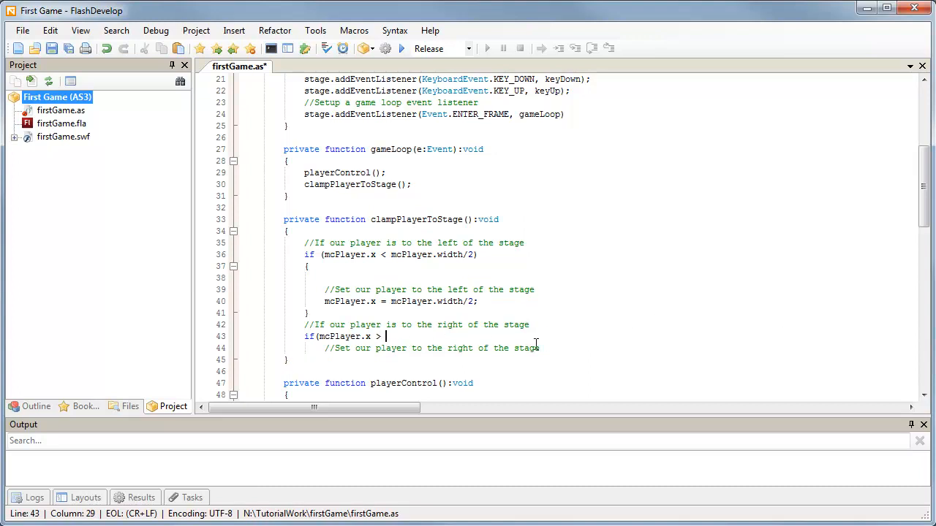
pyautogui.write('sta')
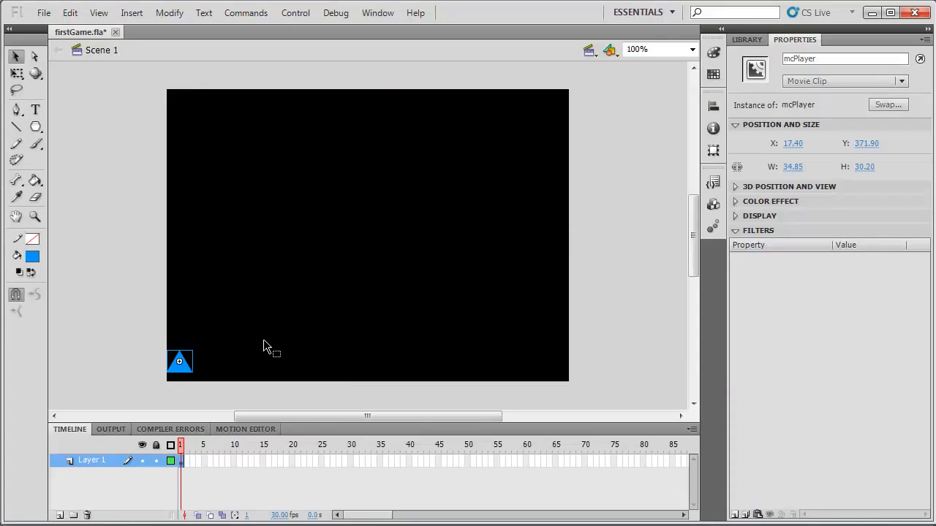
# Step: Drag the player triangle across the stage and line it up with the right edge
pyautogui.moveTo(180, 362); pyautogui.dragTo(526, 357)
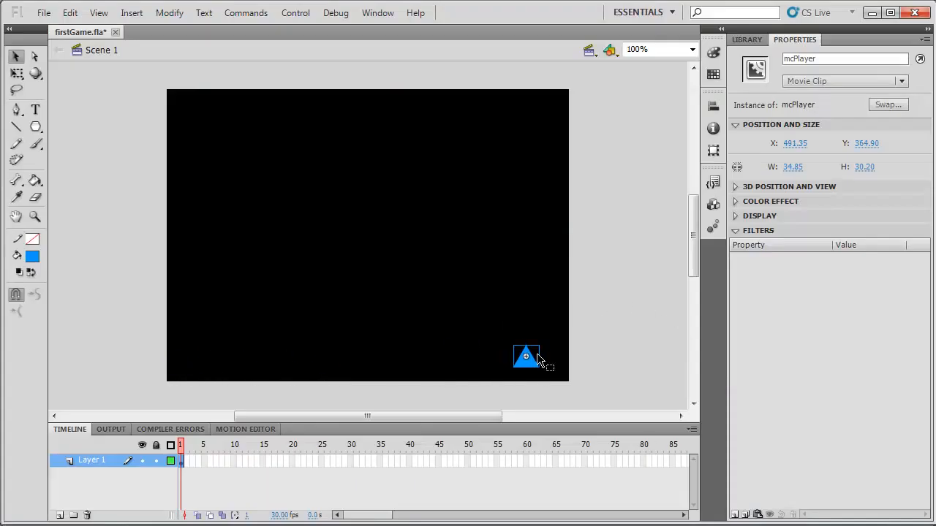
pyautogui.moveTo(527, 357); pyautogui.dragTo(570, 362)
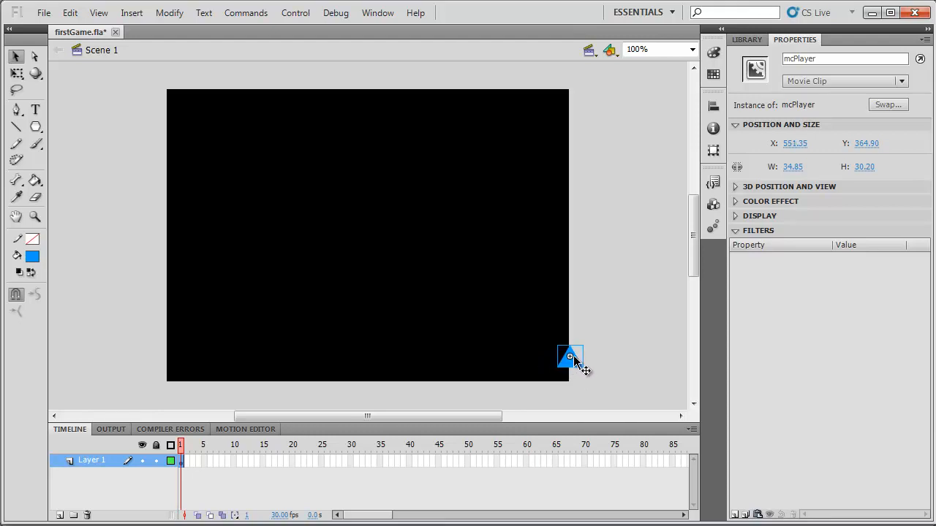
pyautogui.moveTo(581, 375)
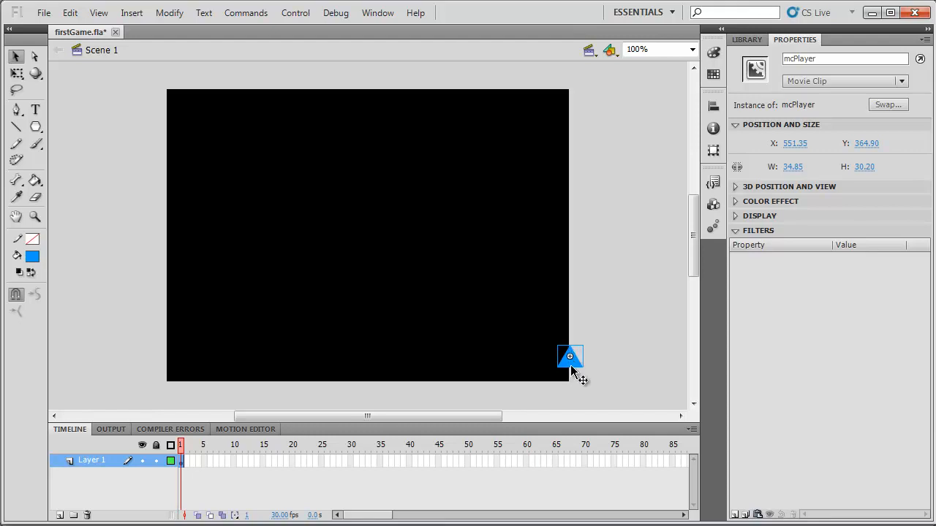
pyautogui.moveTo(571, 358); pyautogui.dragTo(555, 358)
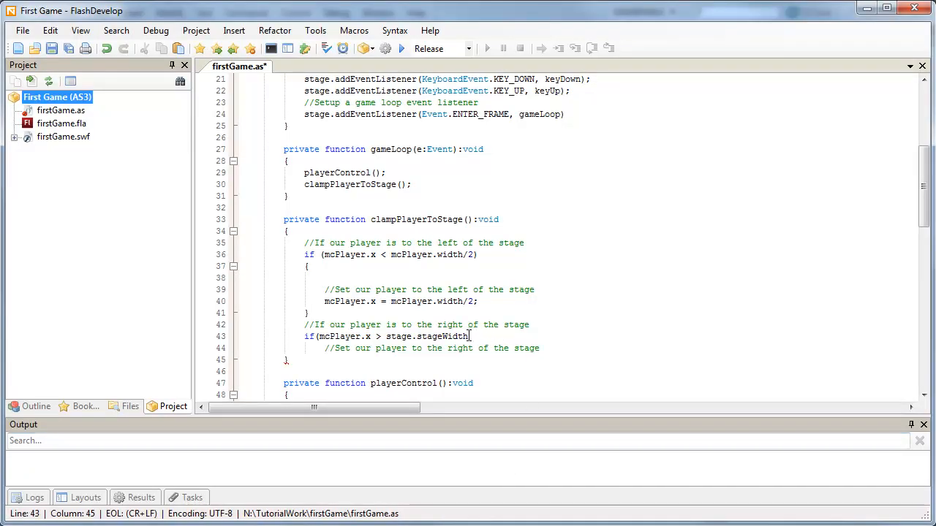
# Step: Complete the condition as mcPlayer.x > stage.stageWidth - mcPlayer.width/2
pyautogui.write('-')
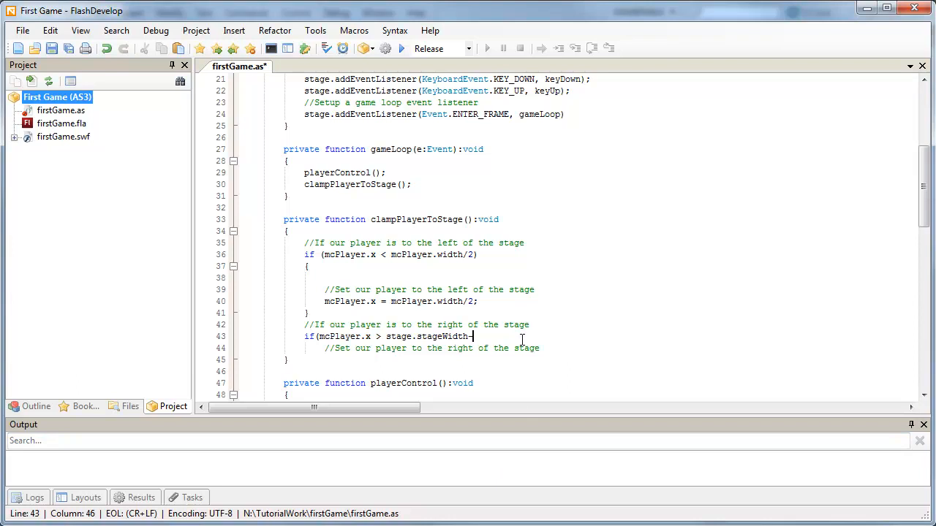
pyautogui.write('mcPlayer.')
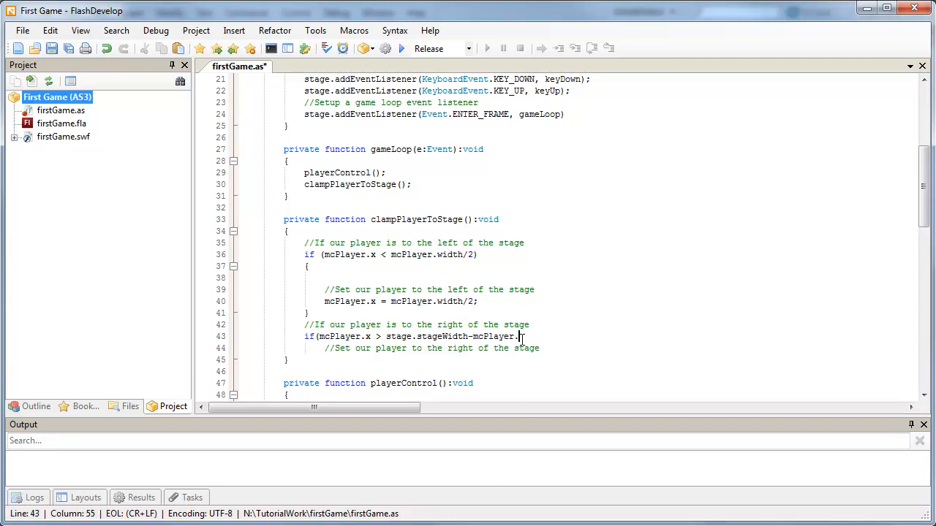
pyautogui.write('width/2')
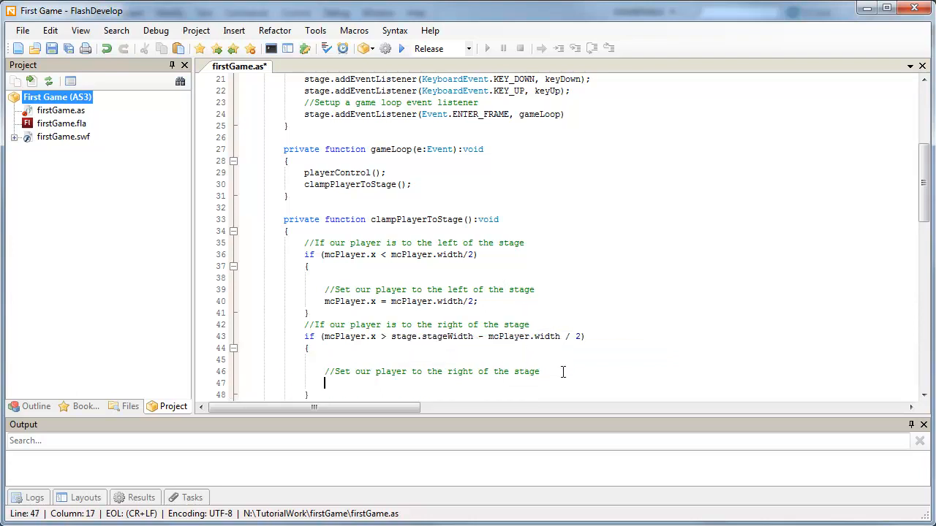
# Step: Inside the block set mcPlayer.x = stage.width - mcPlayer.width / 2; and save firstGame.as
pyautogui.write('mcPlayer.x')
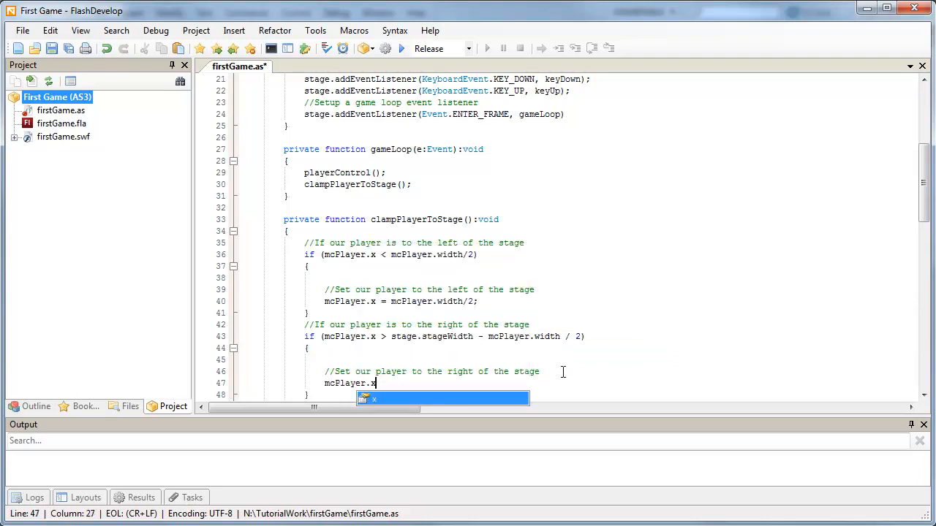
pyautogui.write('= s')
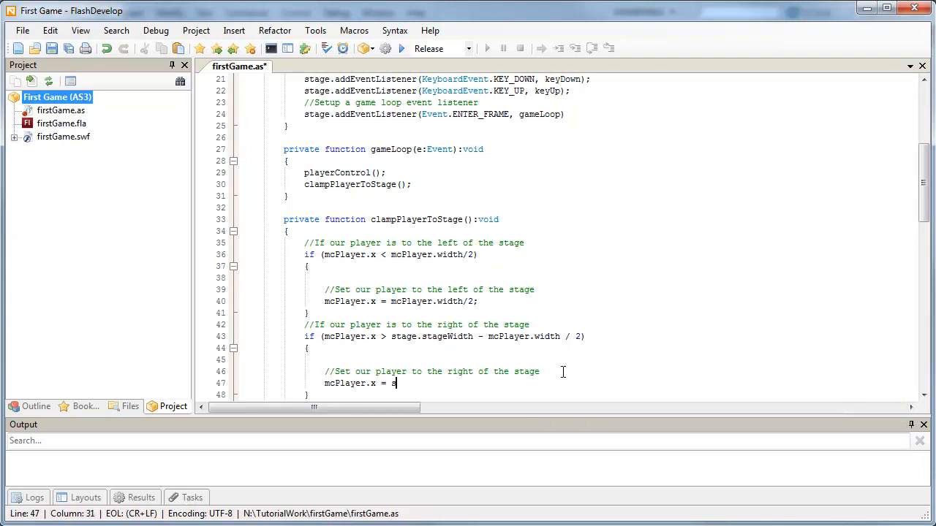
pyautogui.write('stage.width')
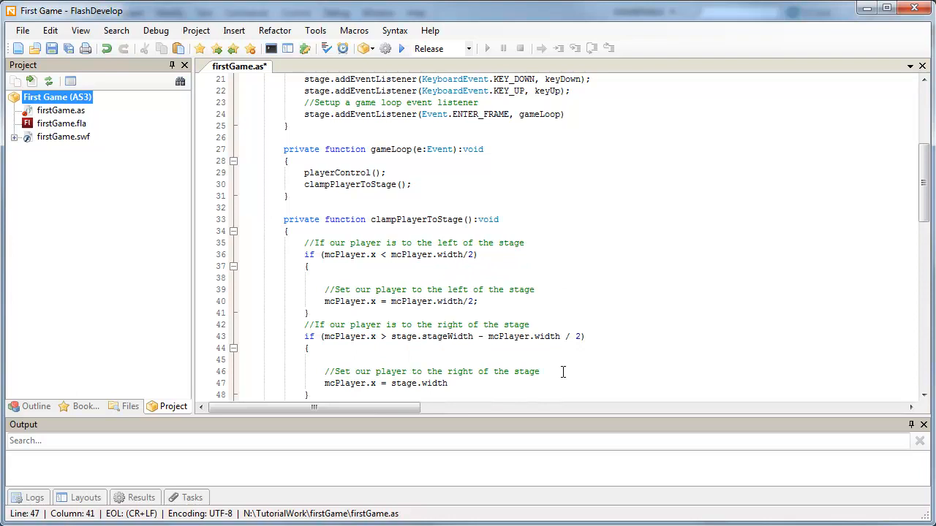
pyautogui.write('-')
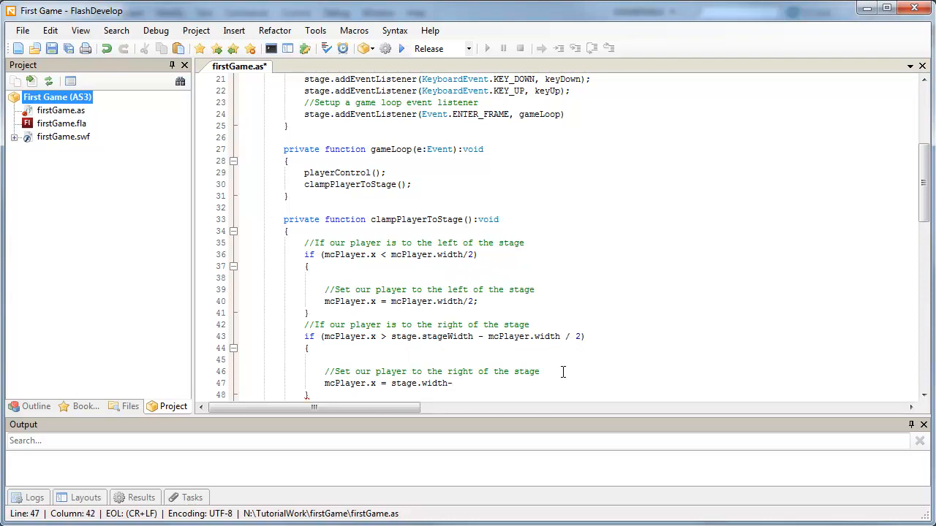
pyautogui.write('mcPlayer.width')
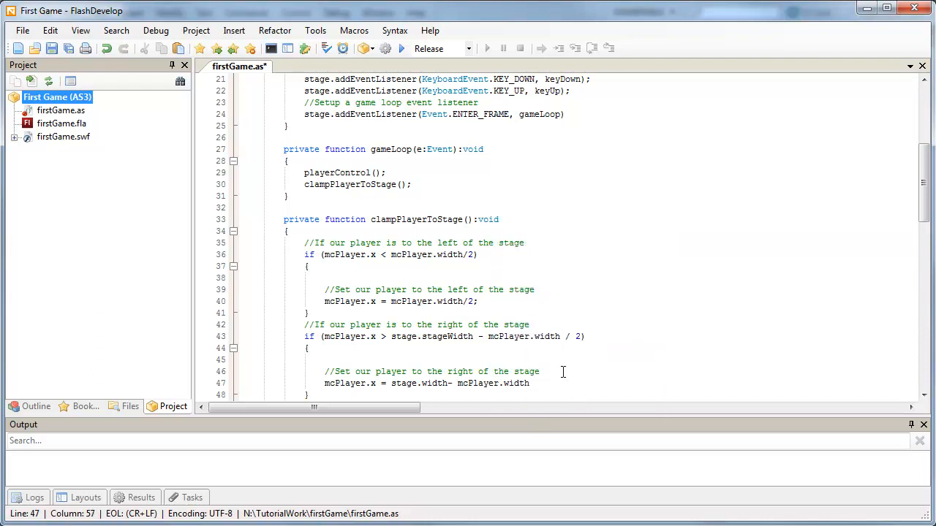
pyautogui.write('/ 2;')
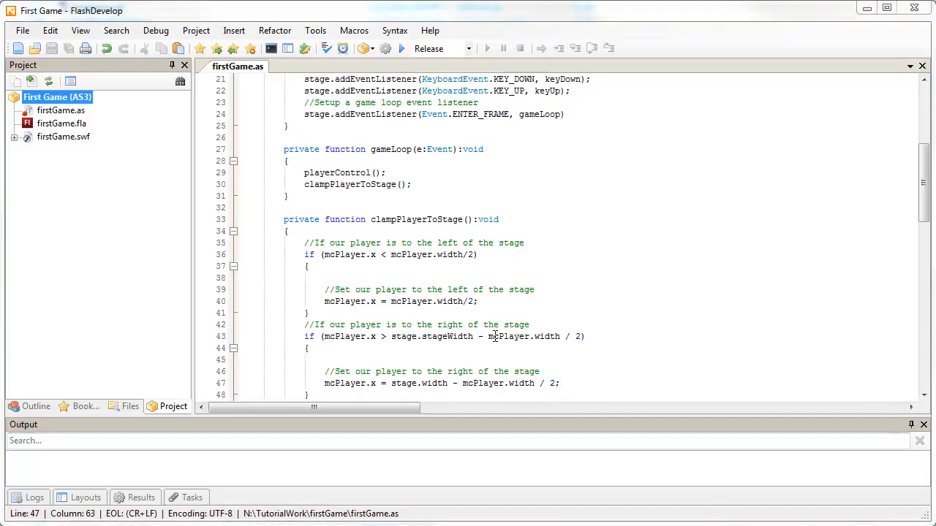
pyautogui.click(488, 337)
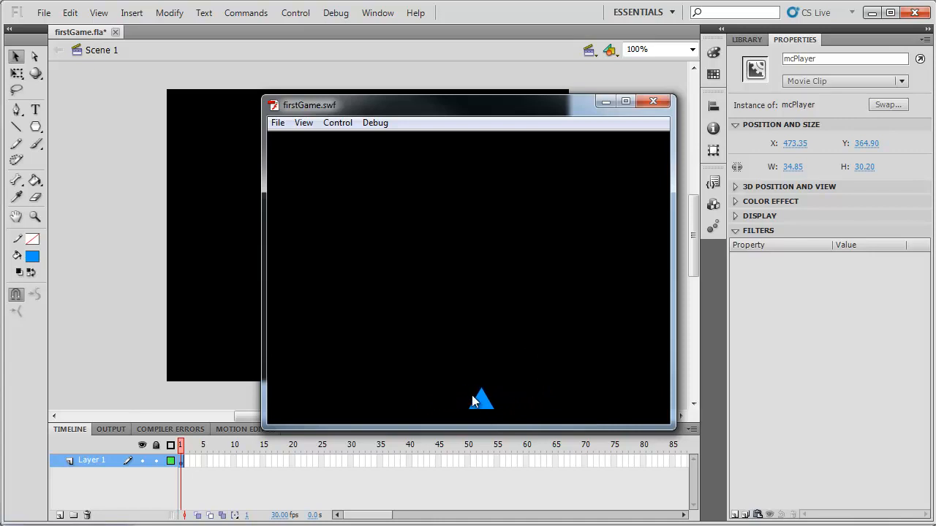
pyautogui.moveTo(680, 123)
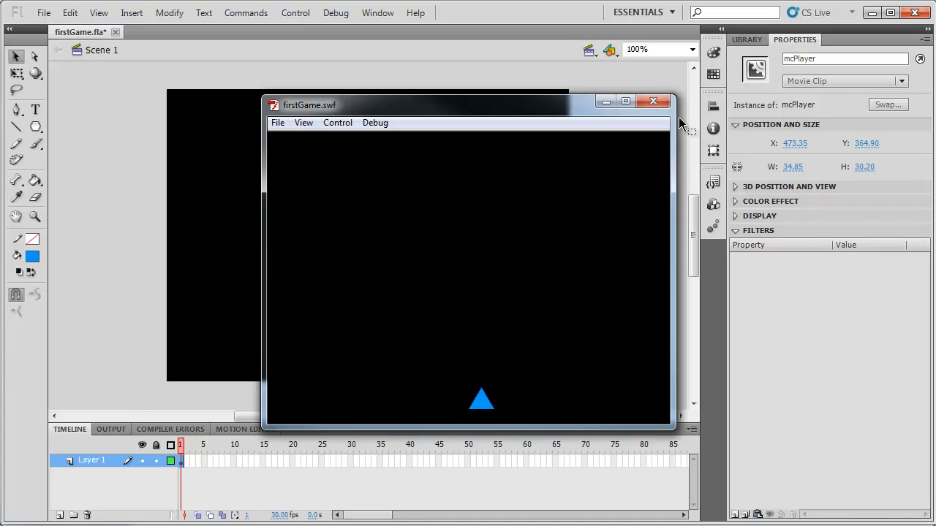